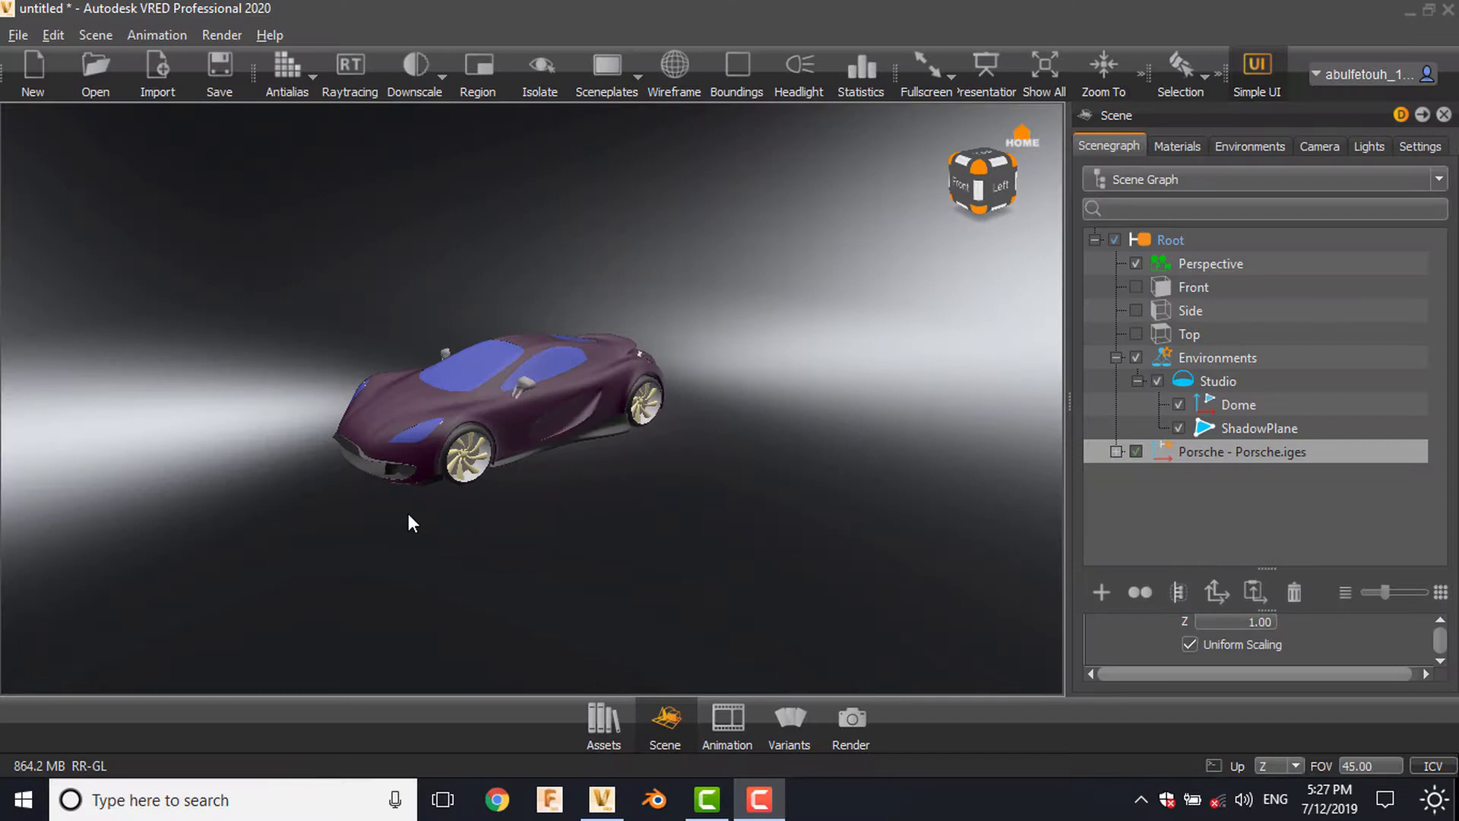
Orbit slightly and browse the available cameras and the scene hierarchy
{"action": "left_click_drag", "start_coordinate": [412, 523], "coordinate": [535, 546]}
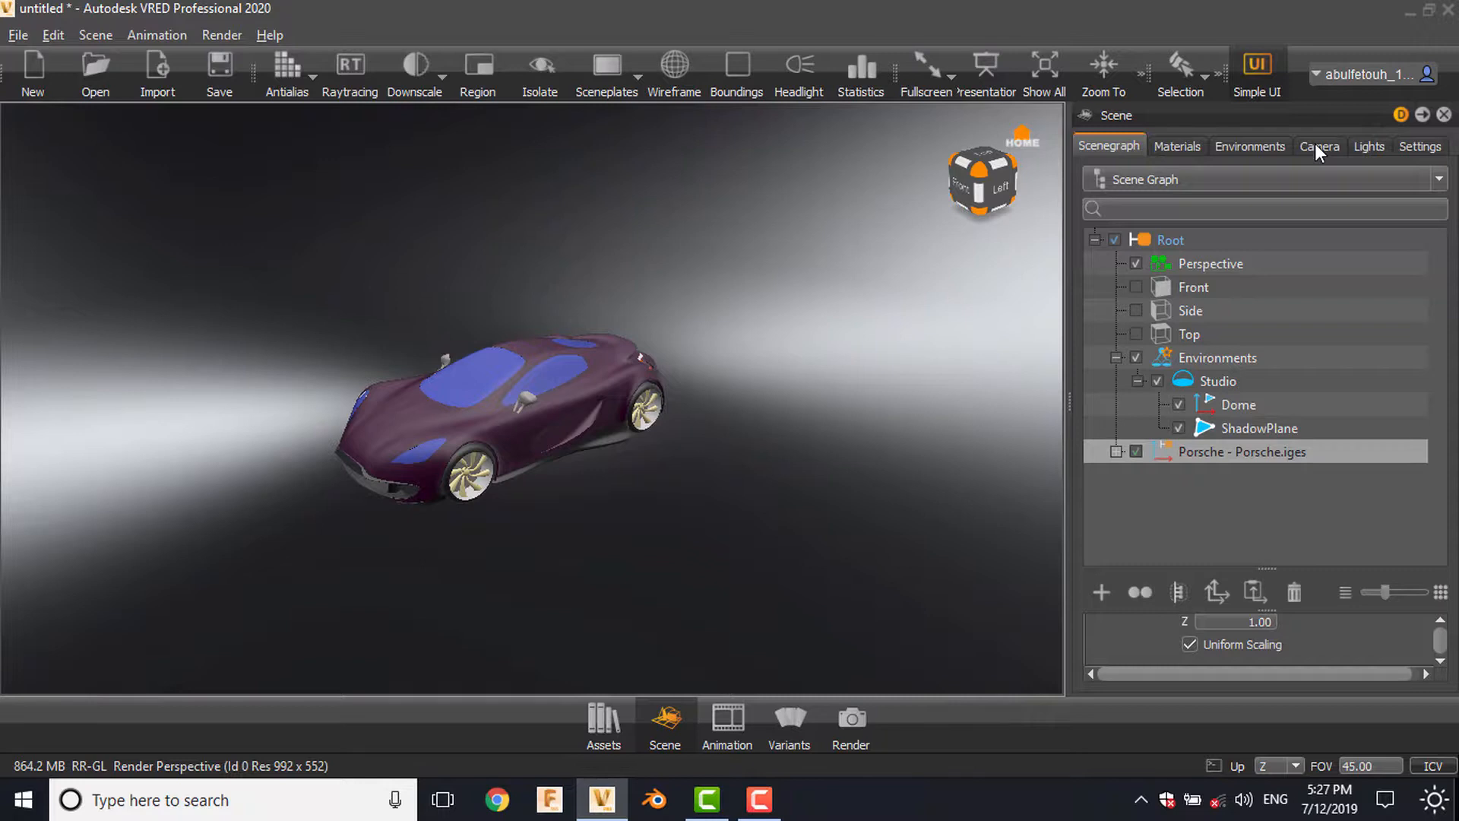
{"action": "left_click", "coordinate": [1319, 146]}
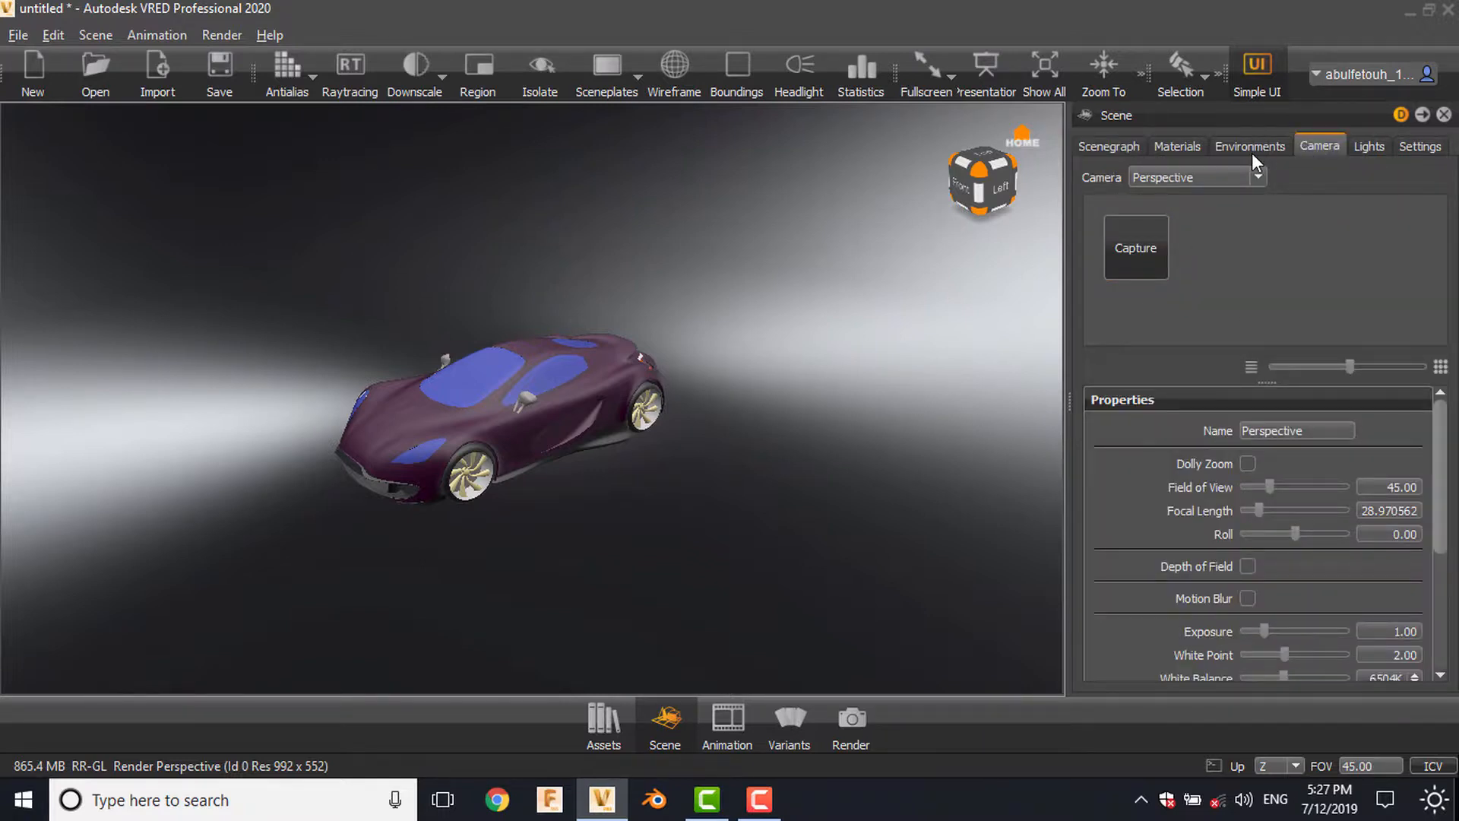
{"action": "mouse_move", "coordinate": [1184, 402]}
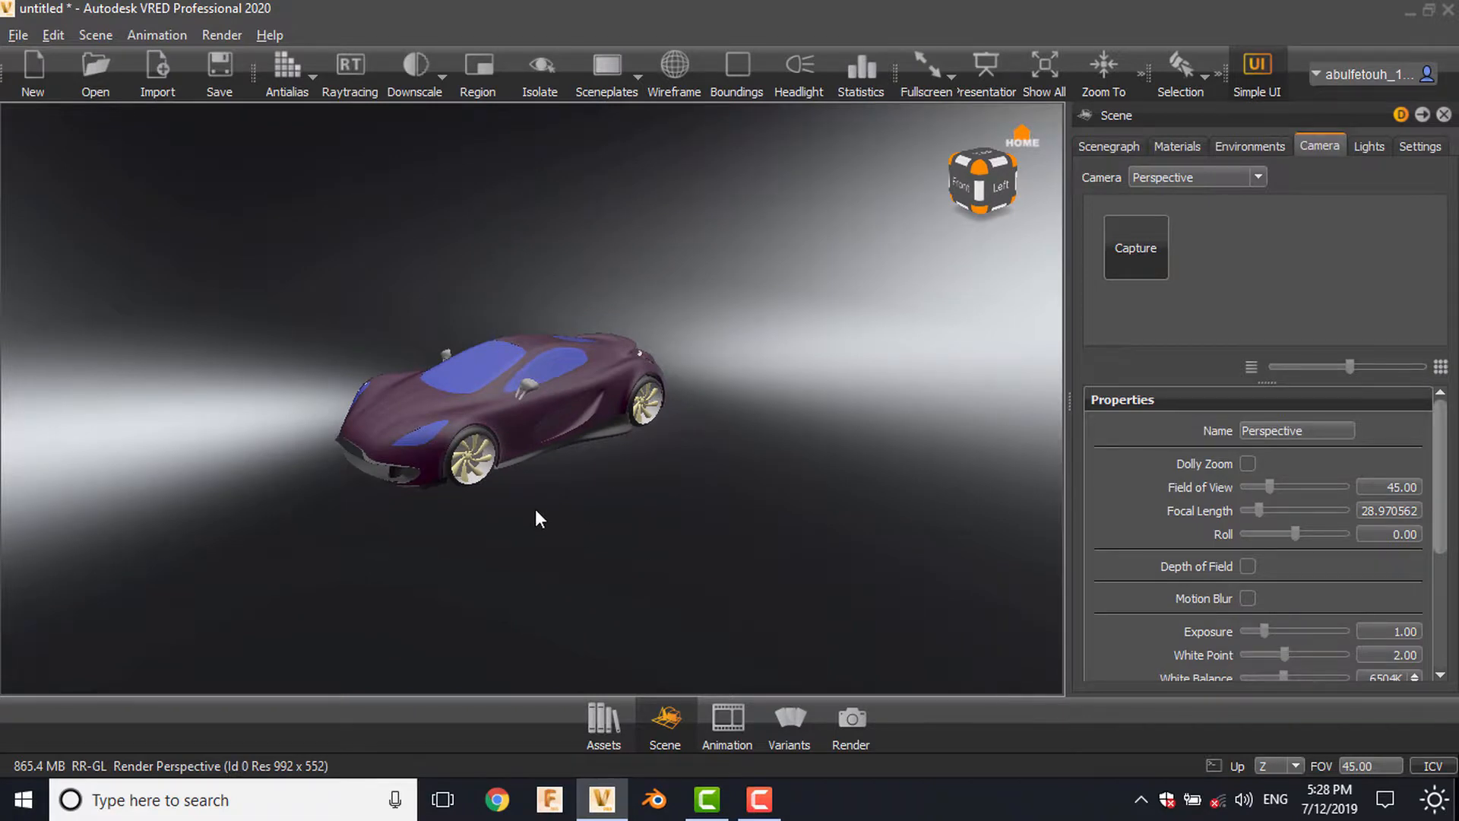
{"action": "mouse_move", "coordinate": [689, 505]}
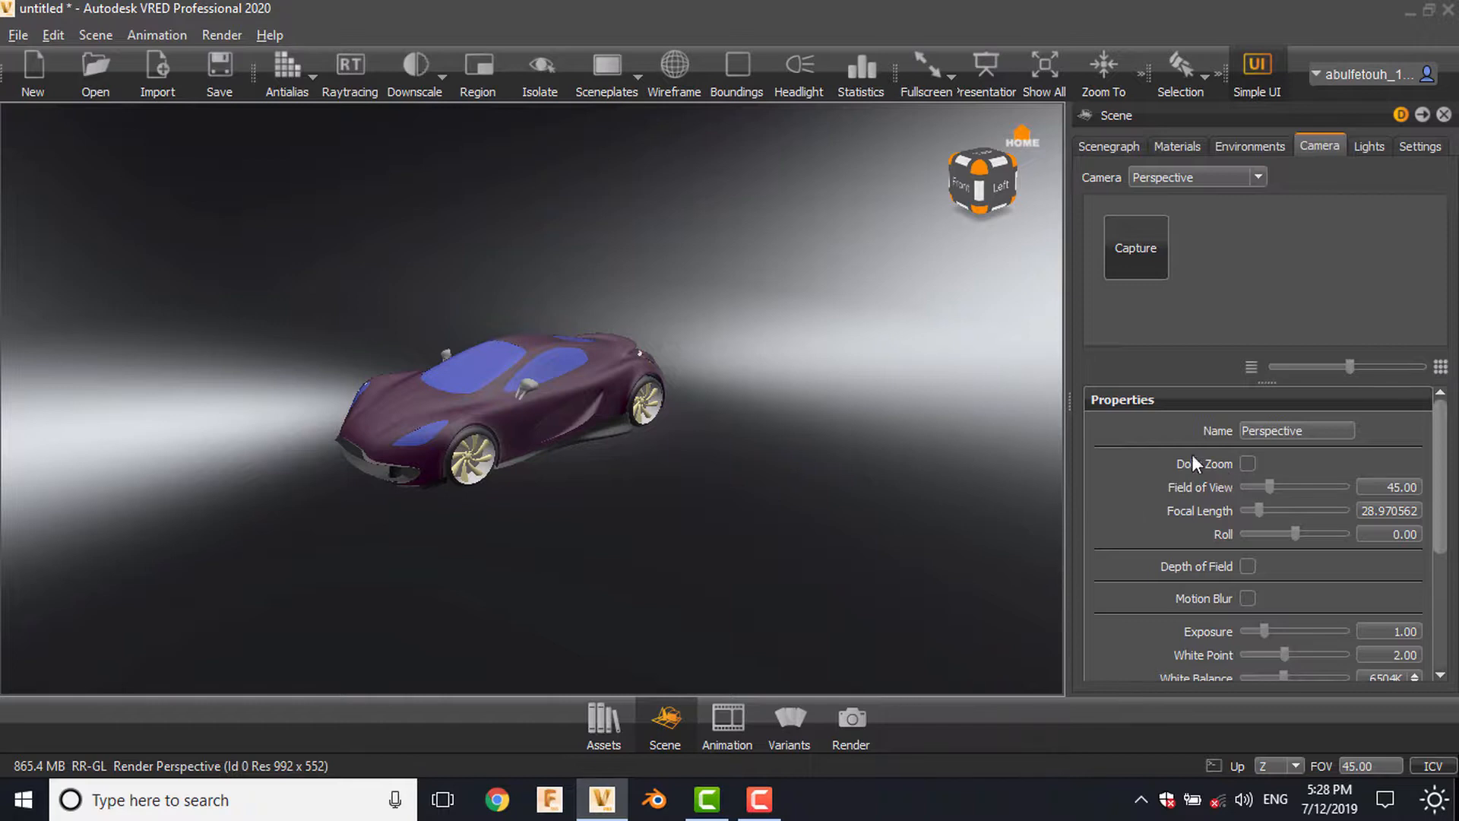
{"action": "mouse_move", "coordinate": [1177, 446]}
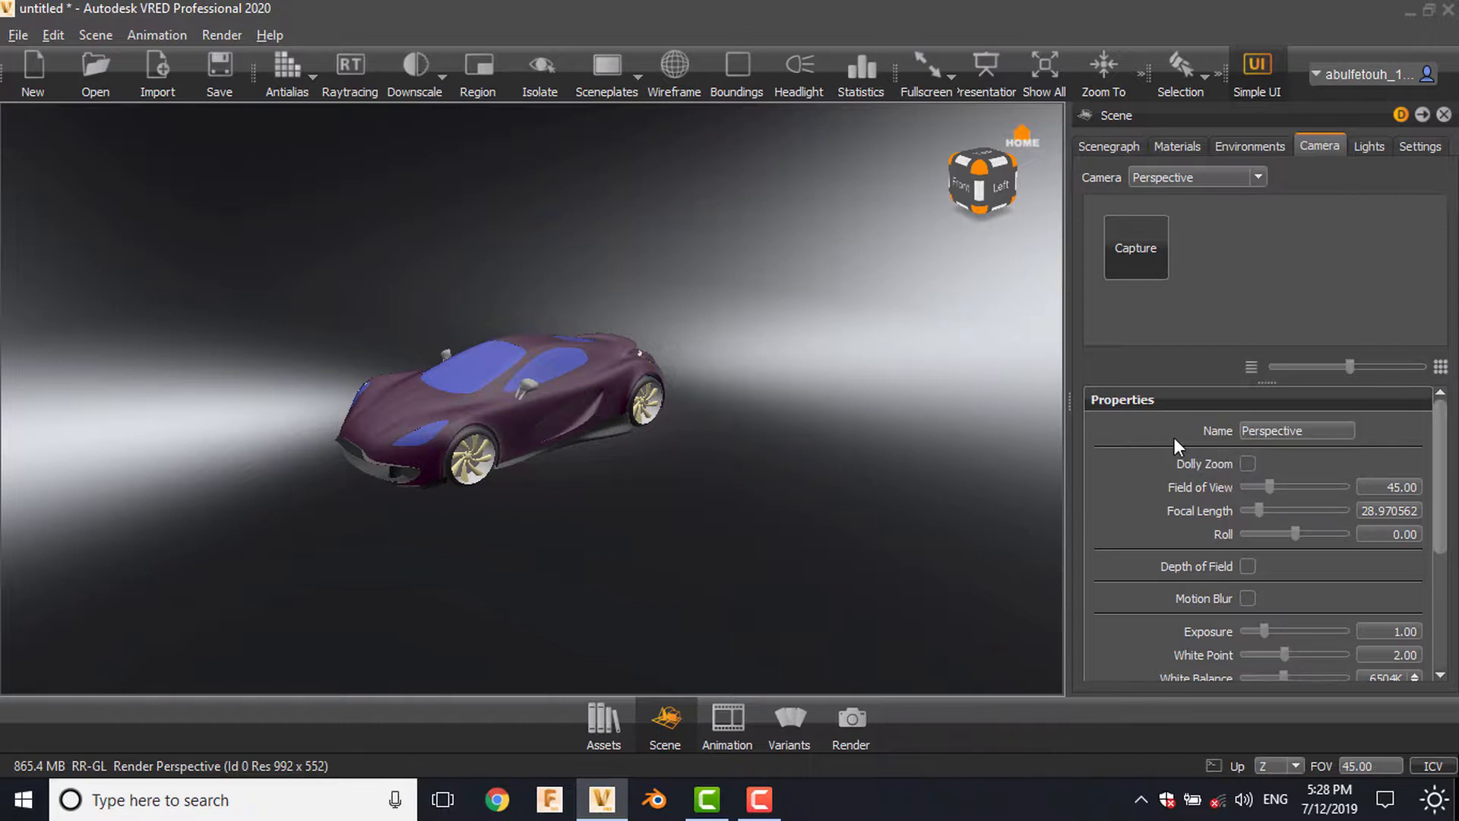
{"action": "left_click", "coordinate": [1259, 177]}
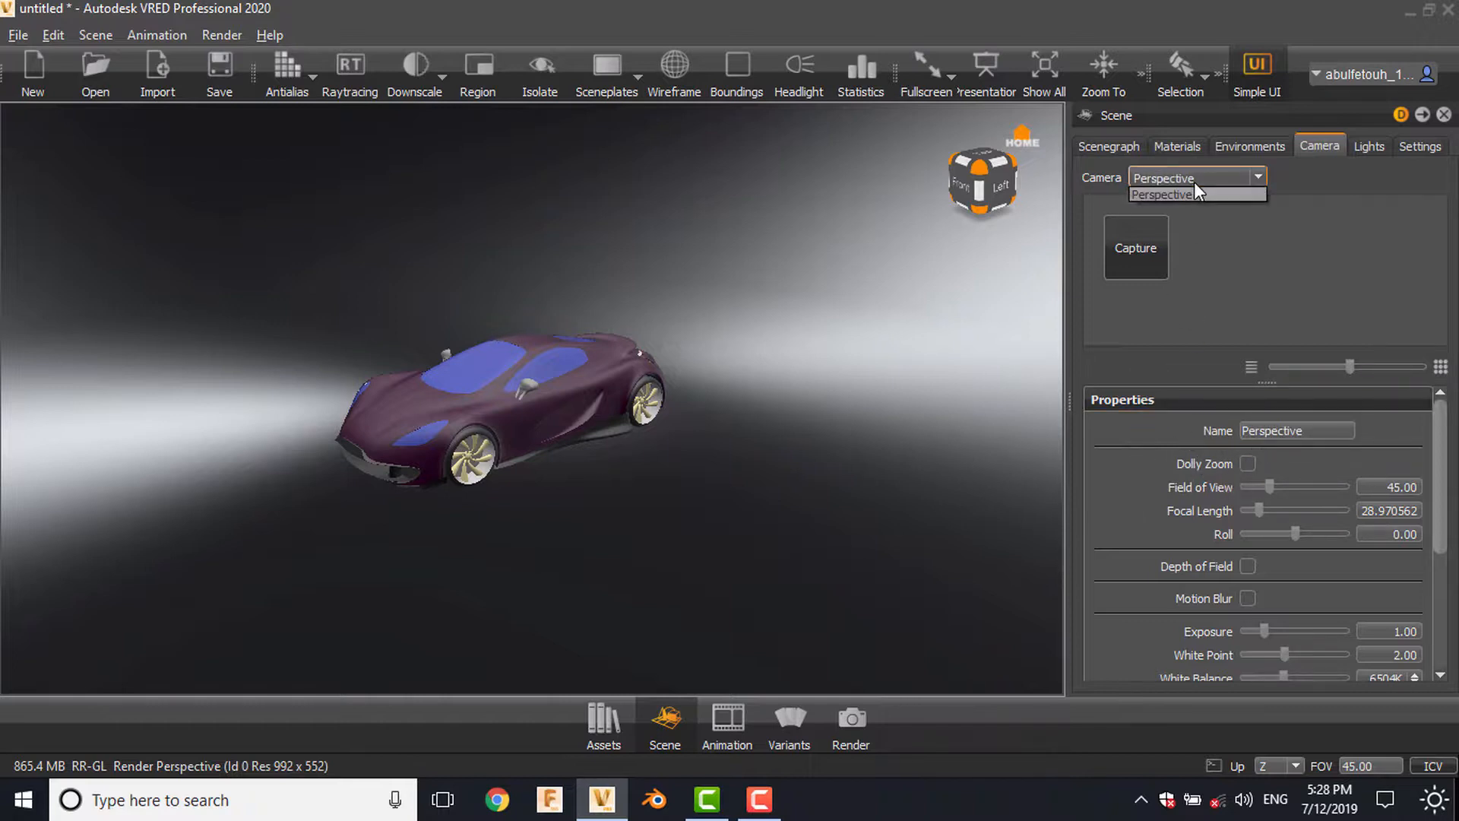
{"action": "left_click", "coordinate": [1109, 146]}
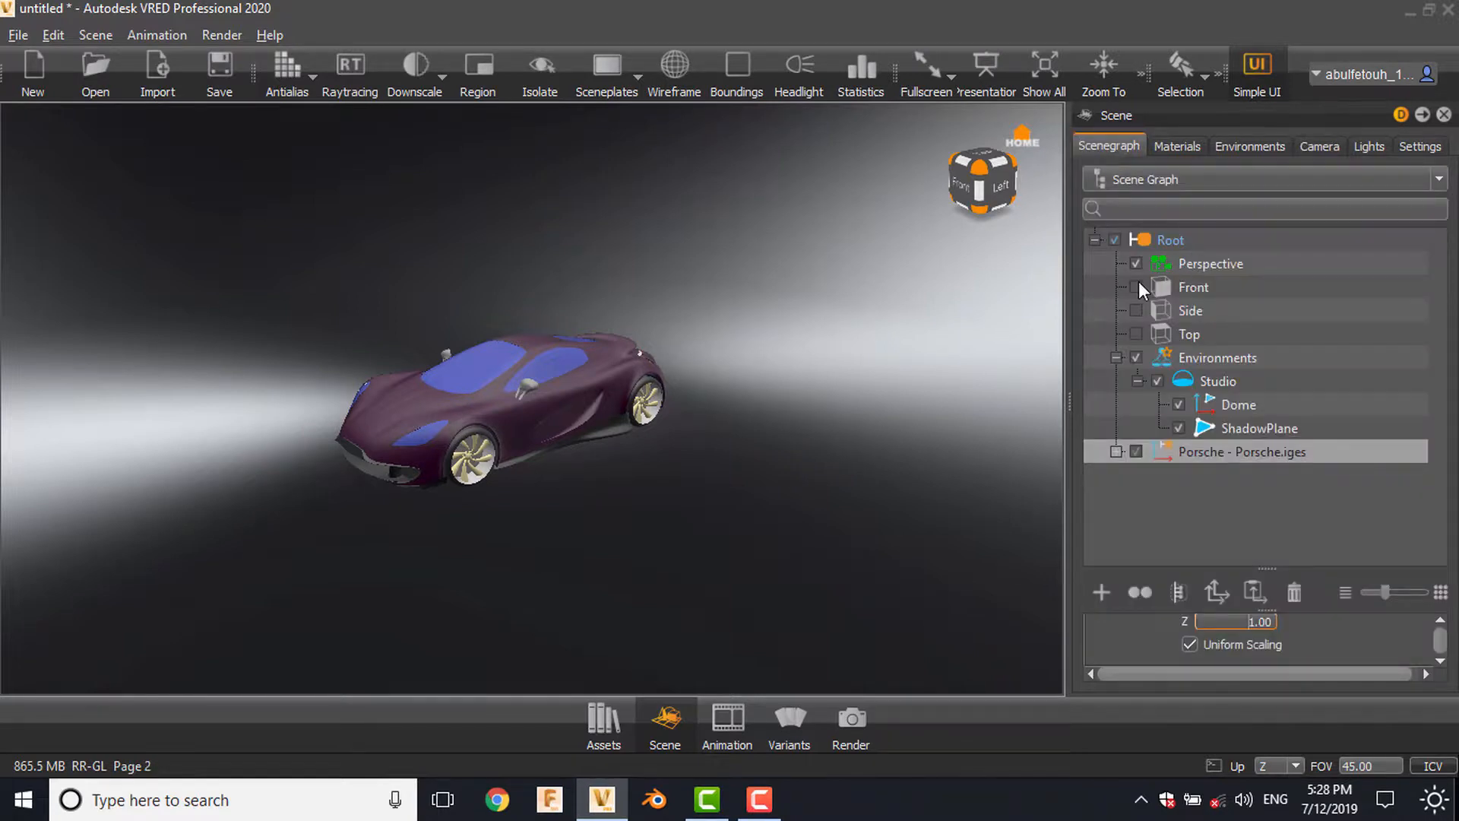
{"action": "left_click", "coordinate": [1136, 334]}
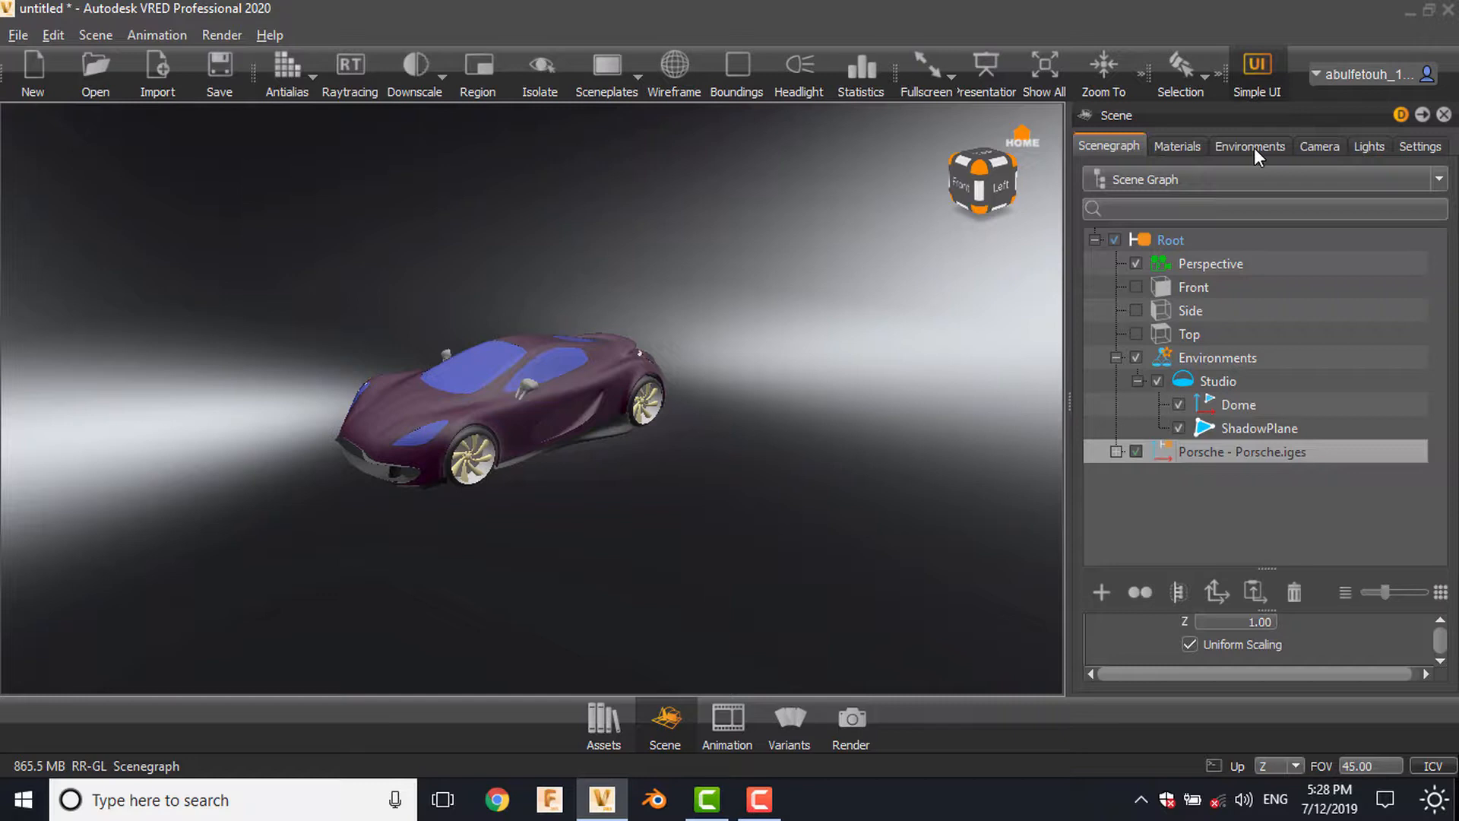
Enable dolly zoom on the perspective camera with focal length 35, then orbit the view
{"action": "left_click", "coordinate": [1319, 146]}
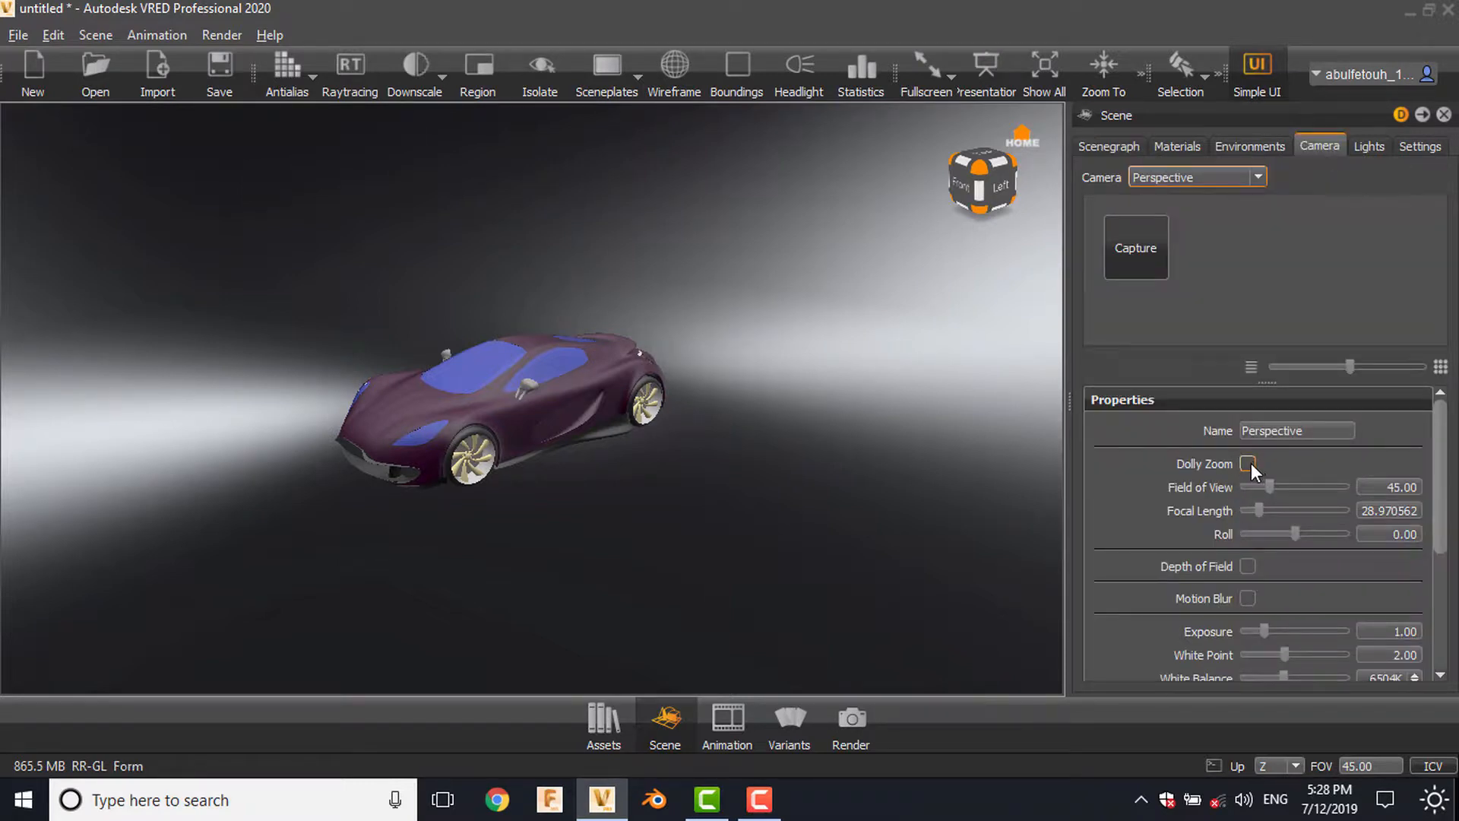
{"action": "left_click", "coordinate": [1249, 464]}
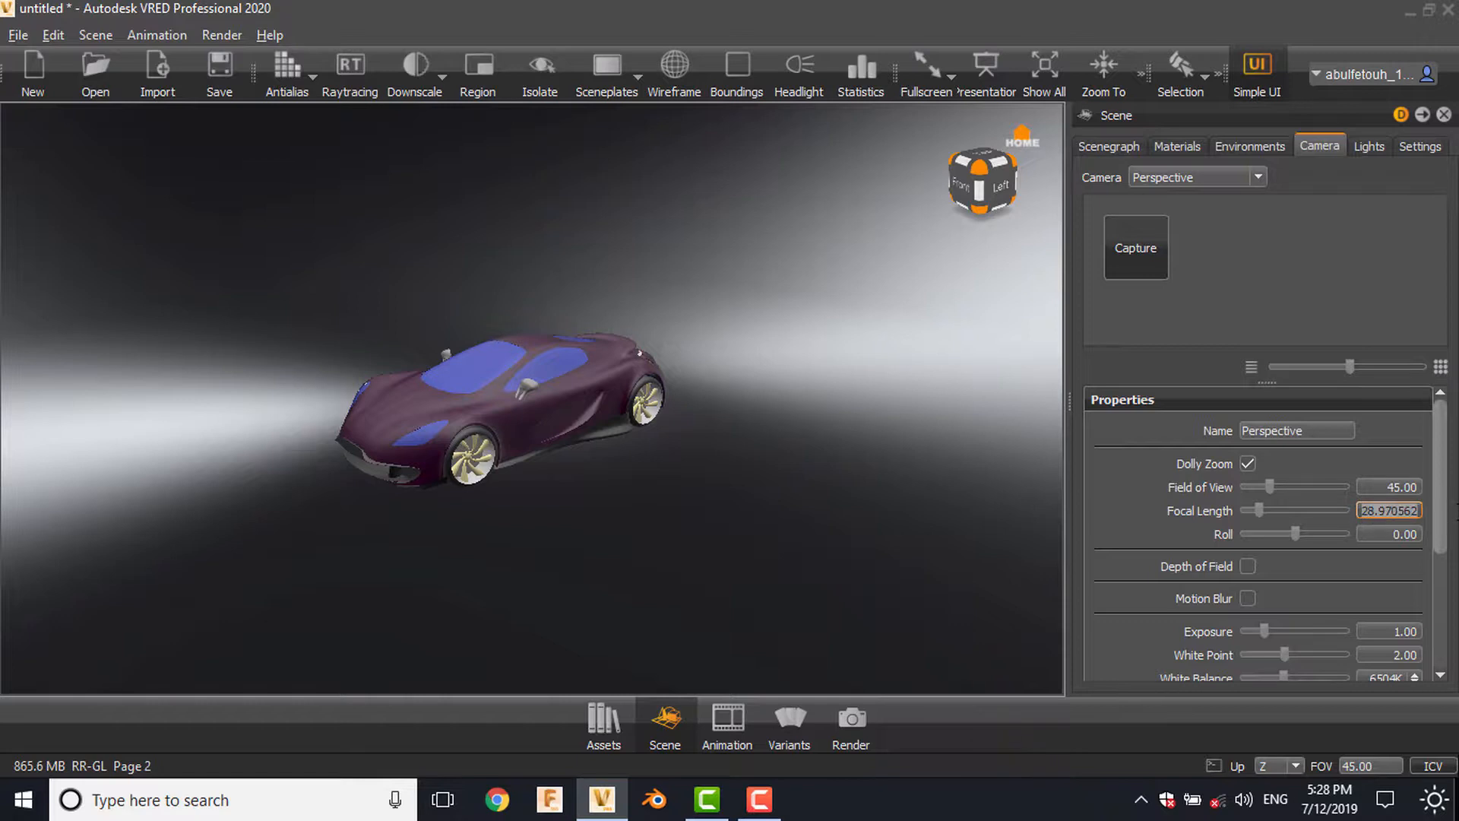
{"action": "type", "text": "35.00"}
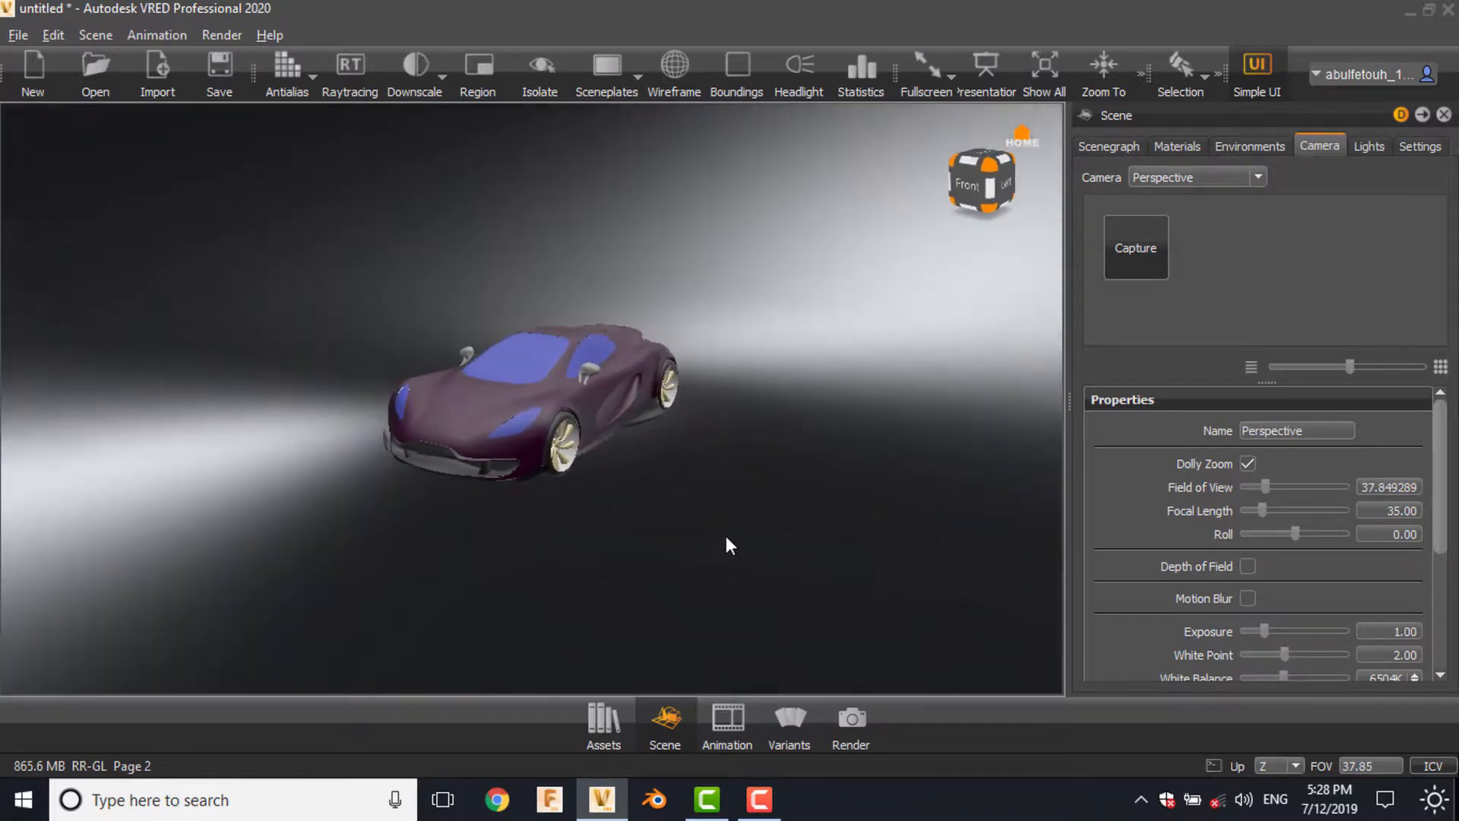
{"action": "left_click_drag", "start_coordinate": [730, 545], "coordinate": [482, 557]}
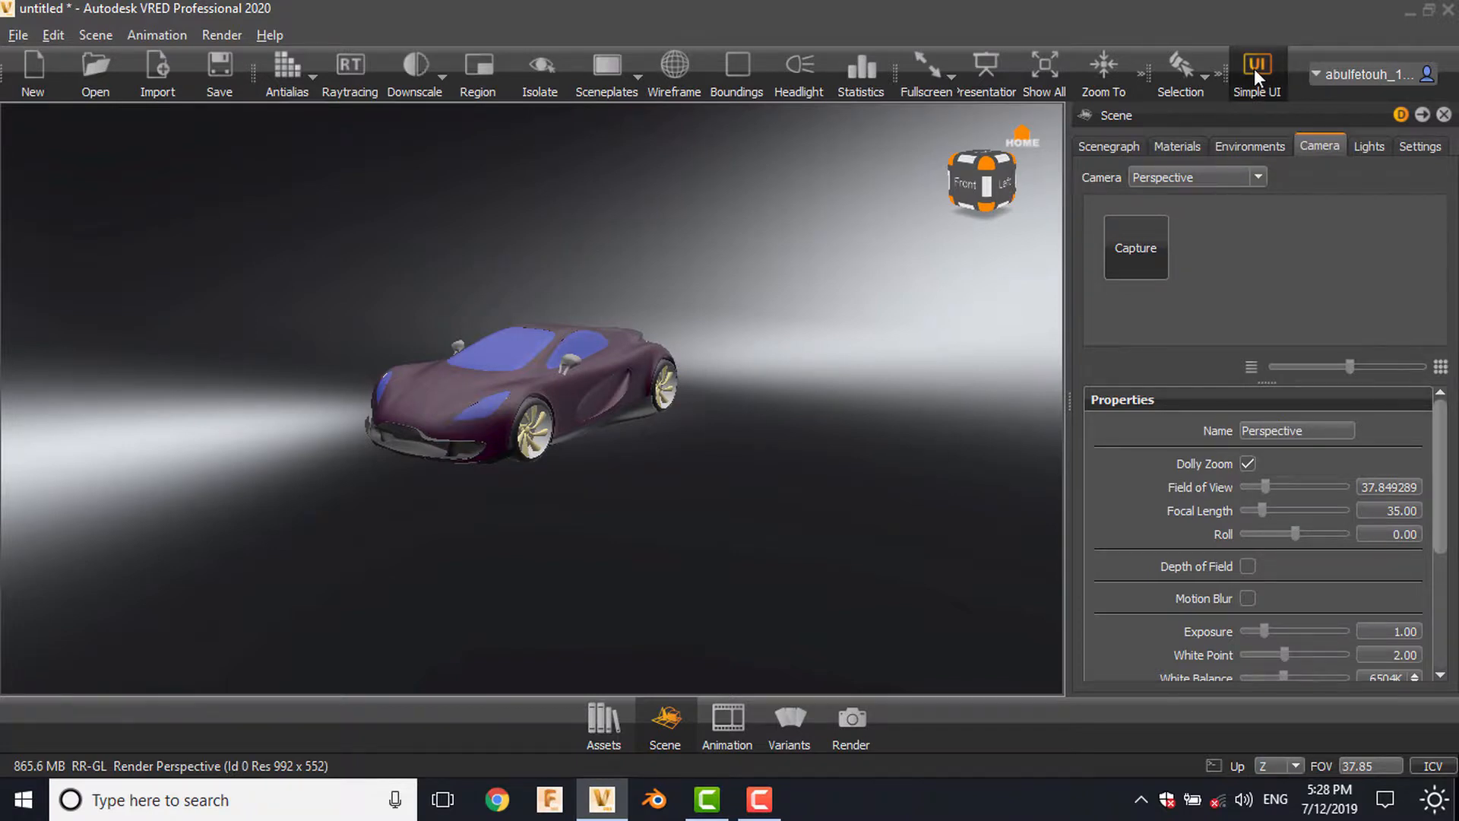
Create a Skylight environment and set its location near (25.7, -54) on the world map
{"action": "left_click", "coordinate": [1251, 146]}
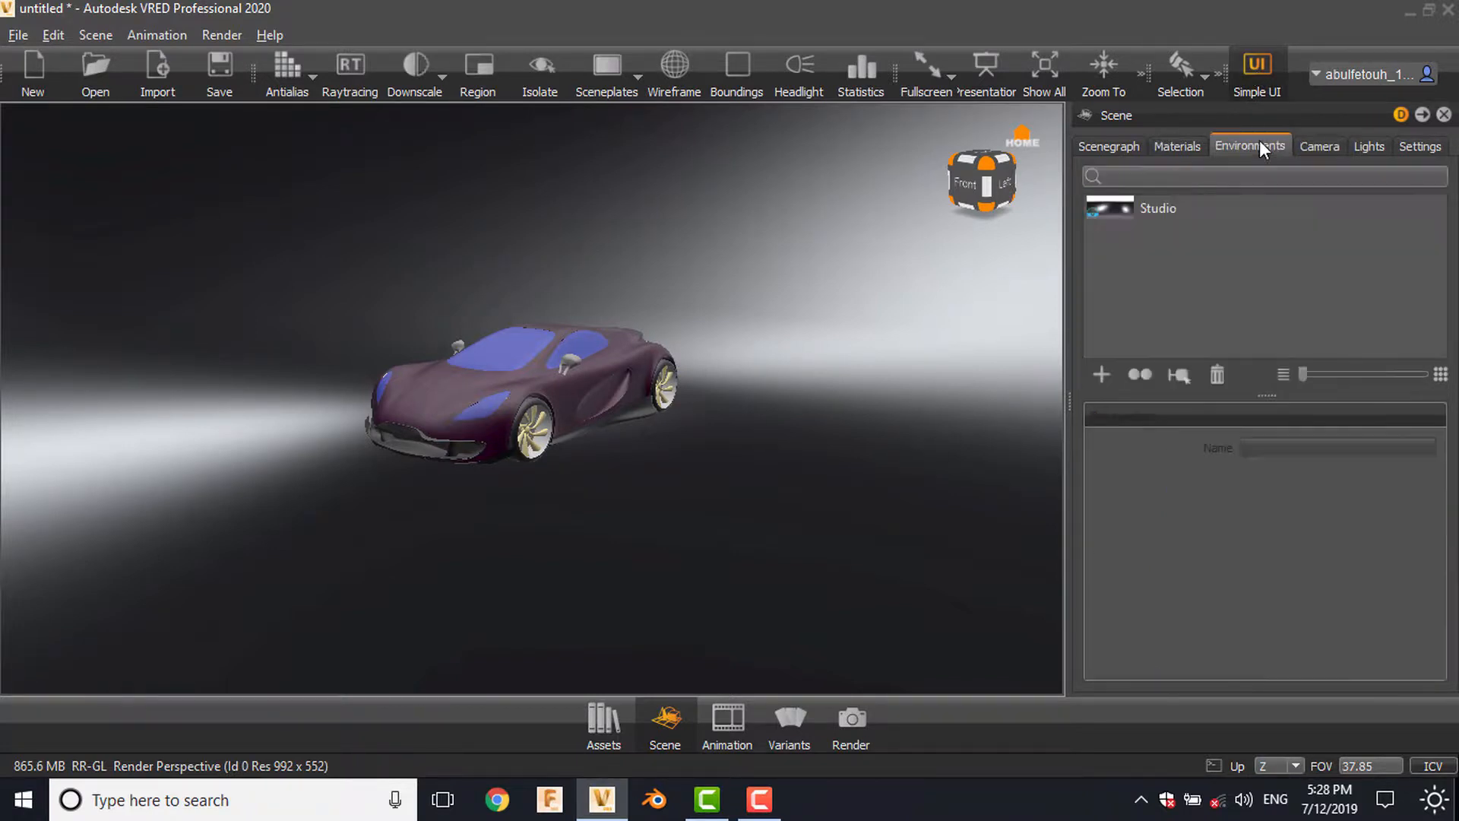
{"action": "left_click", "coordinate": [1158, 208]}
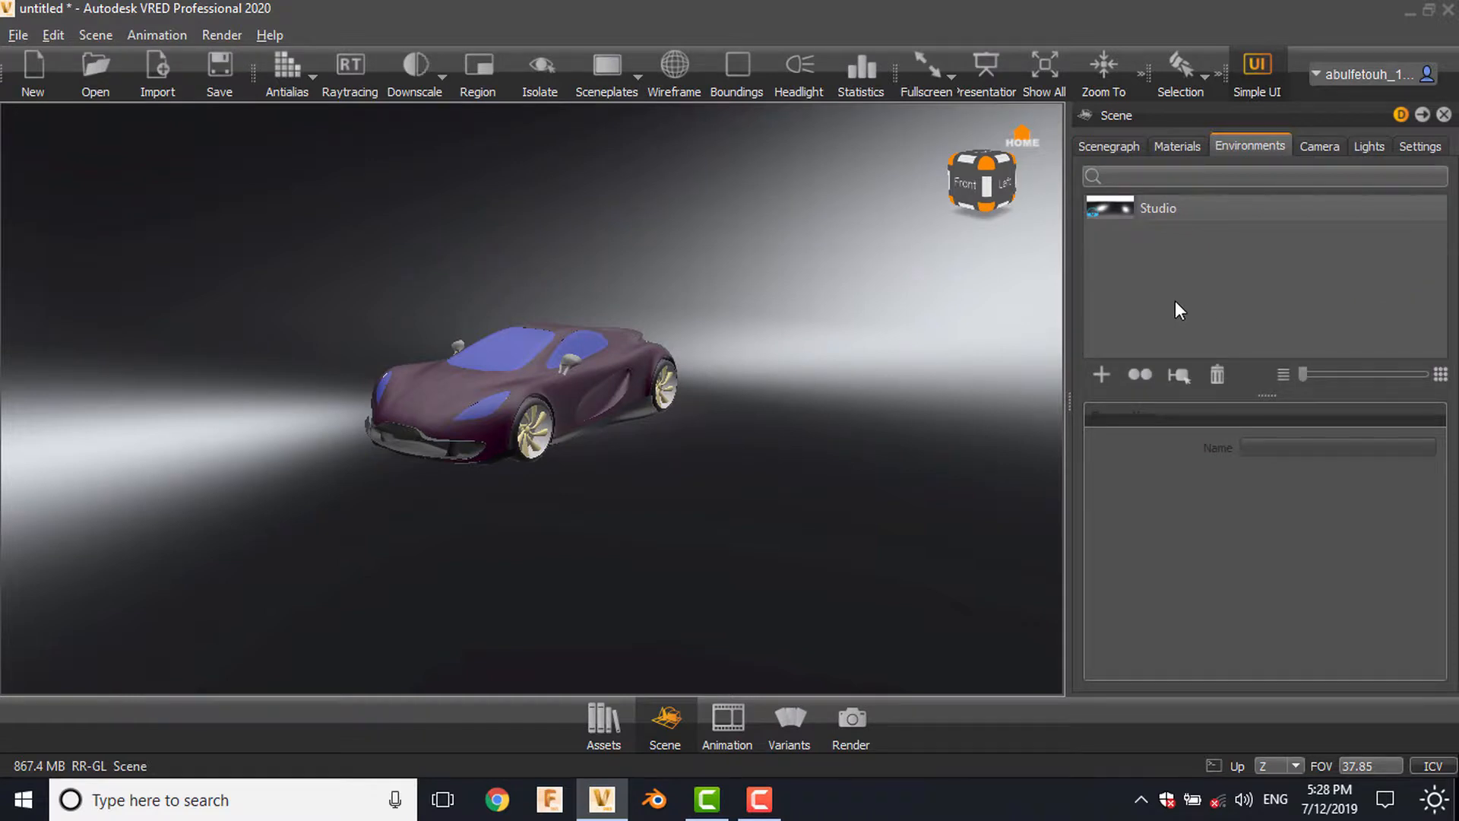
{"action": "mouse_move", "coordinate": [922, 323]}
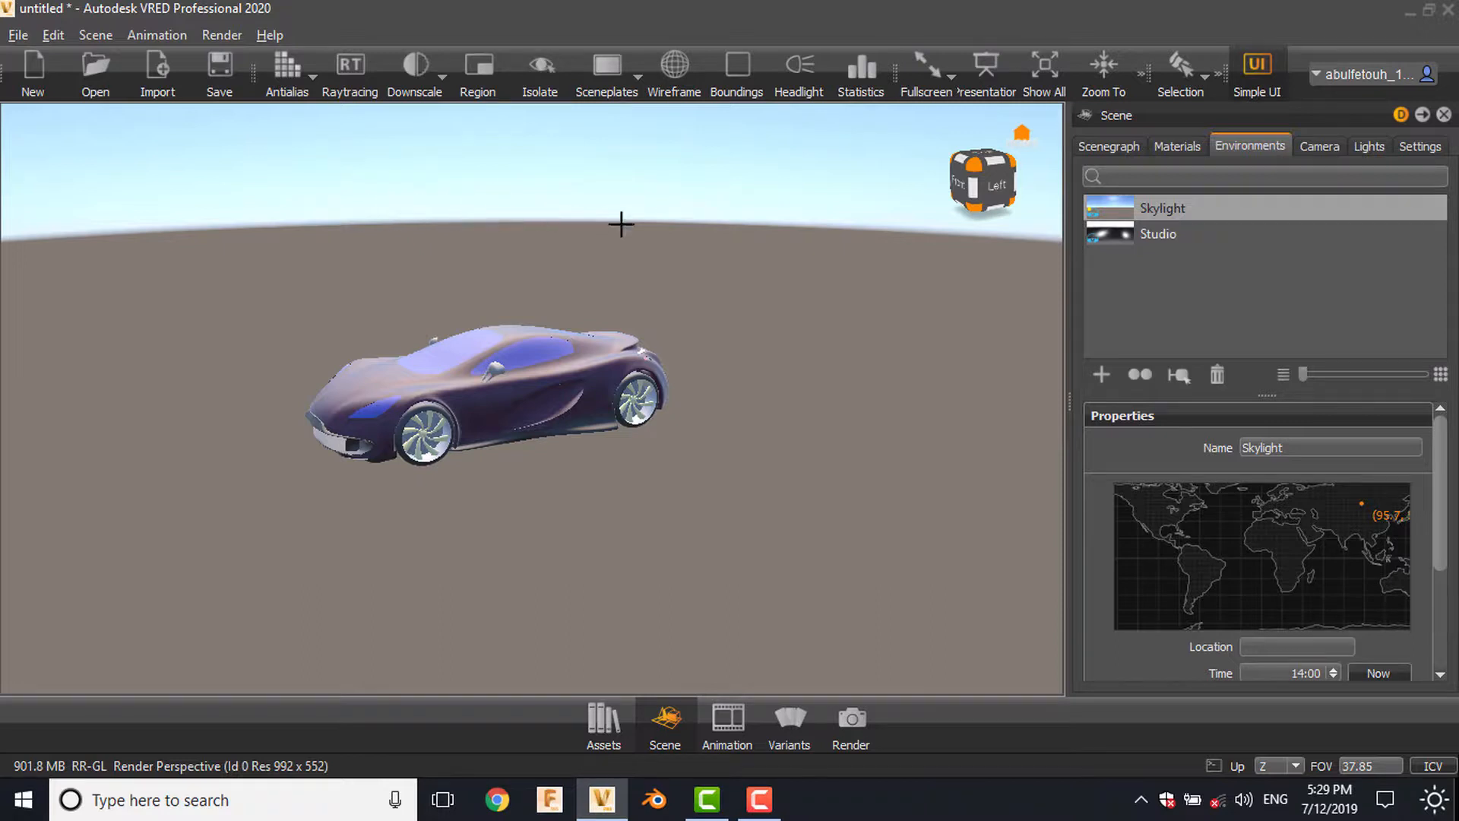
{"action": "mouse_move", "coordinate": [669, 340]}
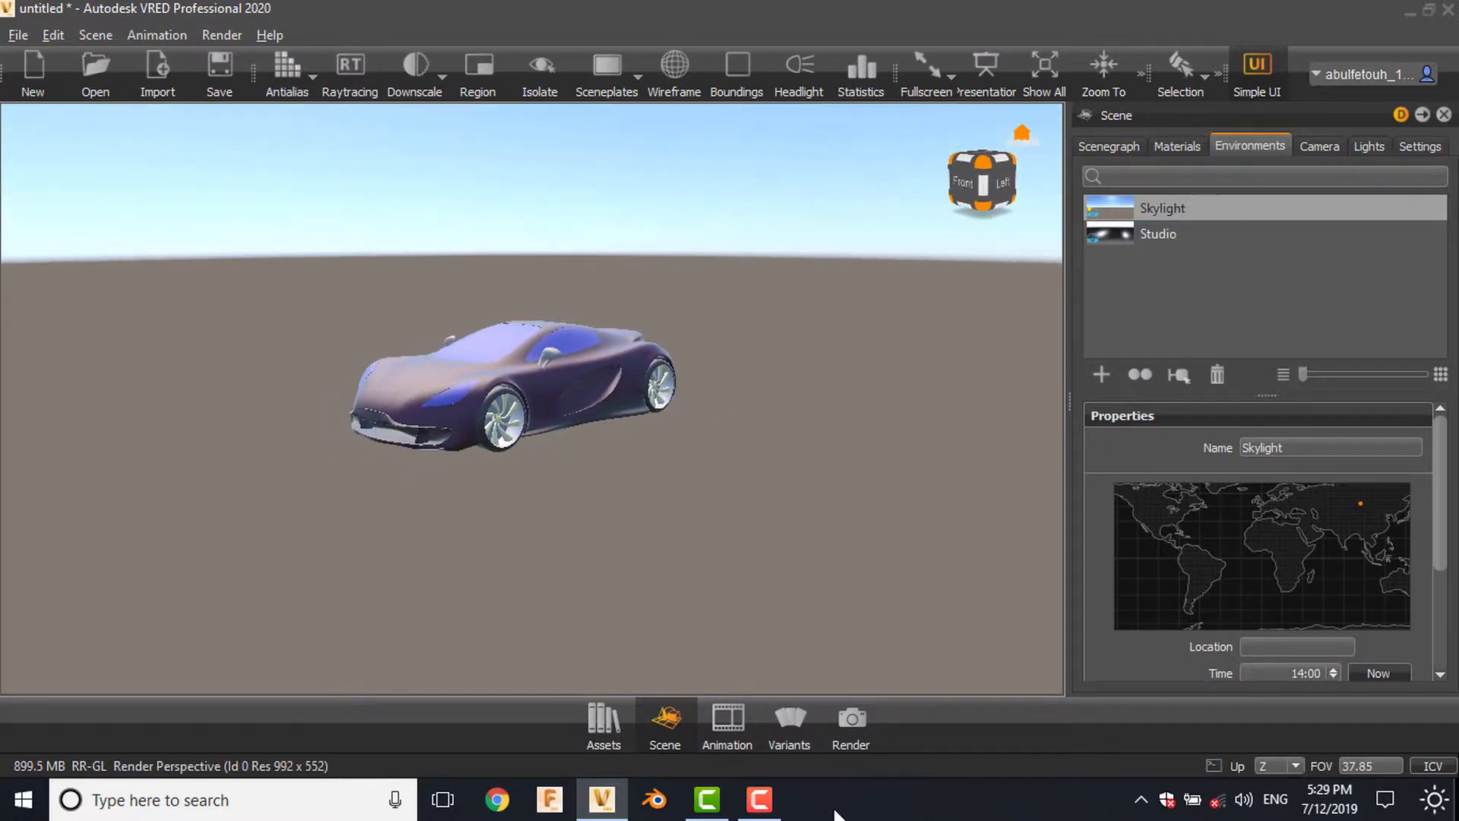
{"action": "mouse_move", "coordinate": [1039, 539]}
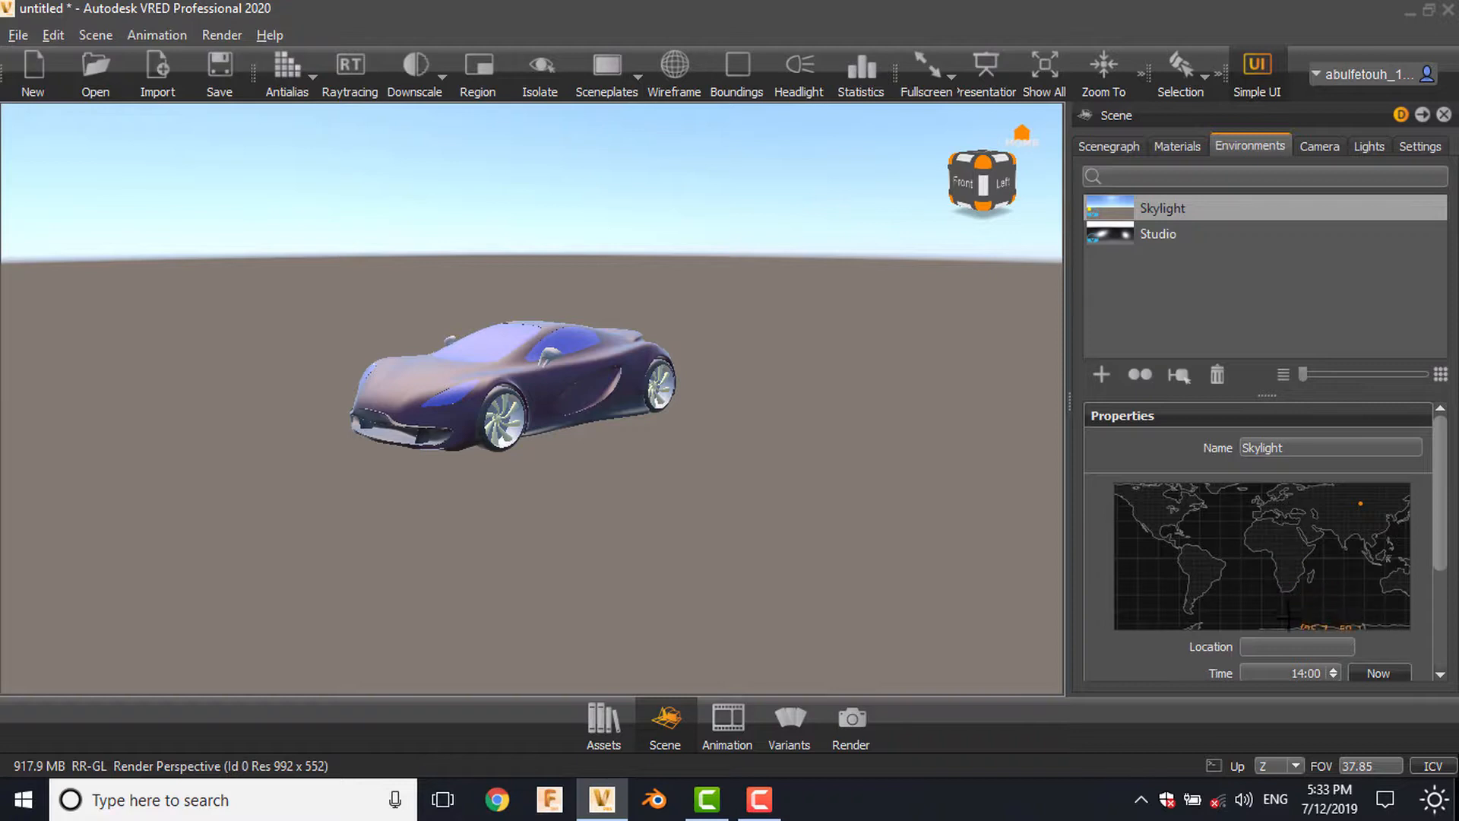
{"action": "left_click", "coordinate": [1290, 614]}
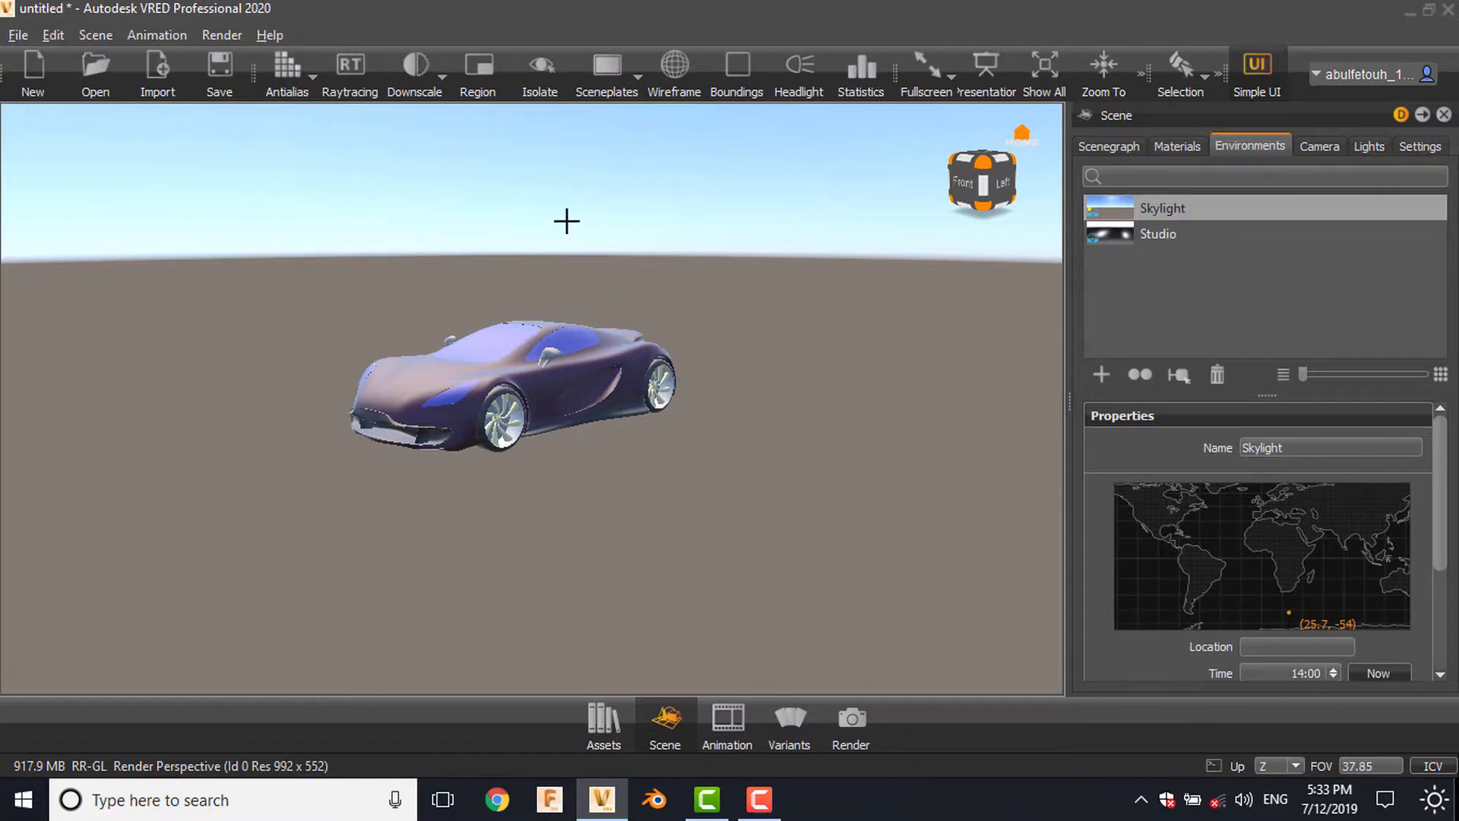
{"action": "mouse_move", "coordinate": [780, 348]}
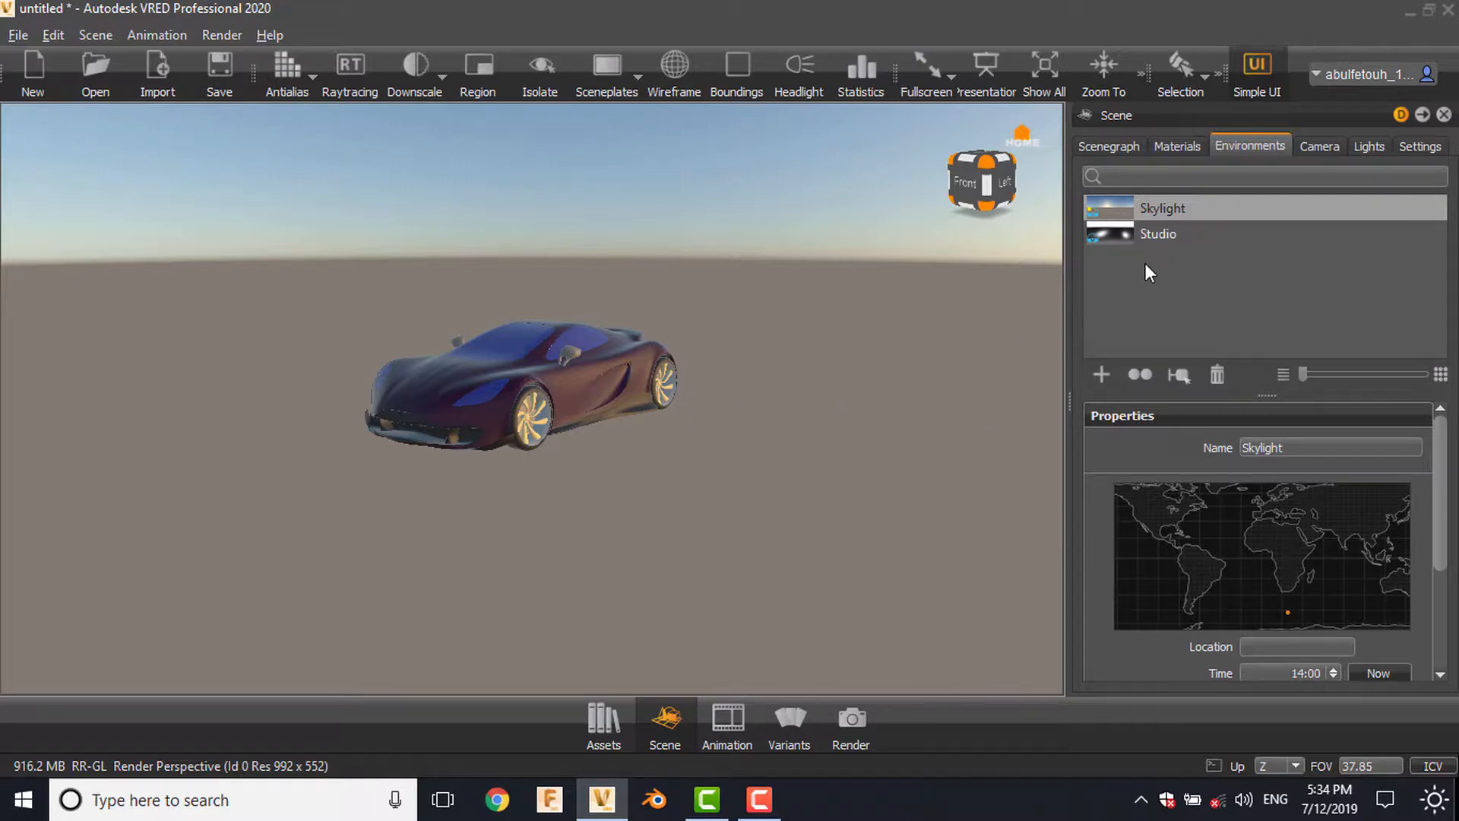
Select Studio, enable it over Skylight in the Scenegraph, and return to Environments
{"action": "left_click", "coordinate": [1159, 233]}
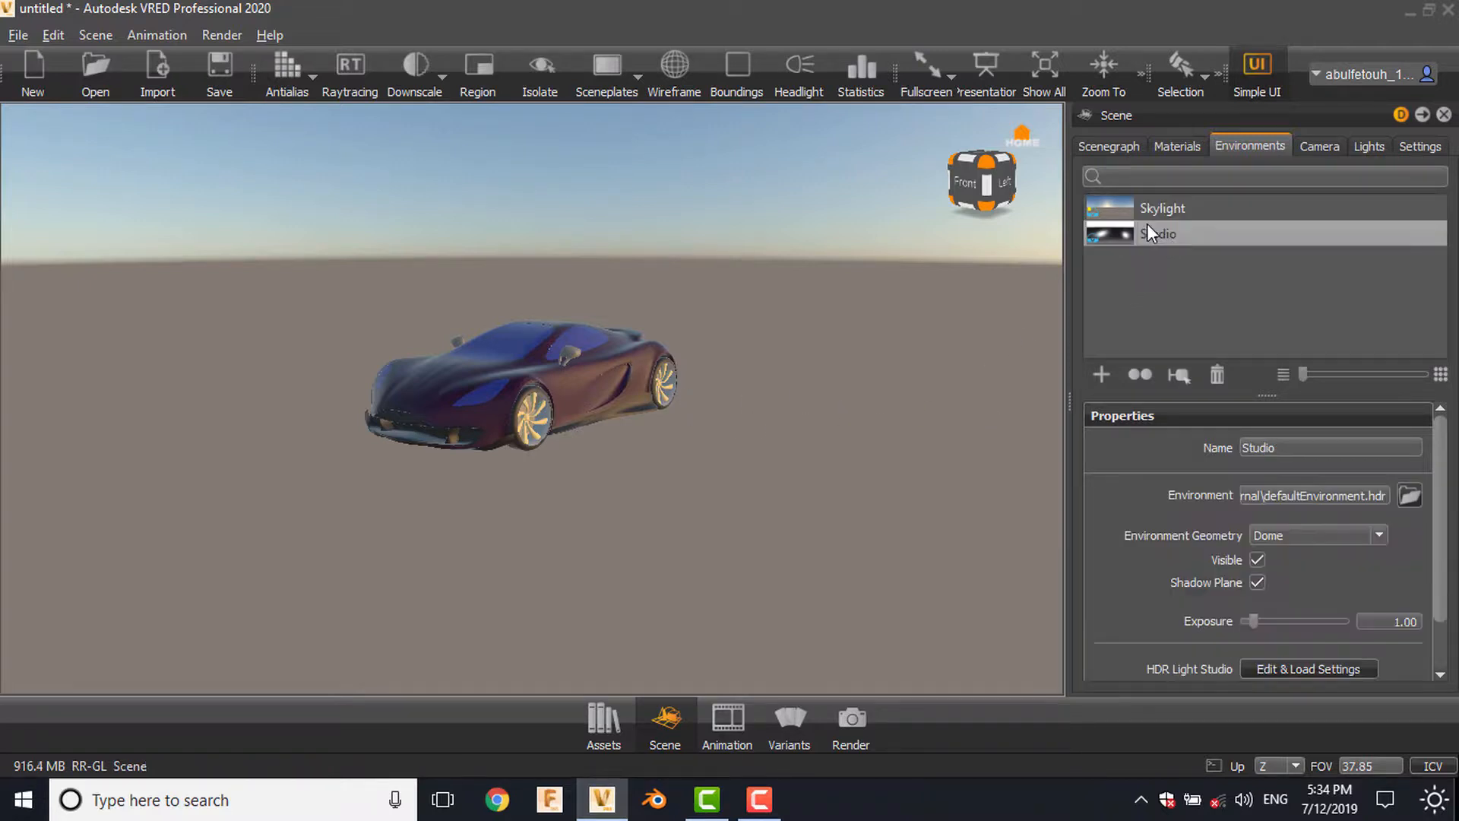
{"action": "left_click", "coordinate": [1108, 146]}
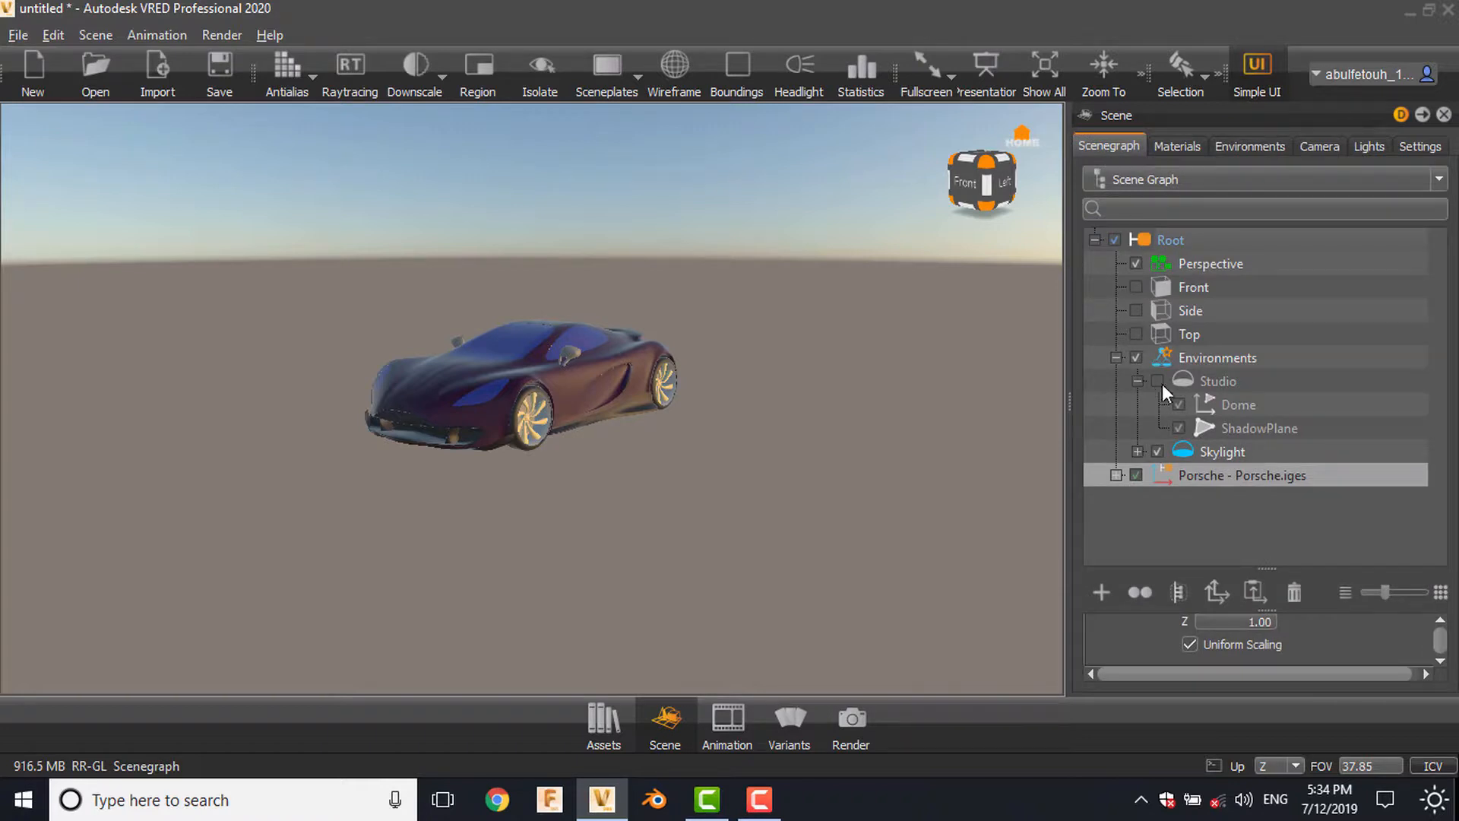
{"action": "mouse_move", "coordinate": [1152, 404]}
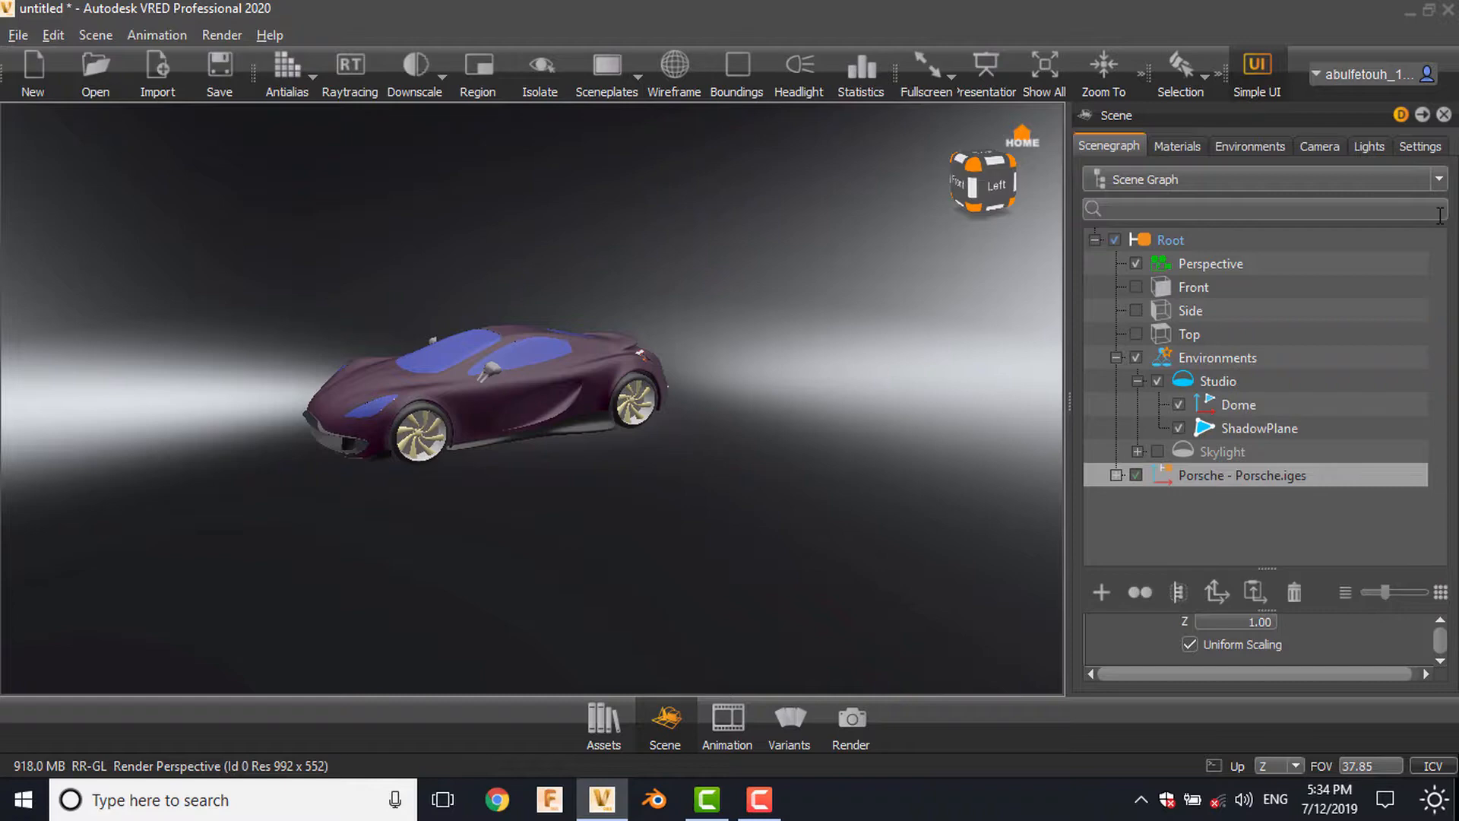
{"action": "left_click", "coordinate": [1250, 146]}
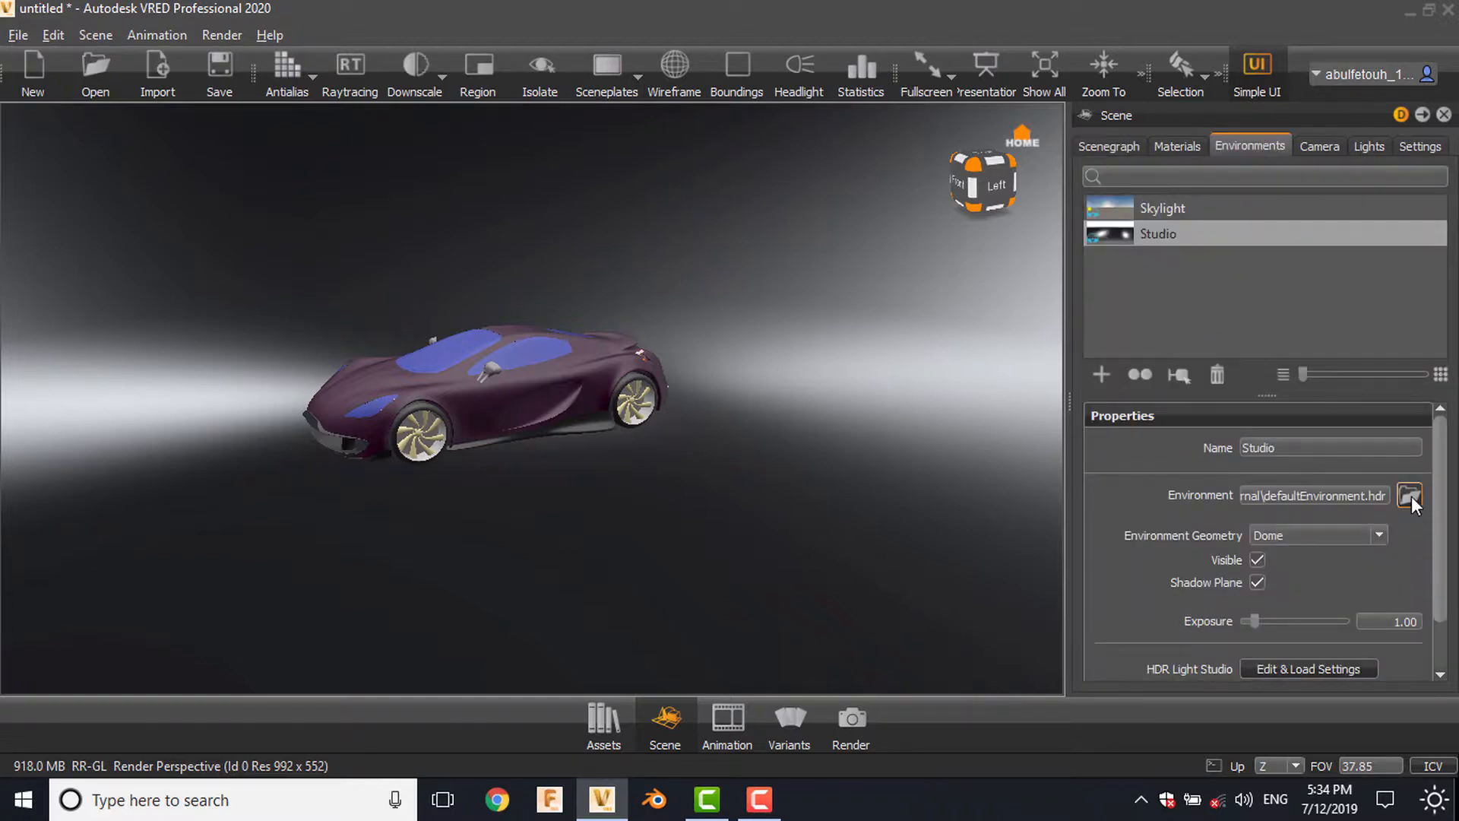
Load derelict_highway_noon_8k.hdr from the HDRIs folder as the Studio environment image
{"action": "left_click", "coordinate": [1410, 494]}
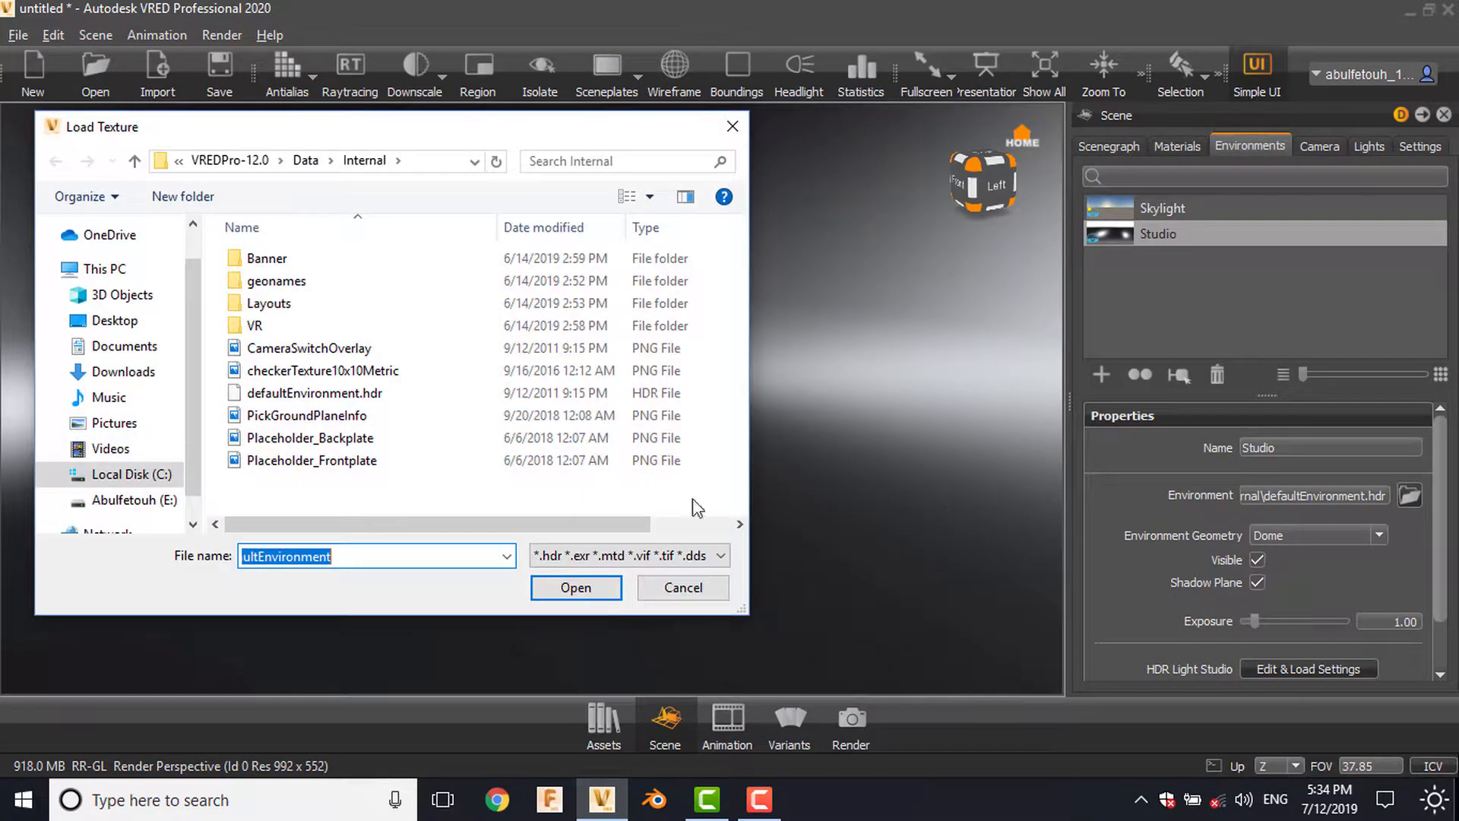
{"action": "left_click", "coordinate": [132, 501]}
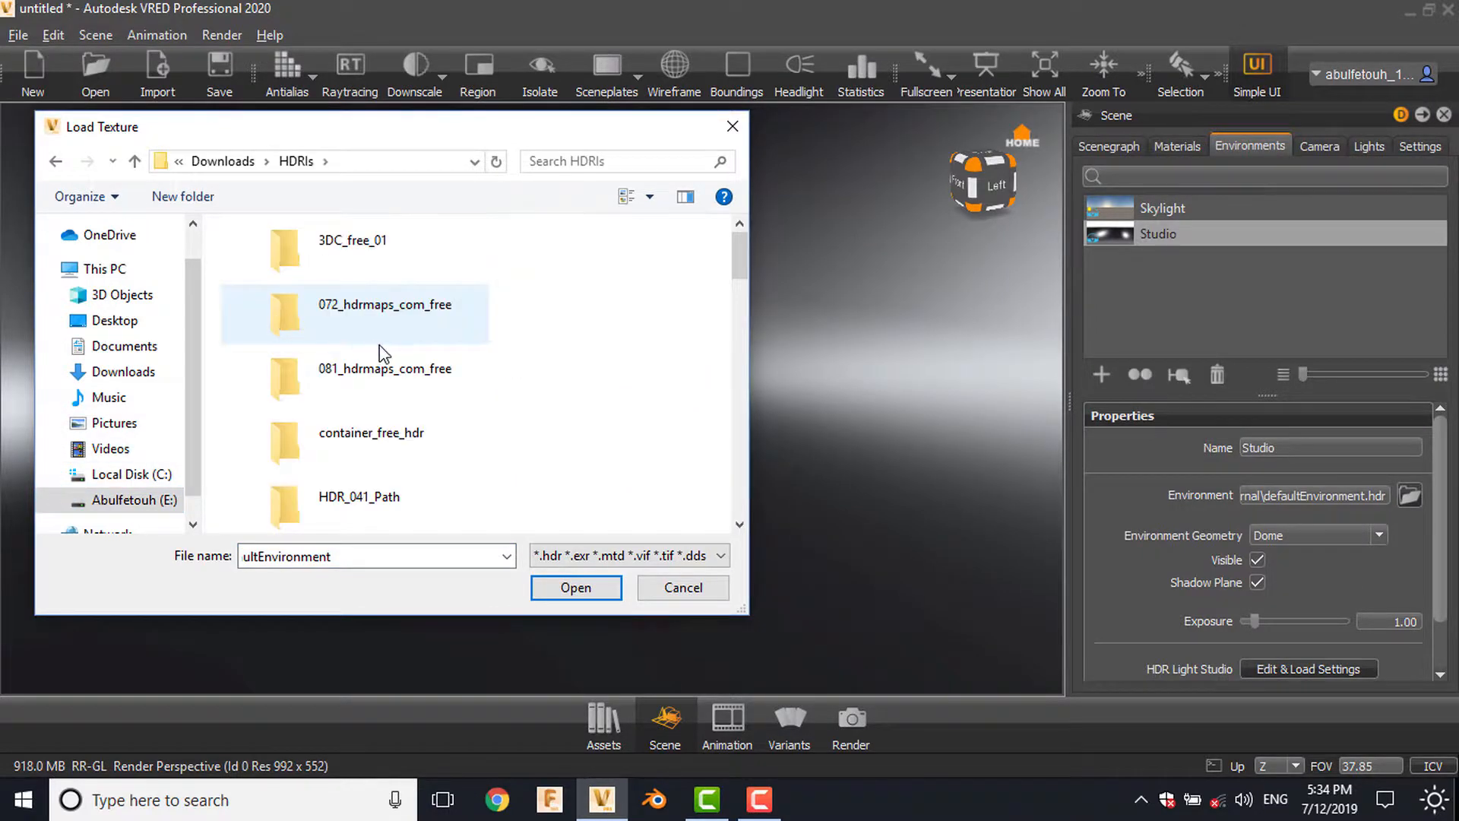
{"action": "scroll", "scroll_direction": "down", "scroll_amount": 3}
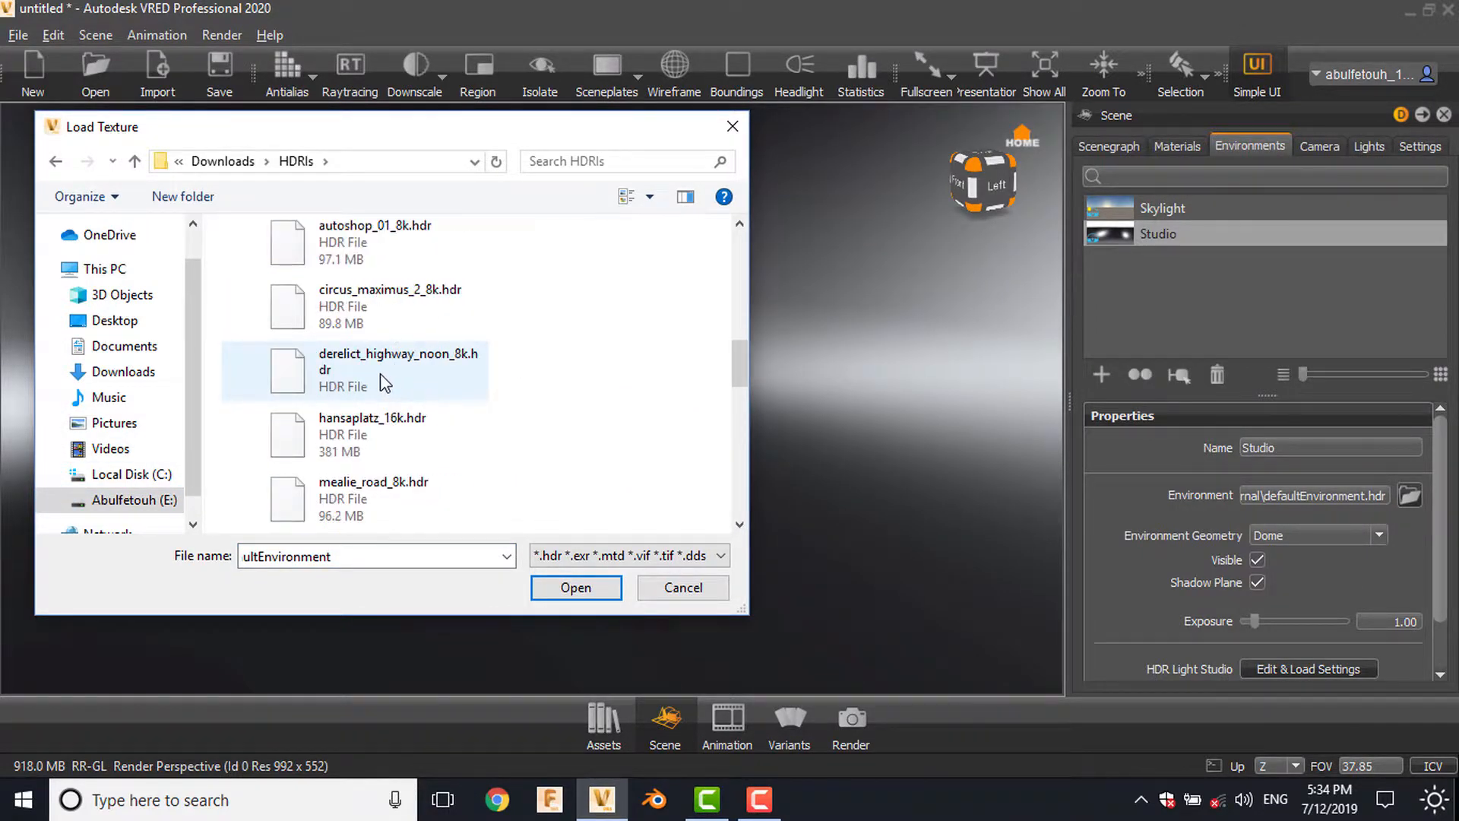
{"action": "left_click", "coordinate": [576, 588]}
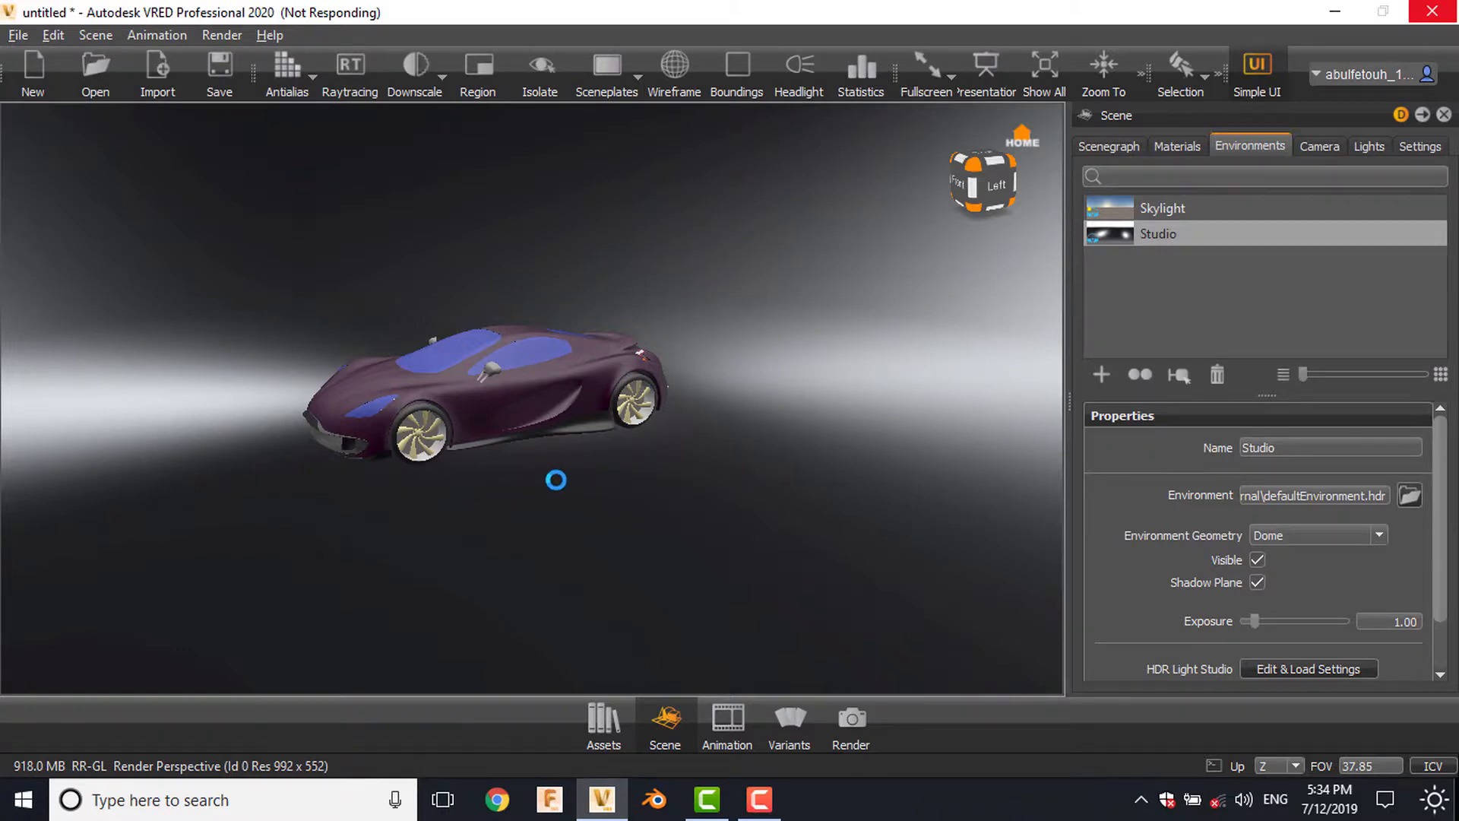
{"action": "mouse_move", "coordinate": [533, 489]}
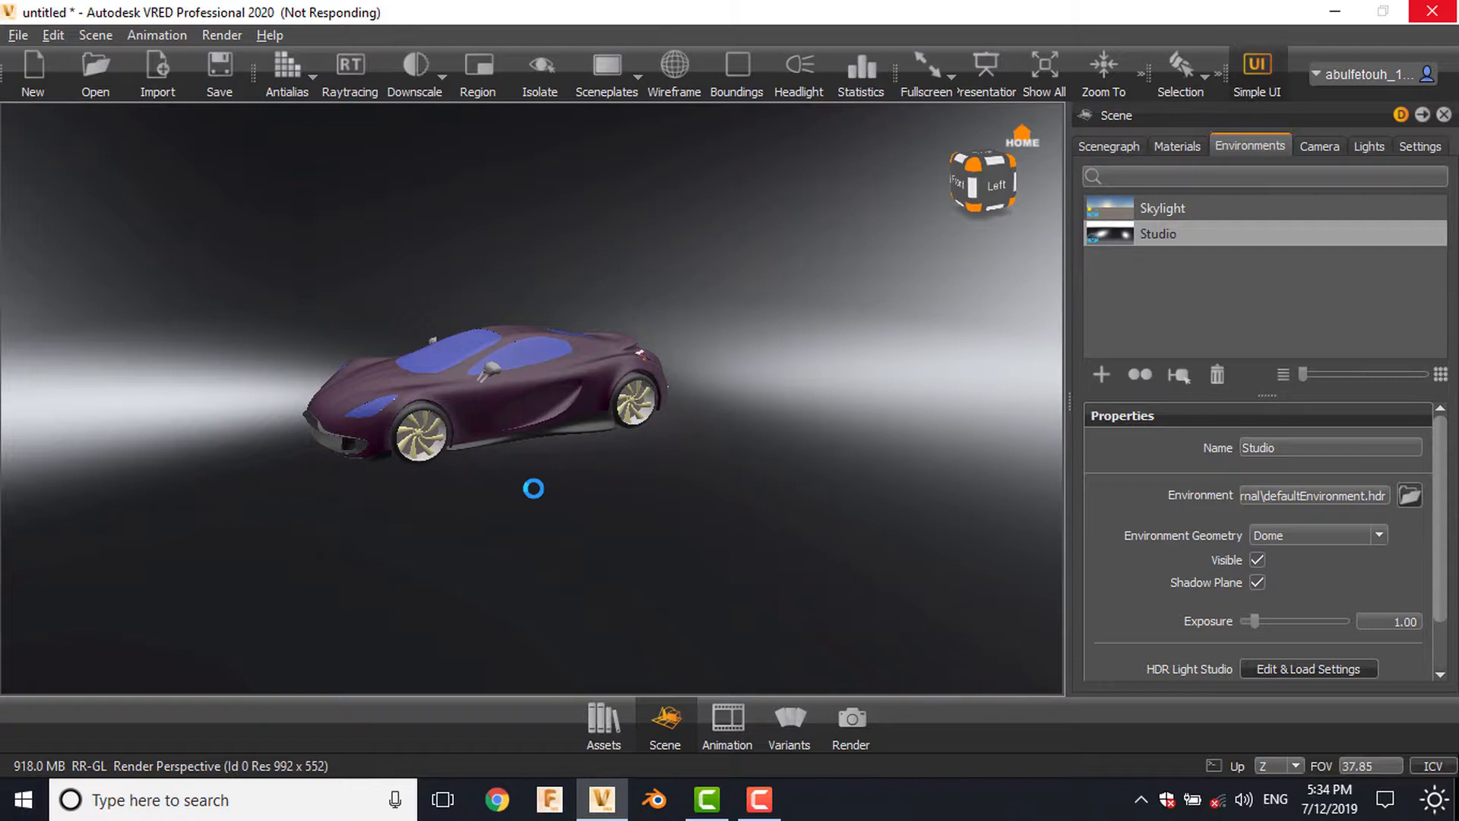
{"action": "mouse_move", "coordinate": [509, 516]}
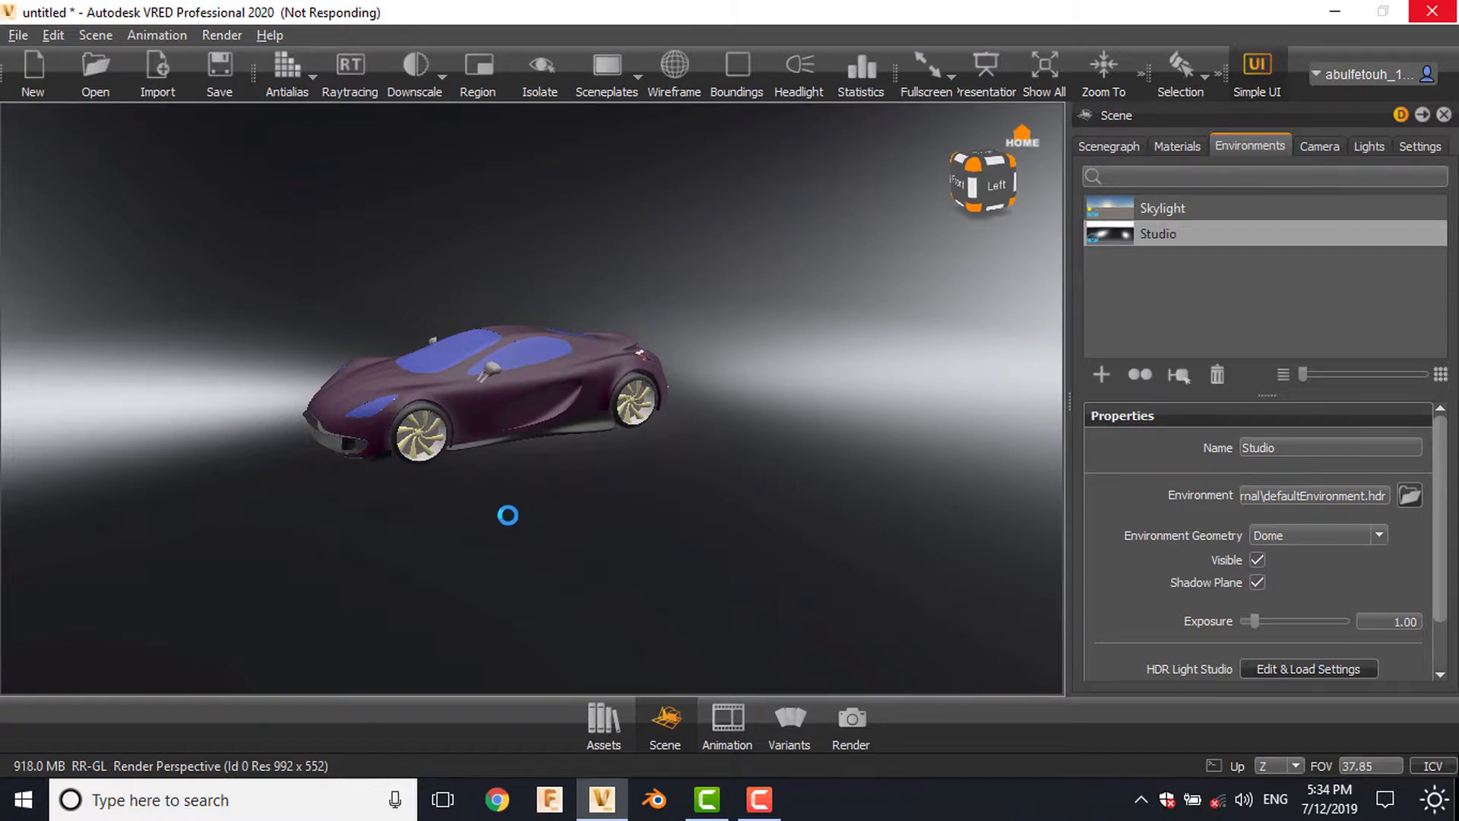
{"action": "mouse_move", "coordinate": [537, 522]}
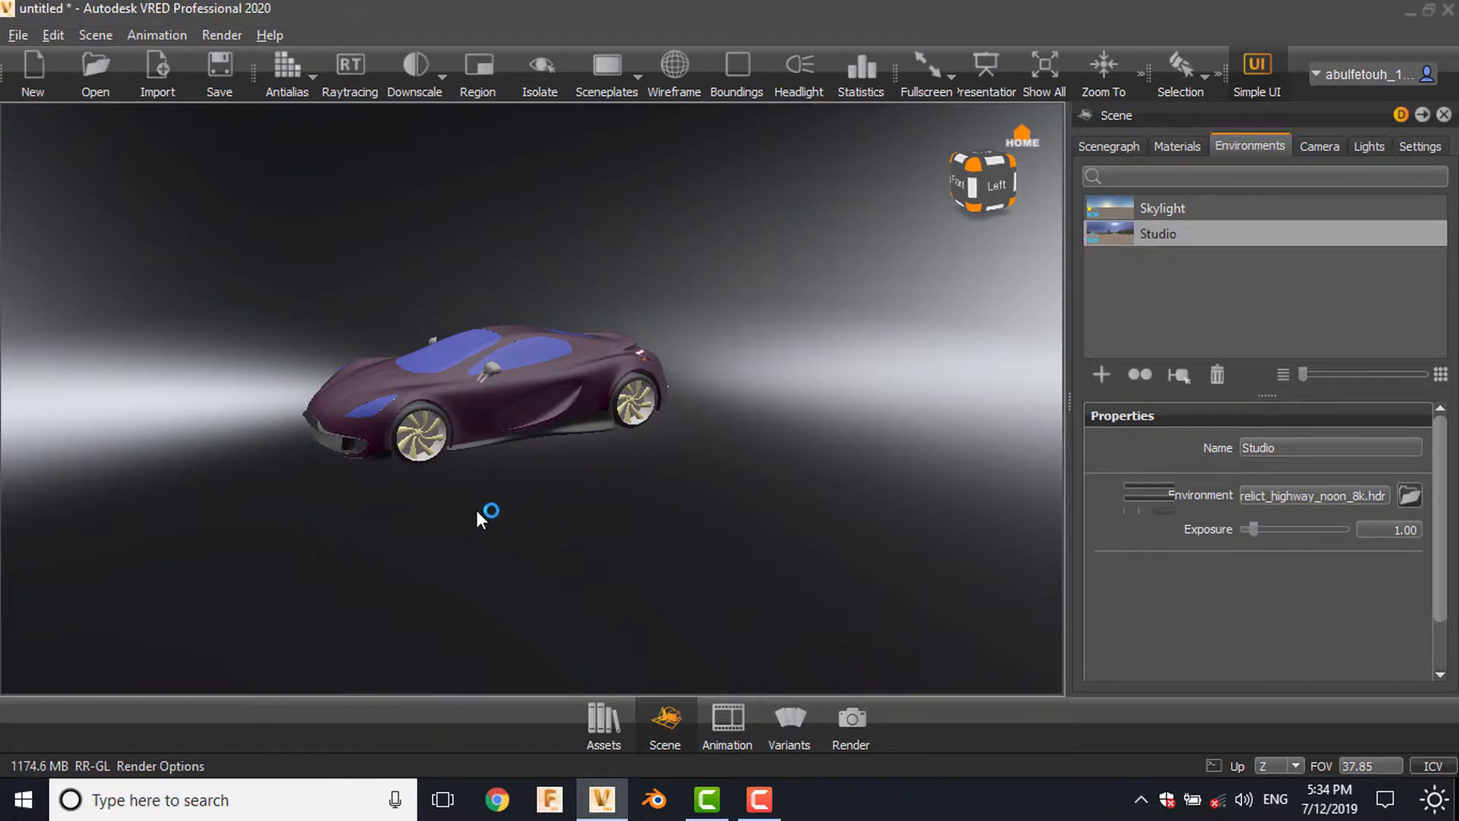
{"action": "mouse_move", "coordinate": [453, 509]}
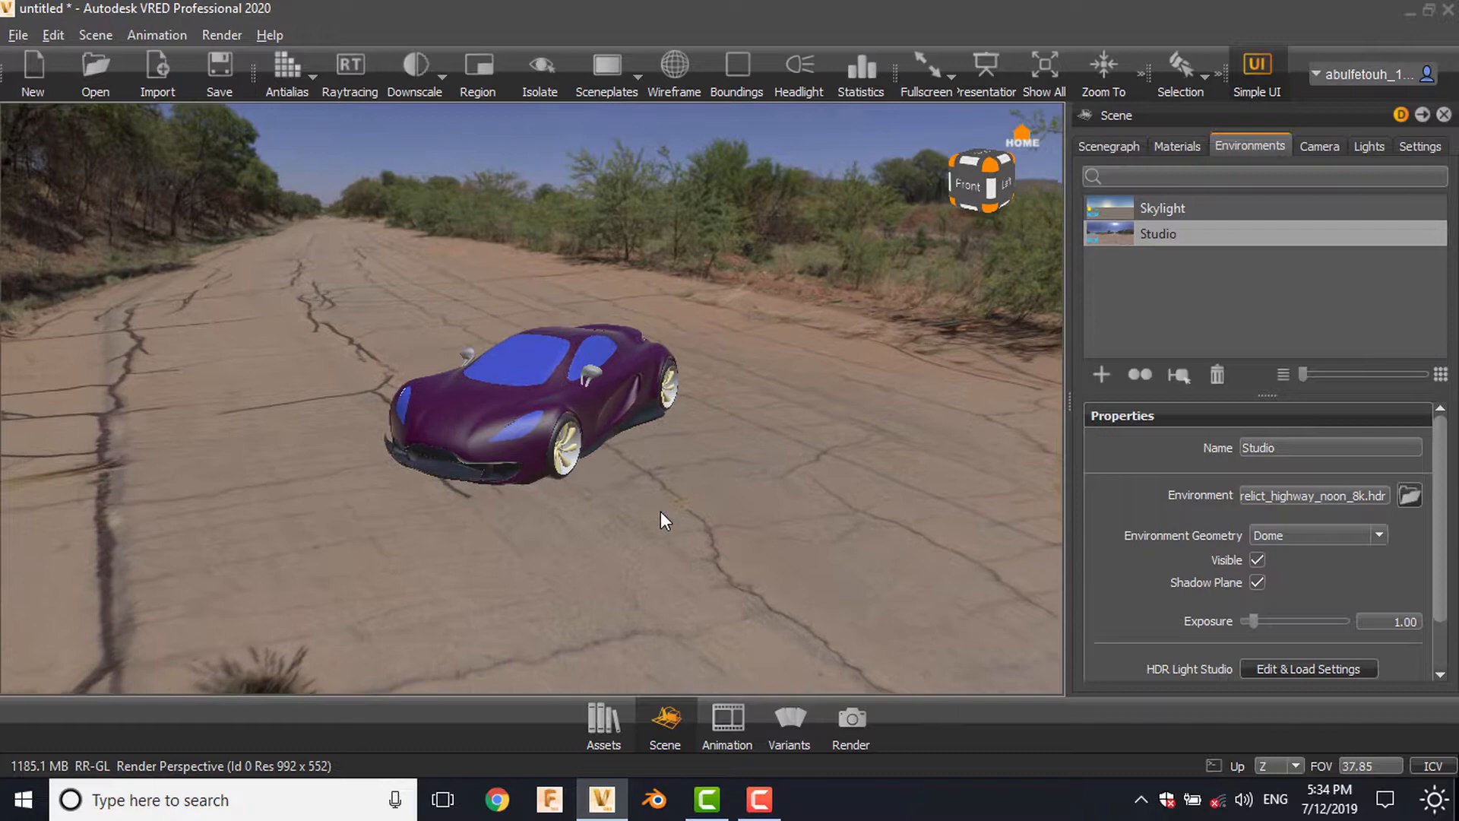
Drag the dome's scale handles to stretch it along X, vertical and Y axes
{"action": "left_click_drag", "start_coordinate": [663, 519], "coordinate": [498, 512]}
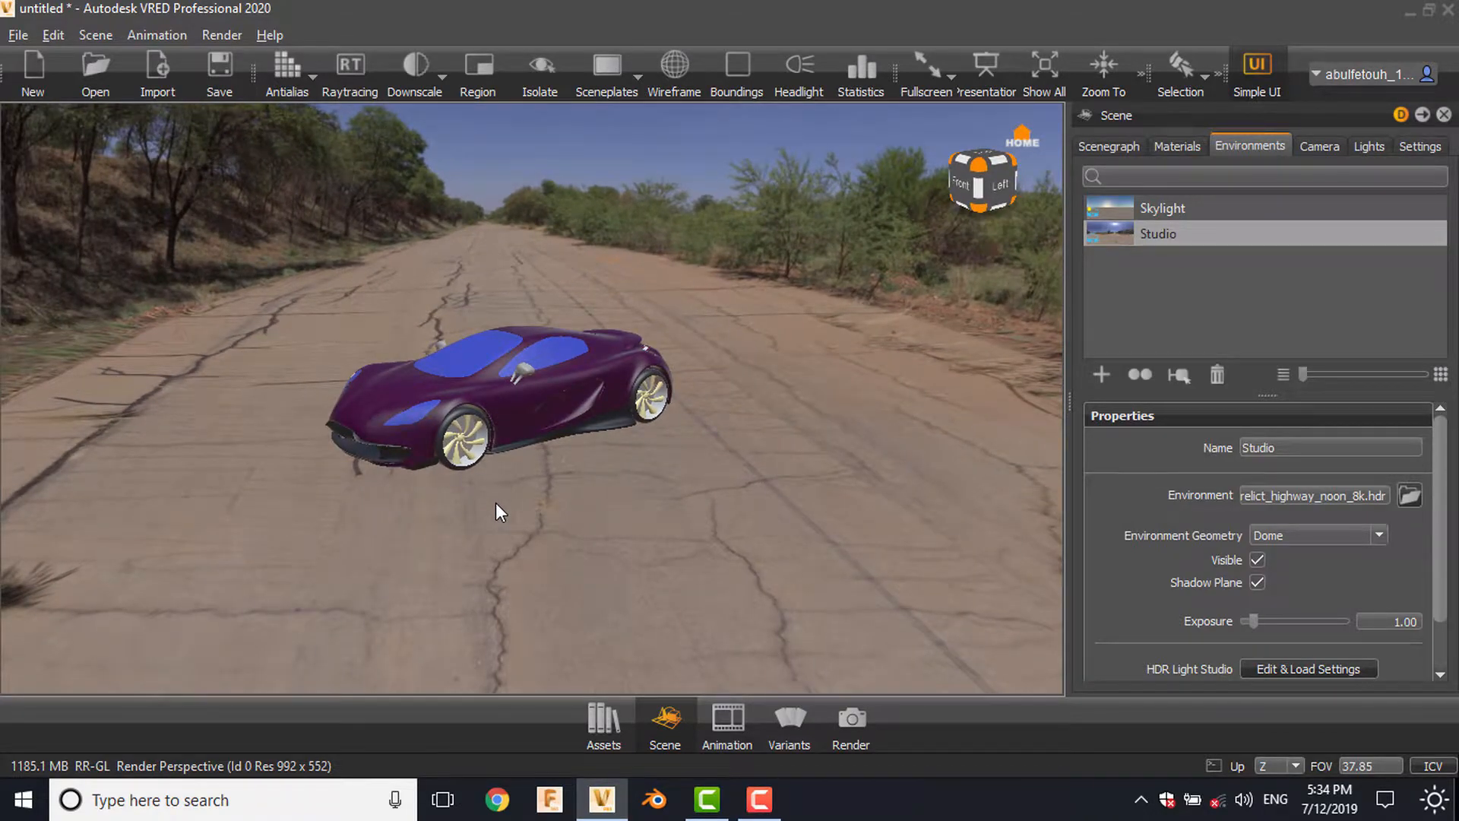
{"action": "mouse_move", "coordinate": [542, 519]}
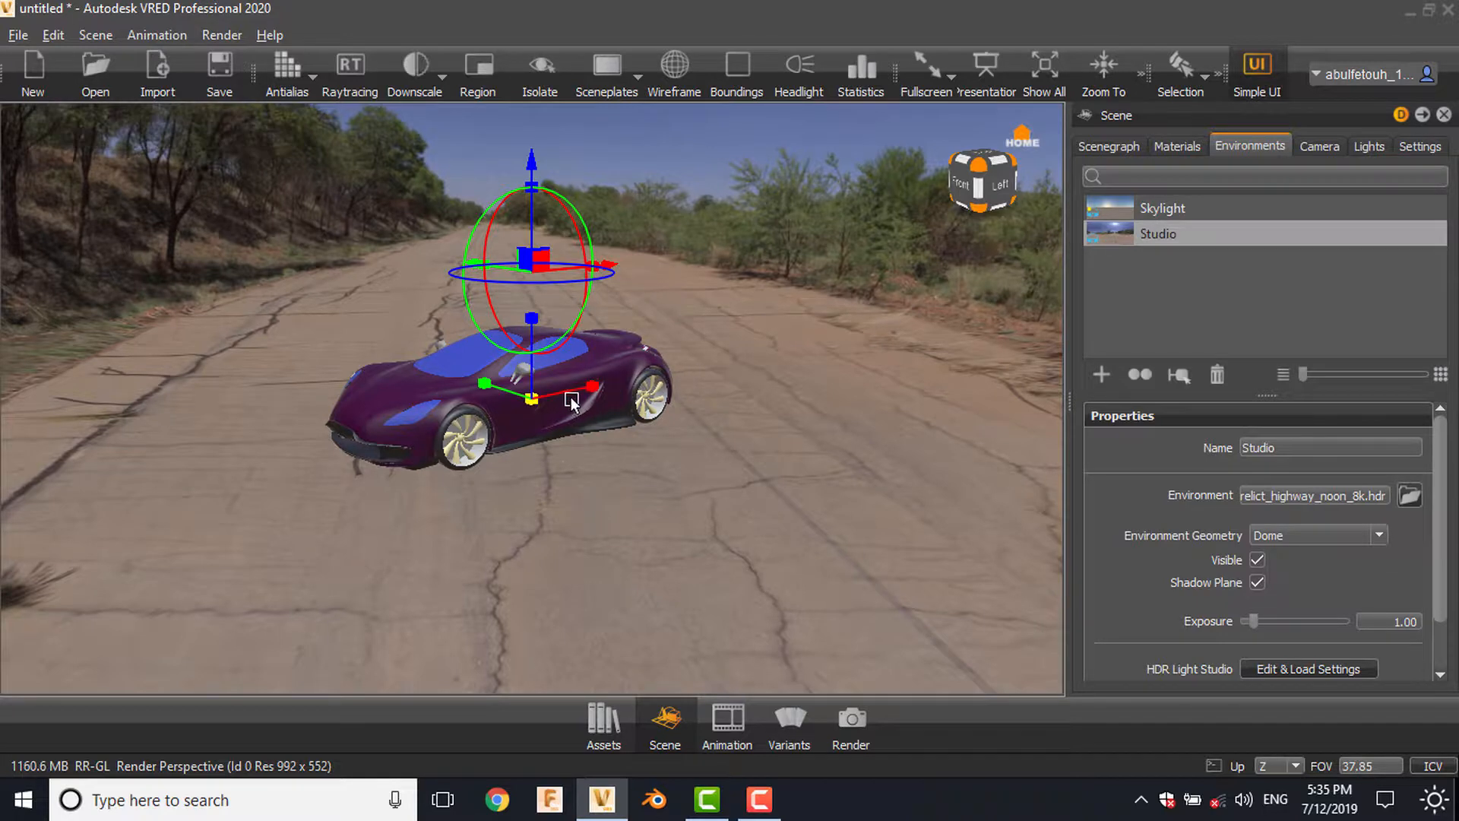
{"action": "left_click_drag", "start_coordinate": [586, 386], "coordinate": [596, 389]}
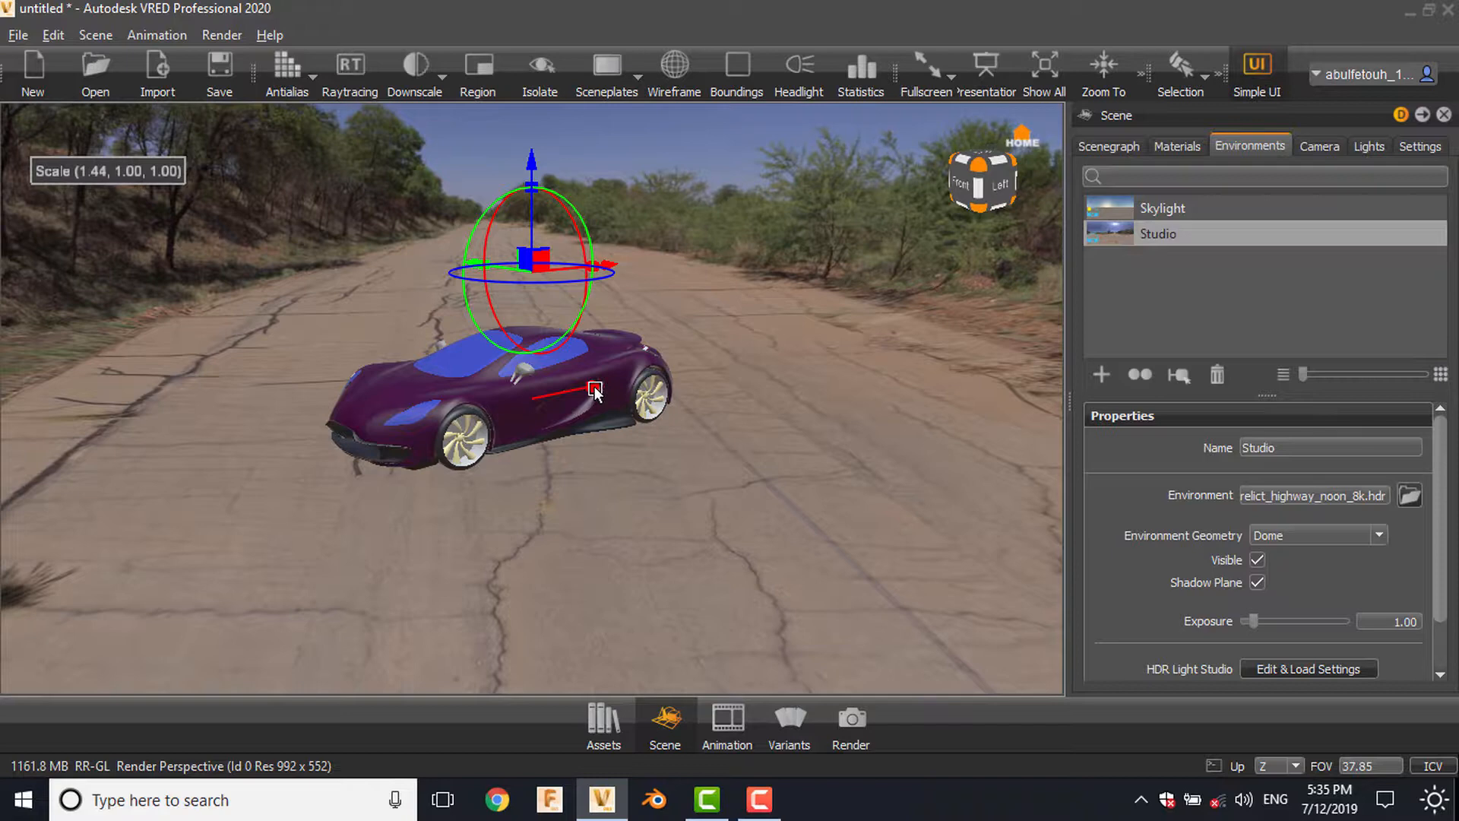
{"action": "left_click_drag", "start_coordinate": [596, 389], "coordinate": [482, 387]}
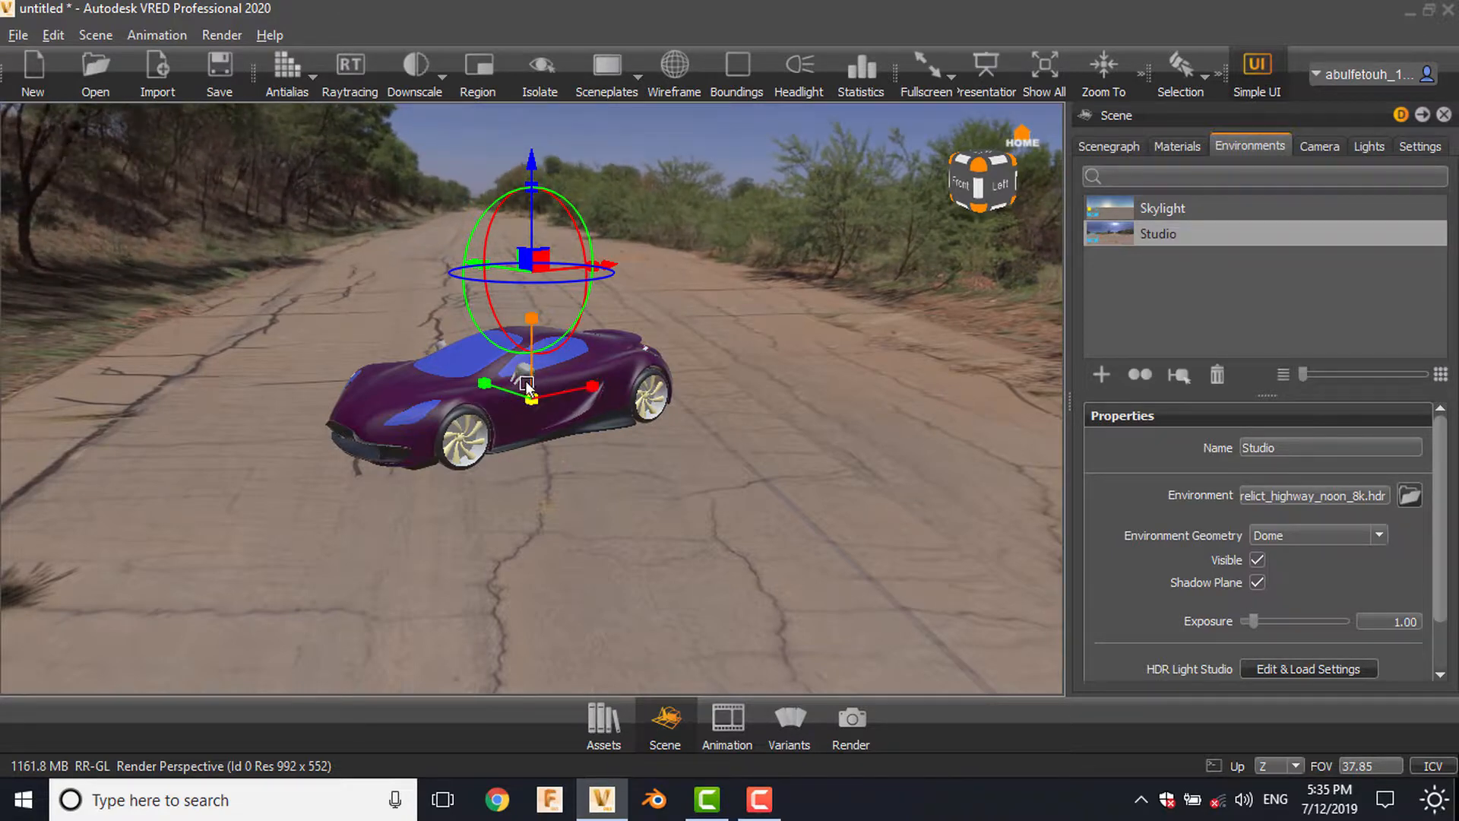
{"action": "left_click_drag", "start_coordinate": [530, 386], "coordinate": [519, 221]}
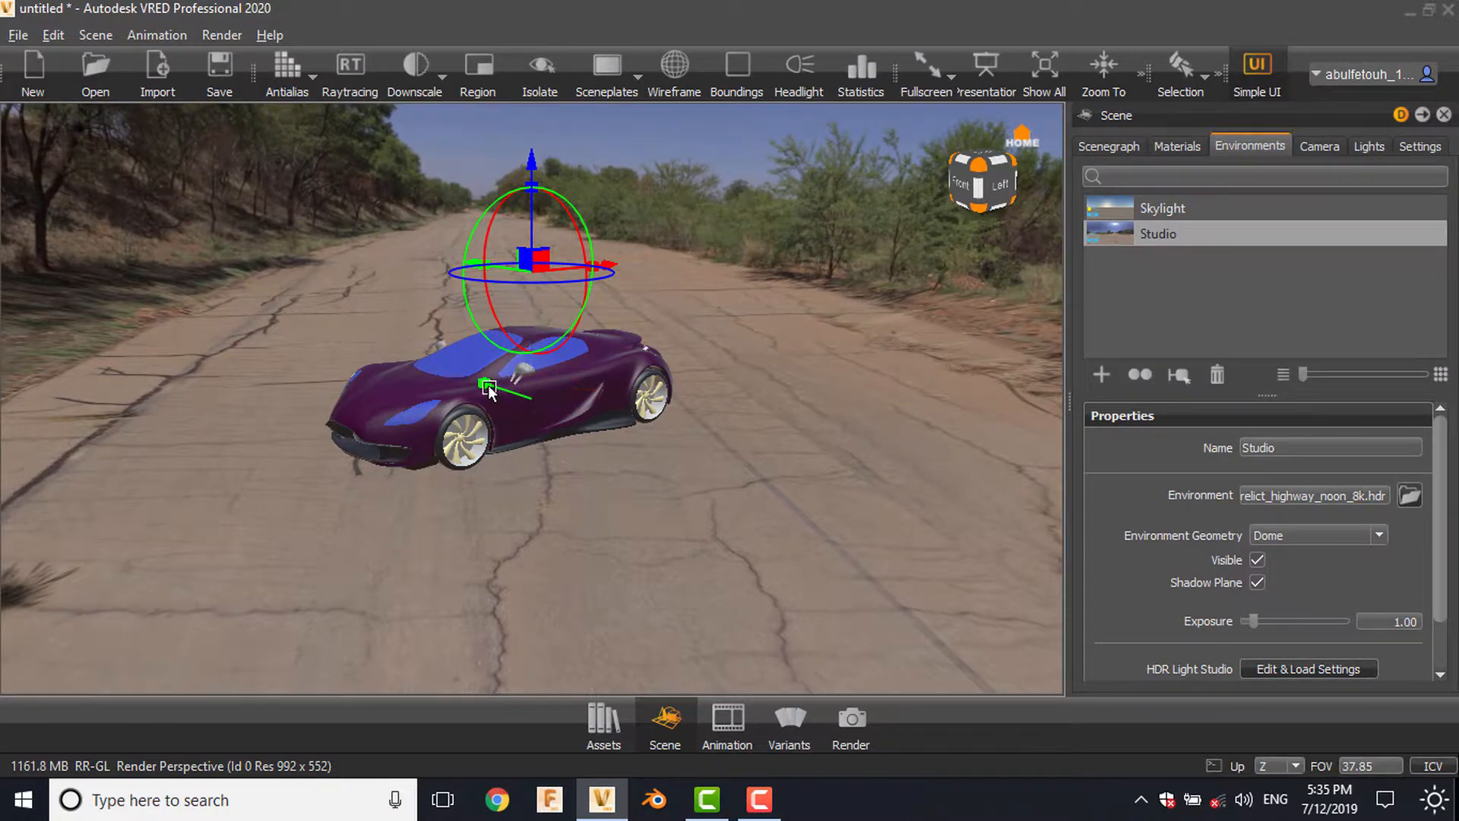
{"action": "left_click_drag", "start_coordinate": [482, 384], "coordinate": [586, 390]}
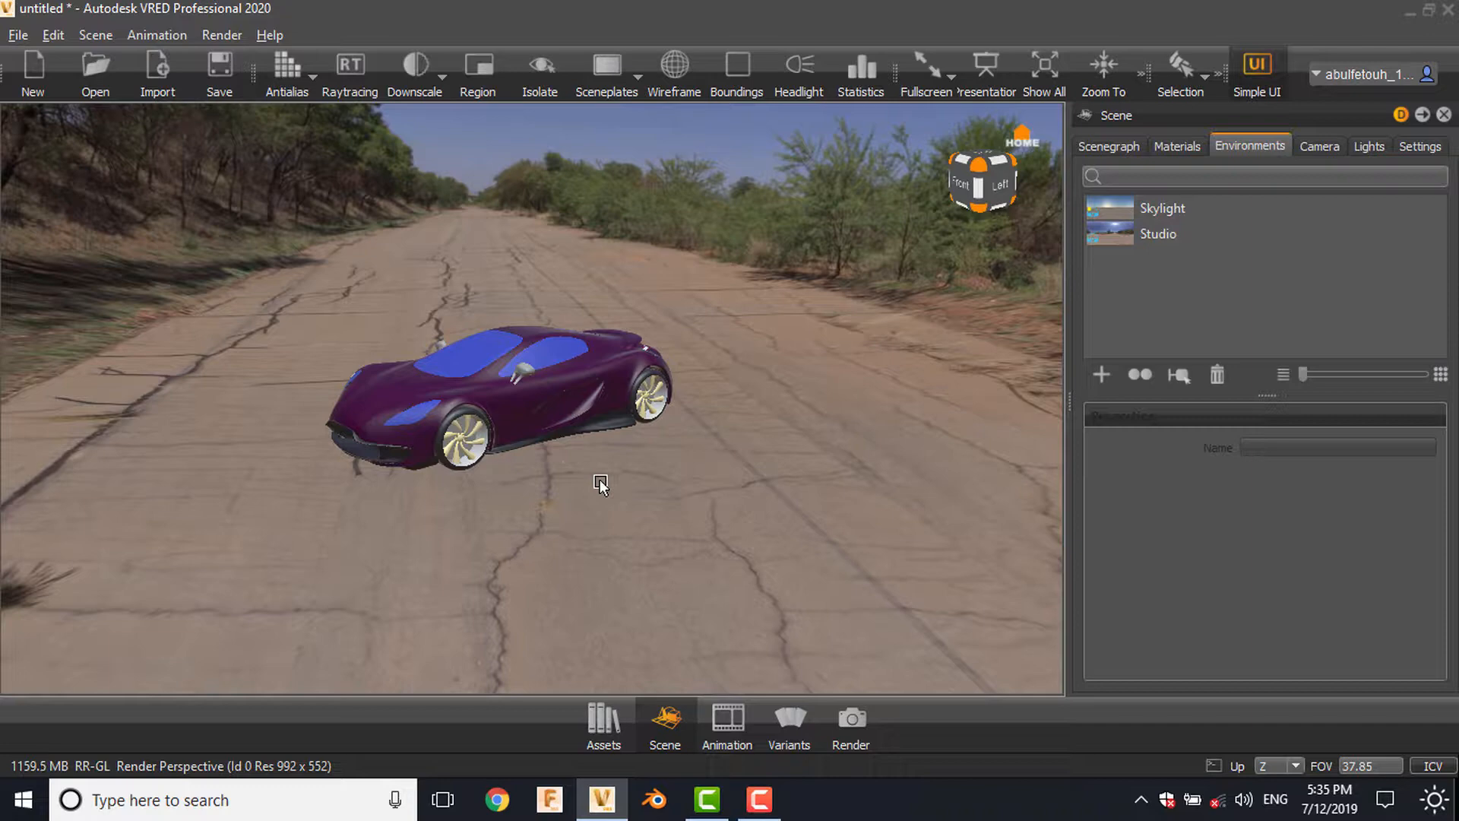
Scale the dome up vertically and stretch it along X and Y, then finish editing
{"action": "left_click", "coordinate": [534, 361]}
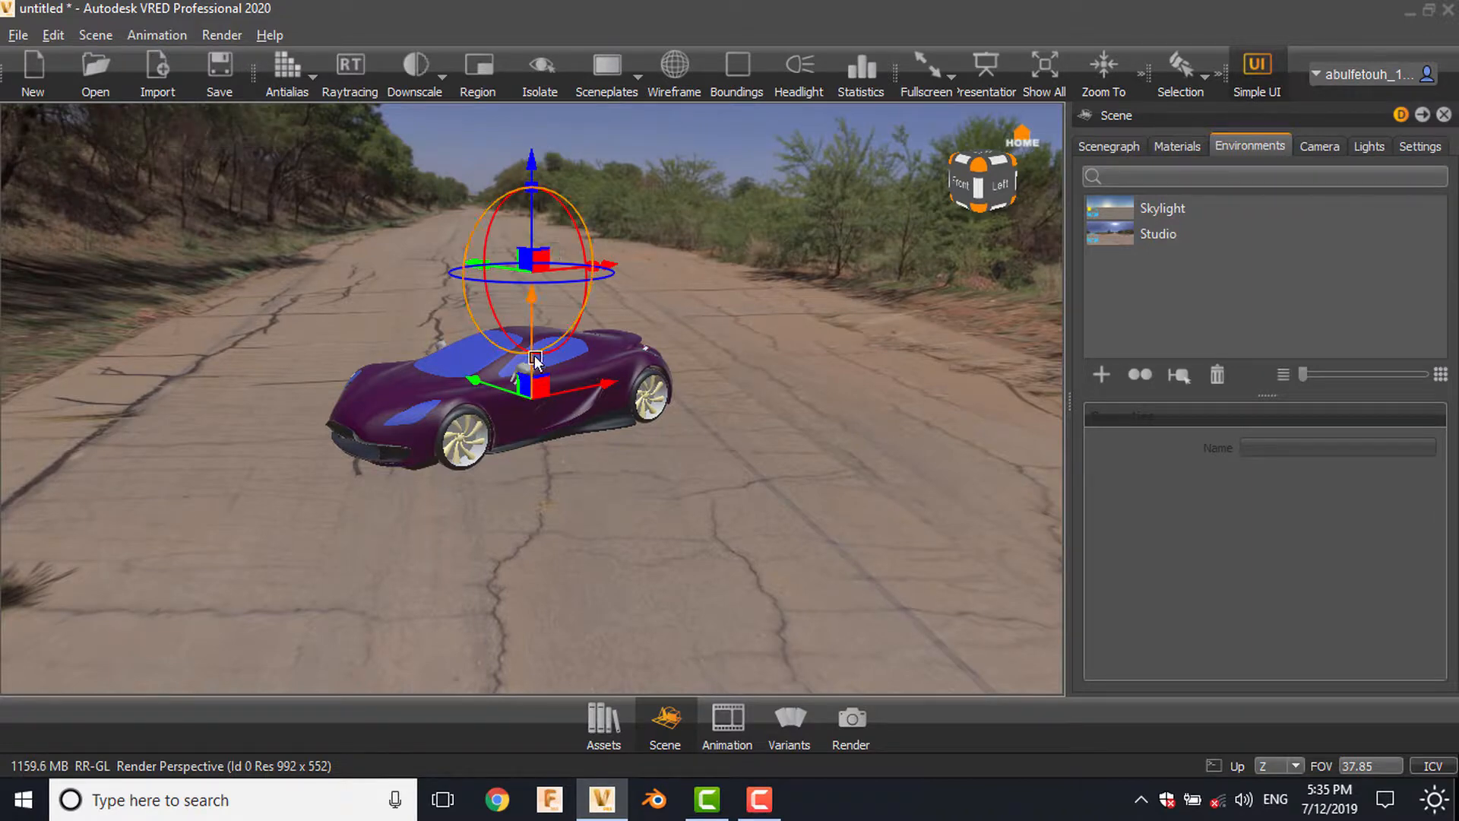
{"action": "left_click_drag", "start_coordinate": [535, 358], "coordinate": [531, 331]}
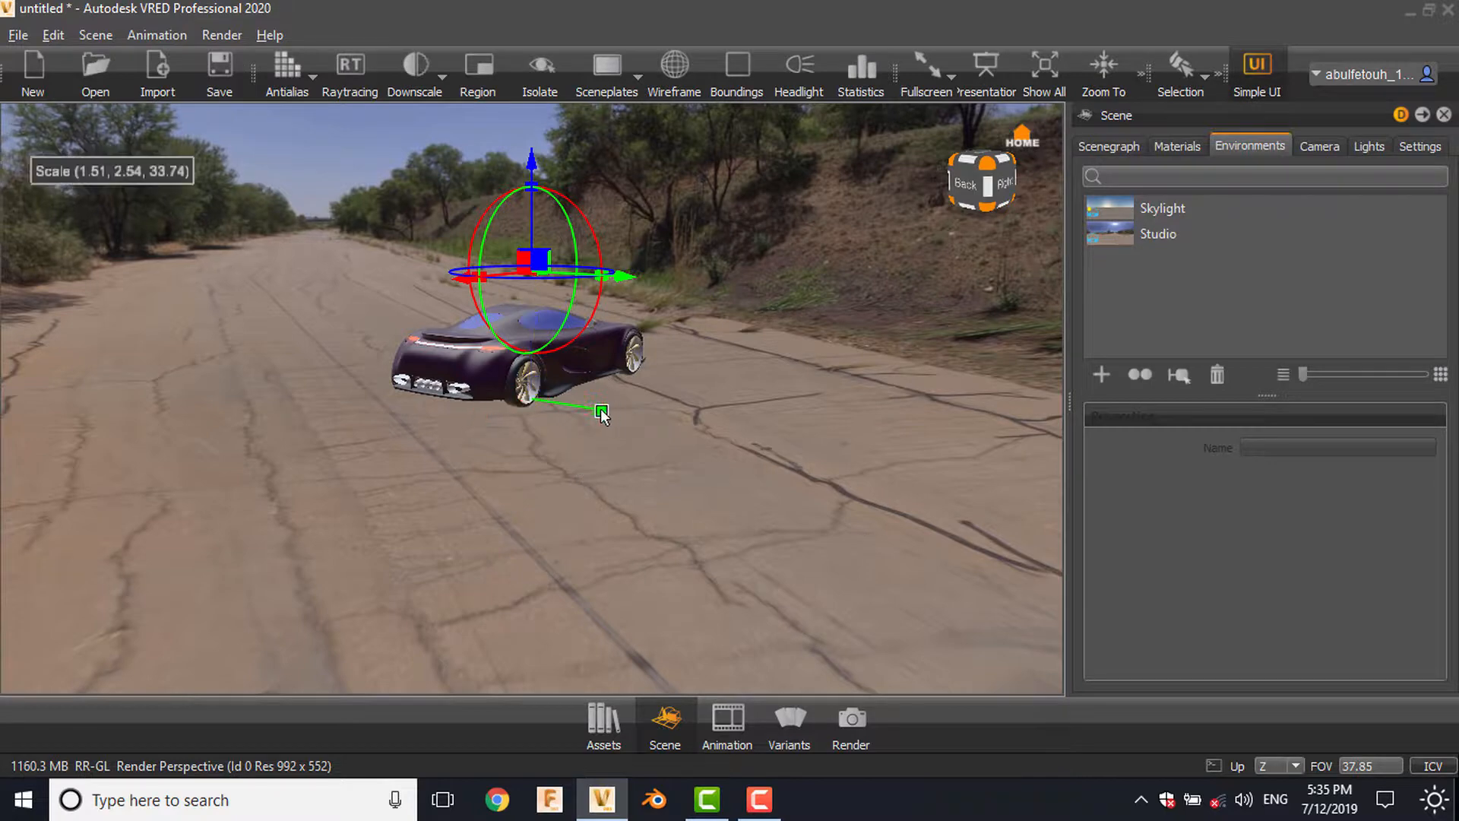
{"action": "left_click_drag", "start_coordinate": [596, 412], "coordinate": [602, 410]}
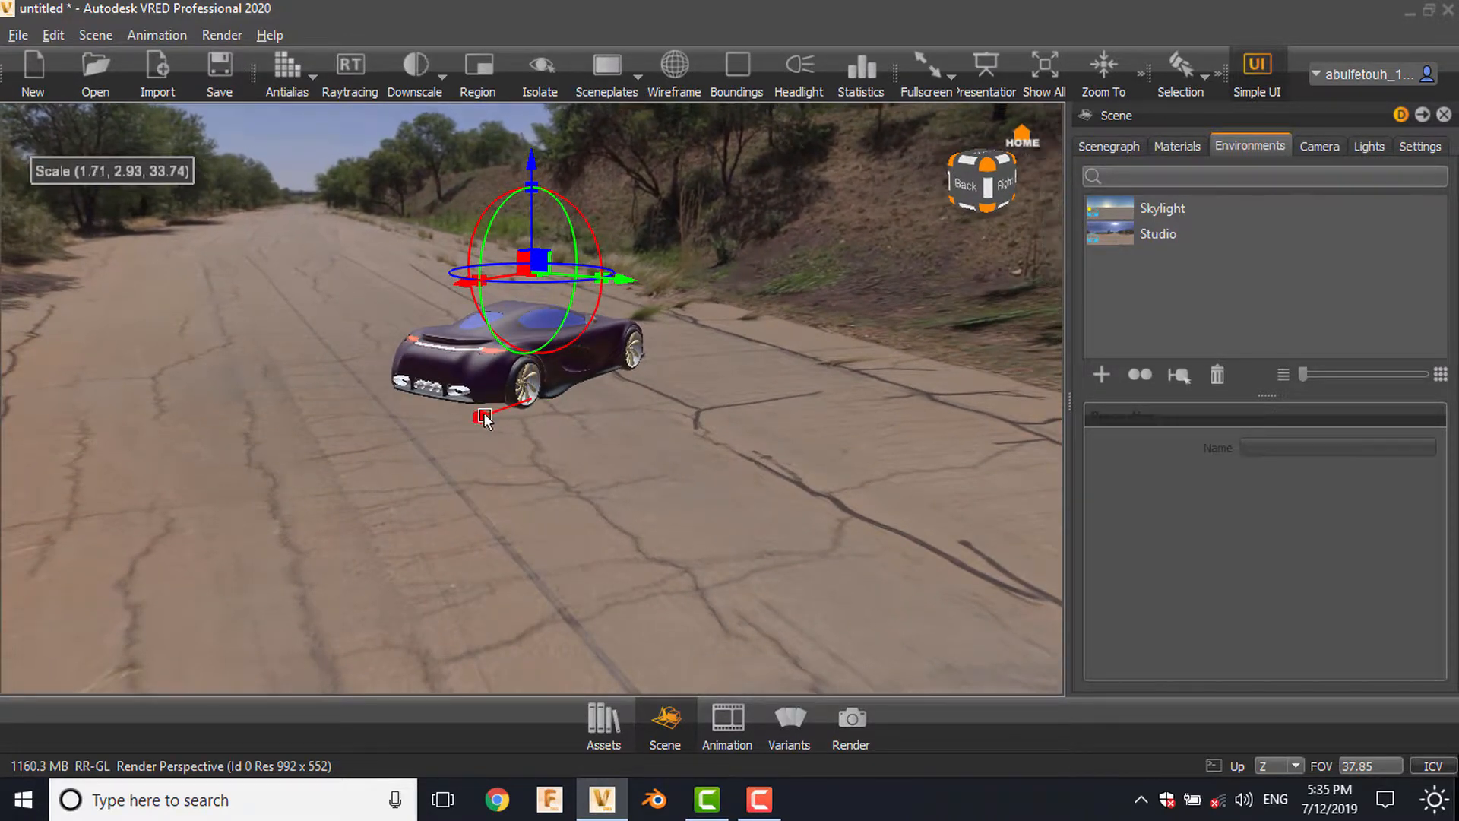
{"action": "left_click_drag", "start_coordinate": [484, 417], "coordinate": [503, 414]}
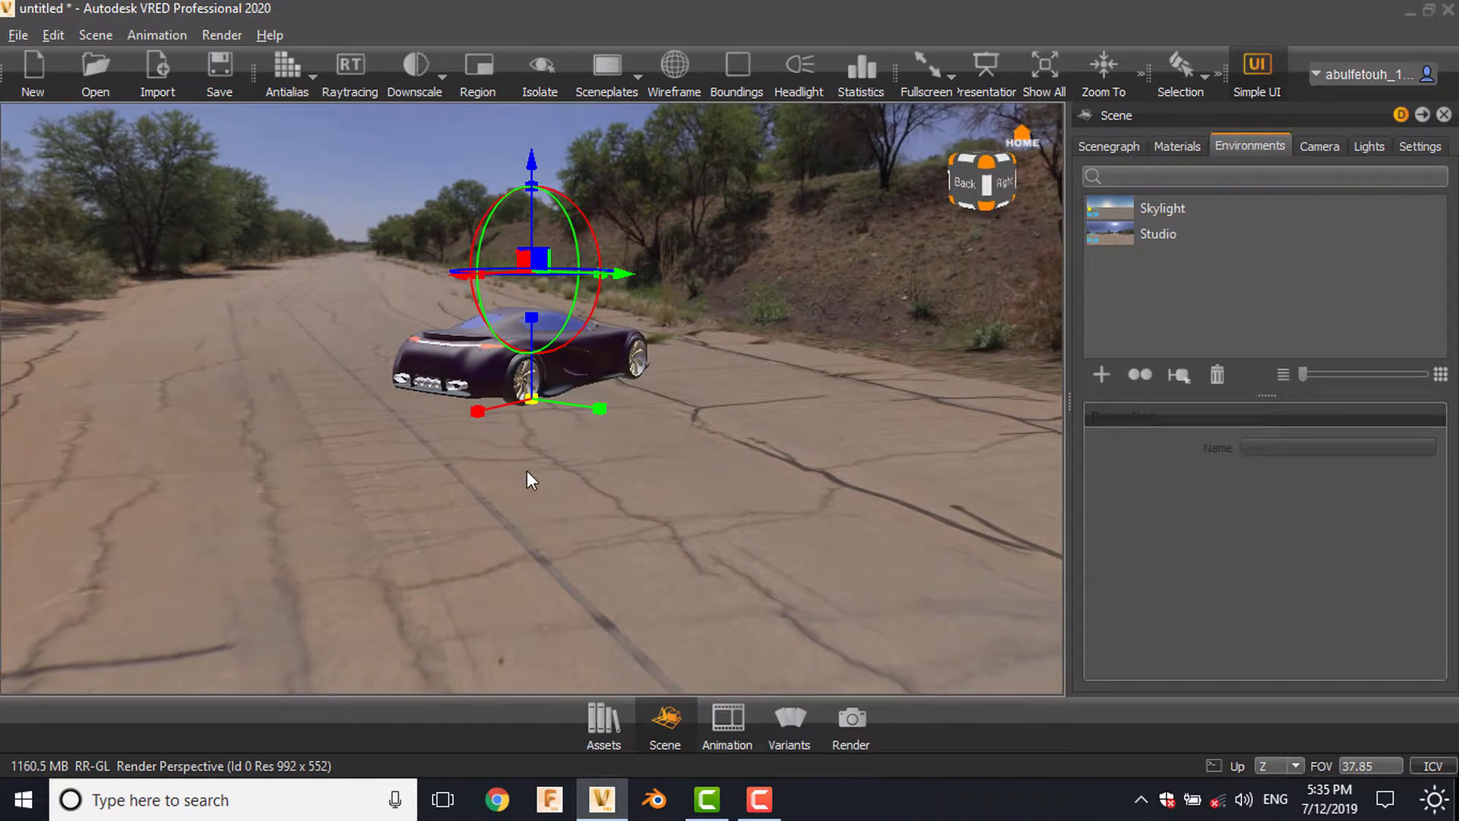
{"action": "mouse_move", "coordinate": [506, 401]}
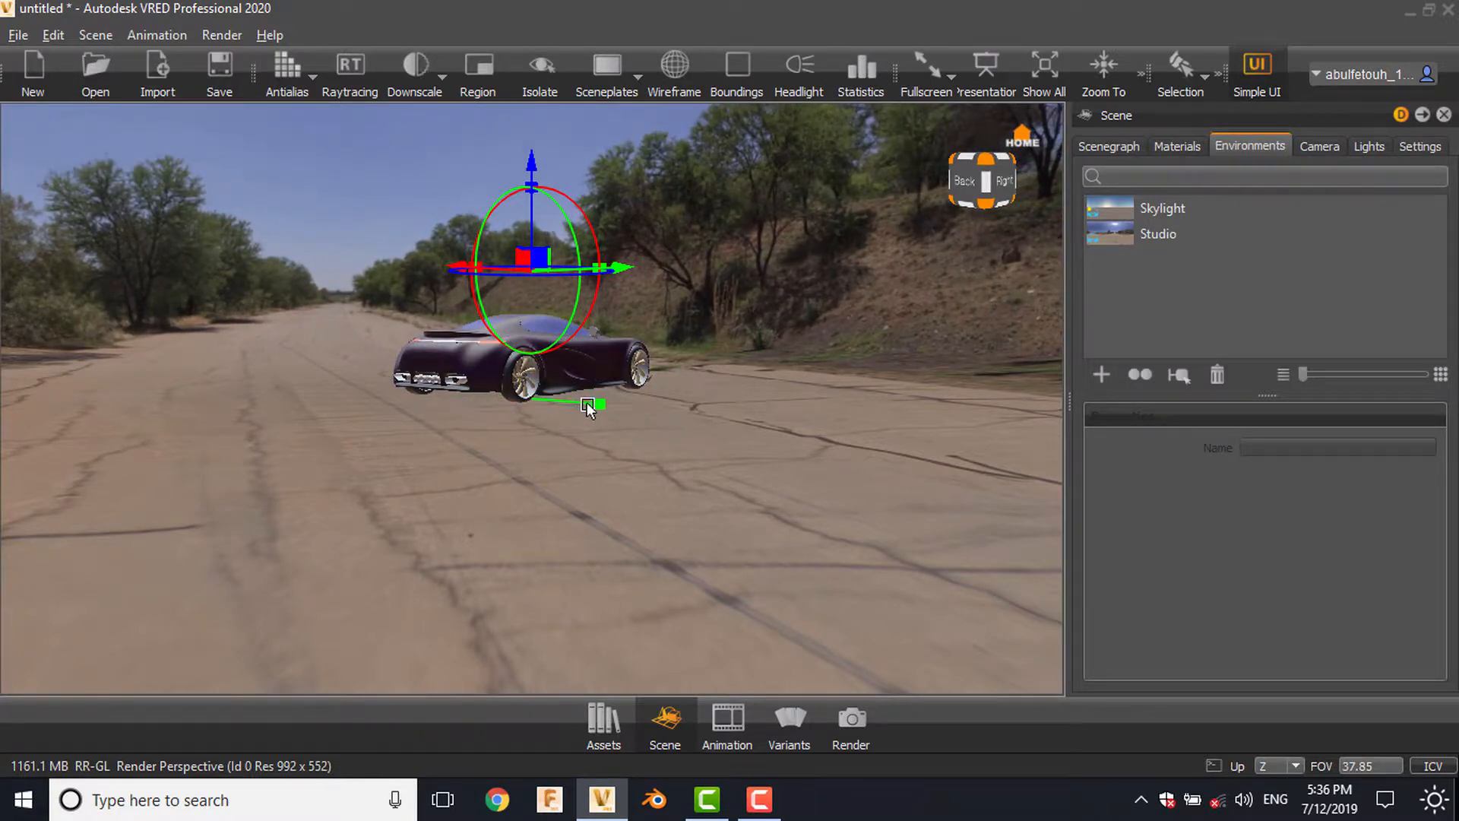
{"action": "left_click_drag", "start_coordinate": [591, 405], "coordinate": [684, 398]}
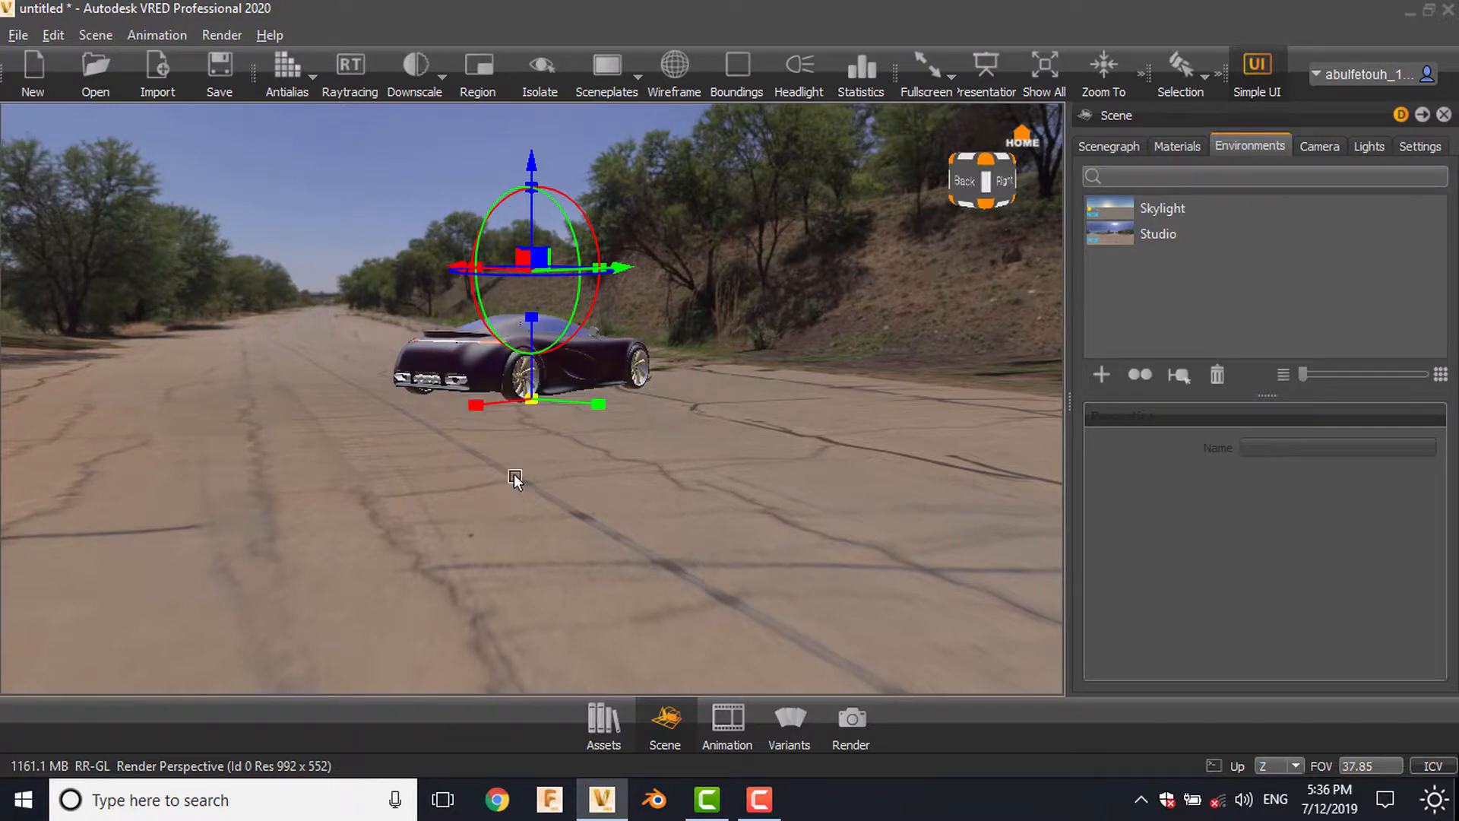
{"action": "left_click", "coordinate": [1256, 70]}
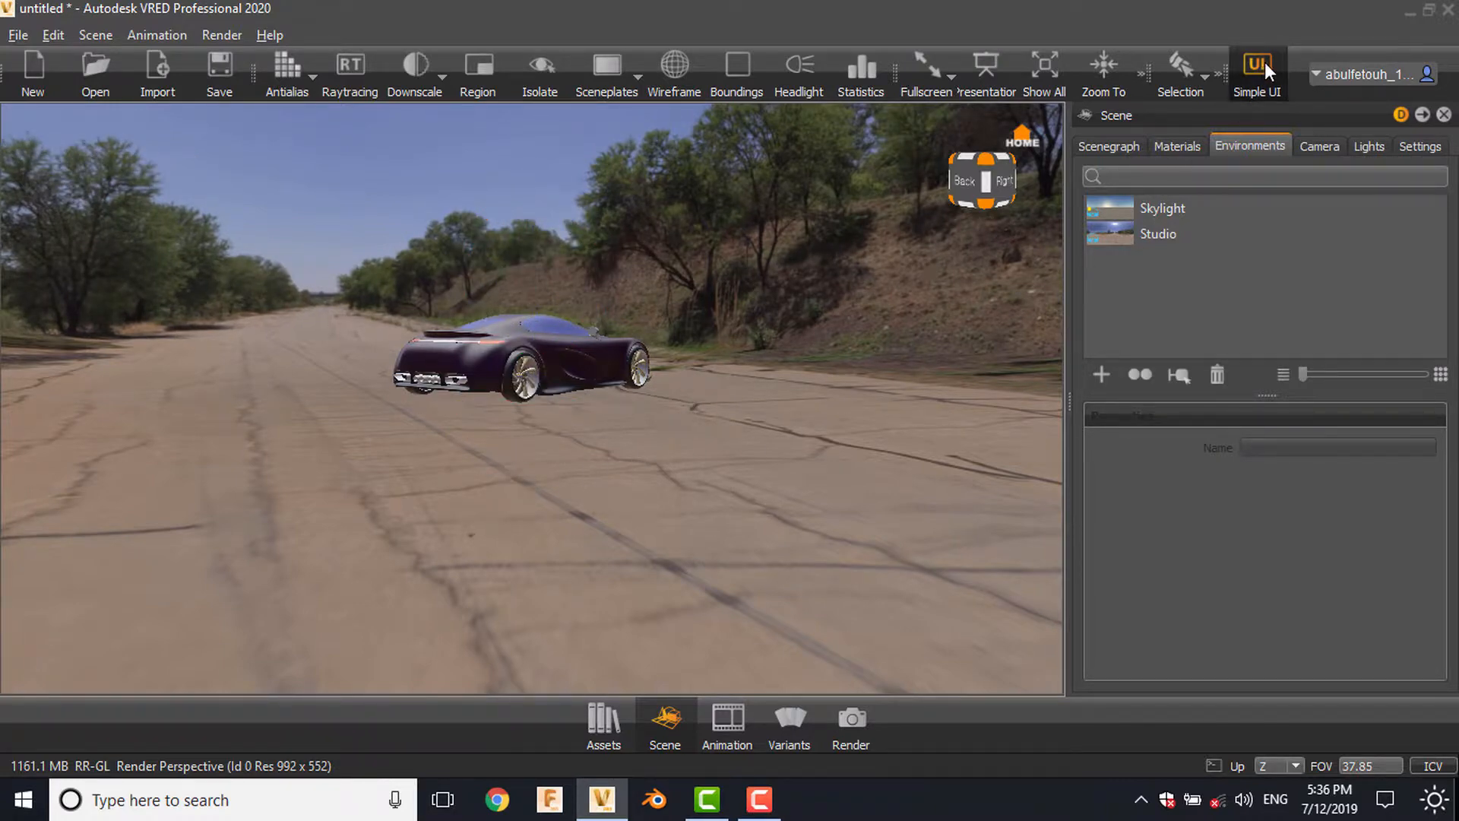
In the Material Editor, set the road environment's Center Z to 3000
{"action": "left_click", "coordinate": [1256, 70]}
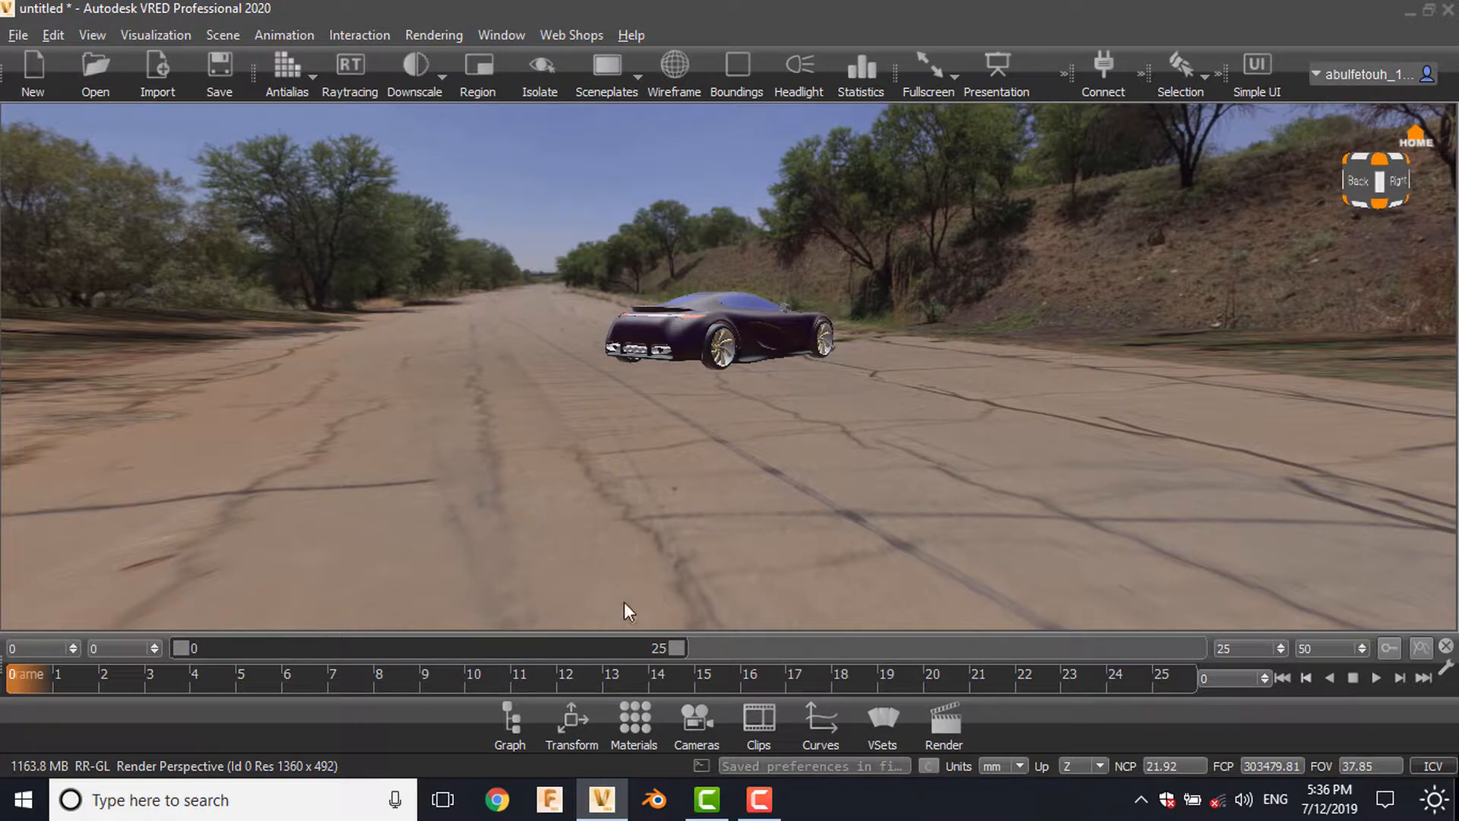
{"action": "left_click", "coordinate": [634, 721]}
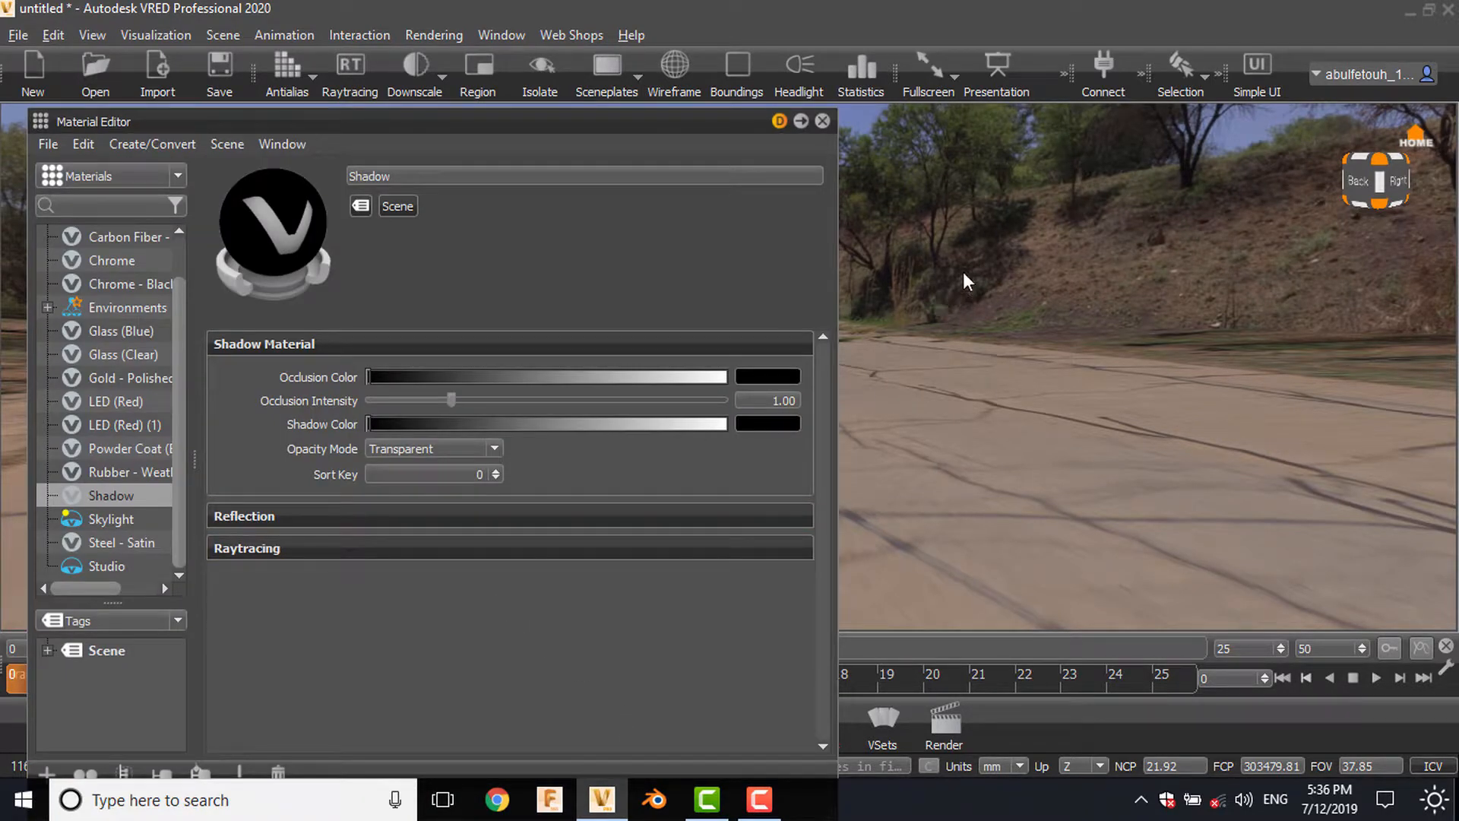
{"action": "left_click", "coordinate": [127, 307]}
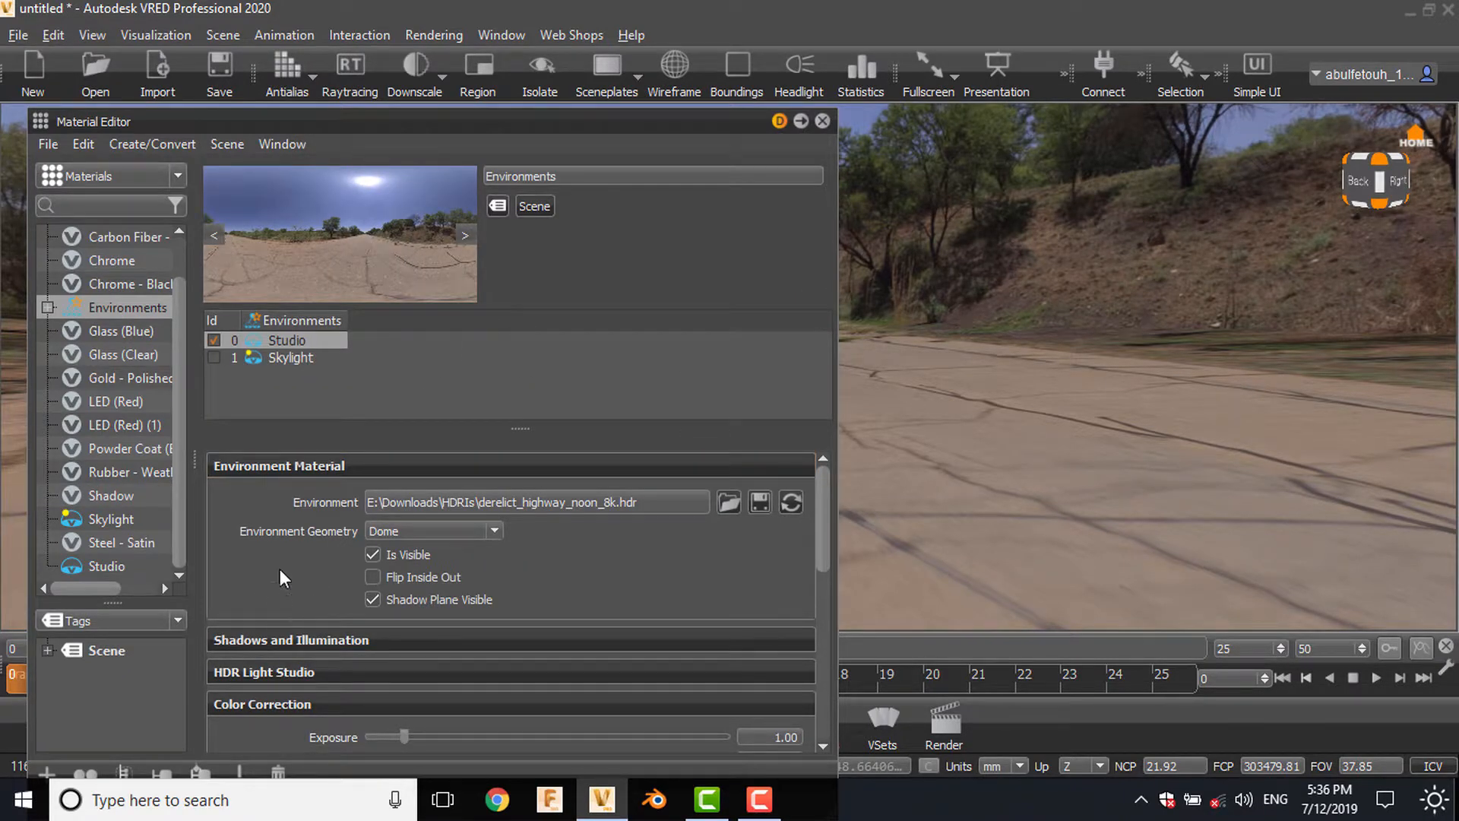
{"action": "scroll", "scroll_direction": "down", "scroll_amount": 3}
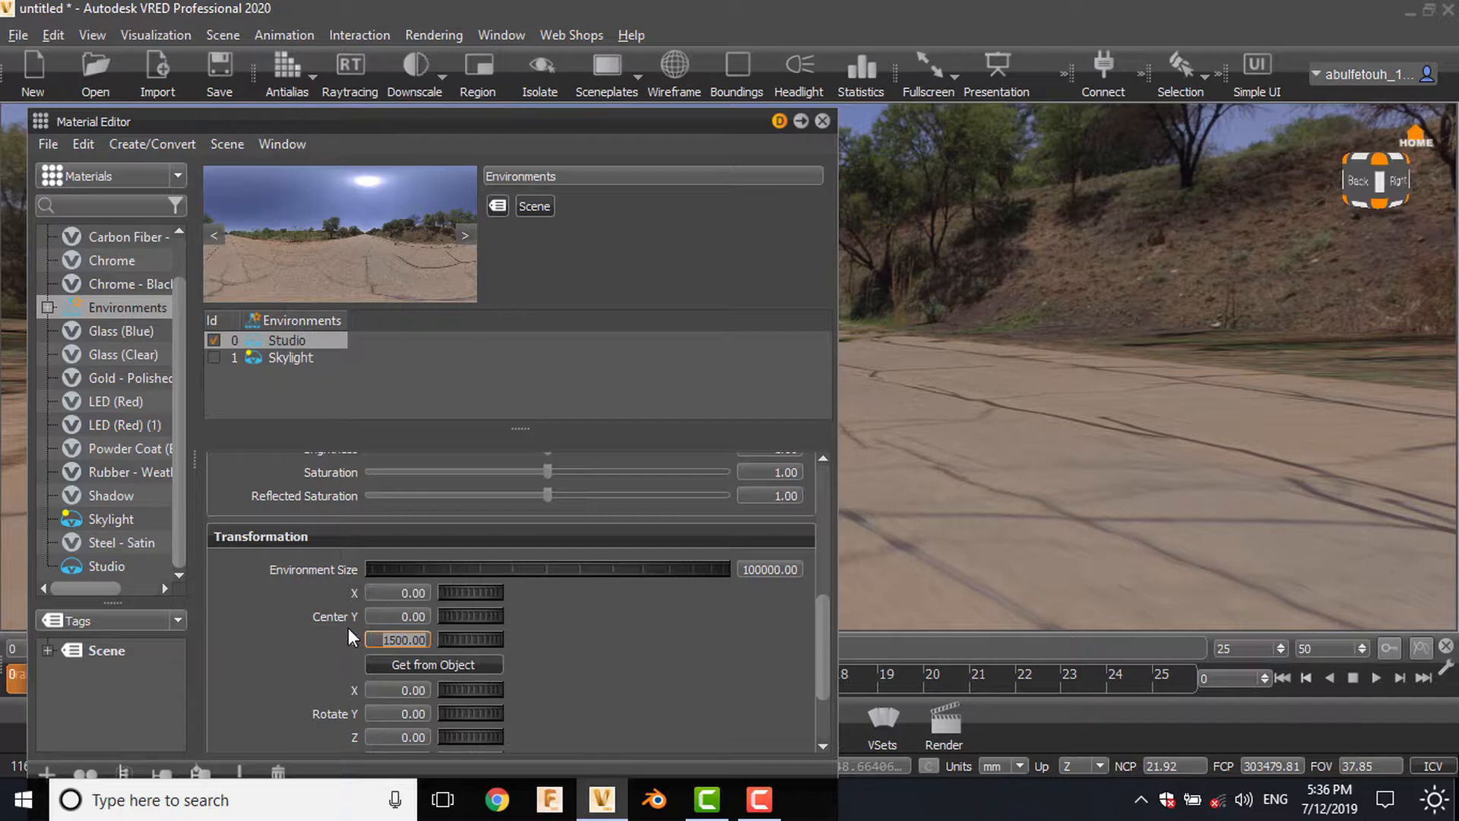
{"action": "left_click", "coordinate": [399, 639]}
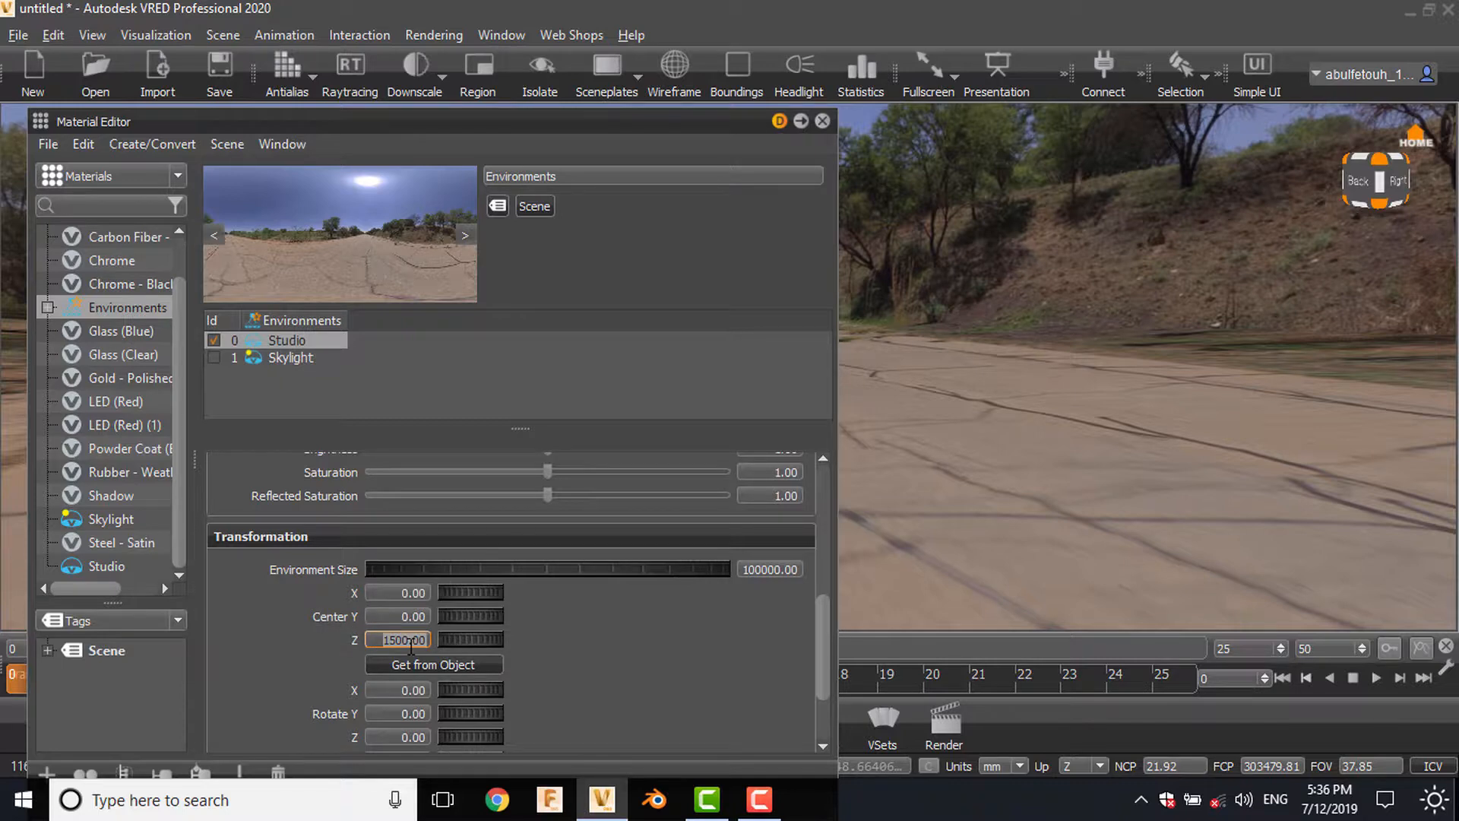
{"action": "type", "text": "3000"}
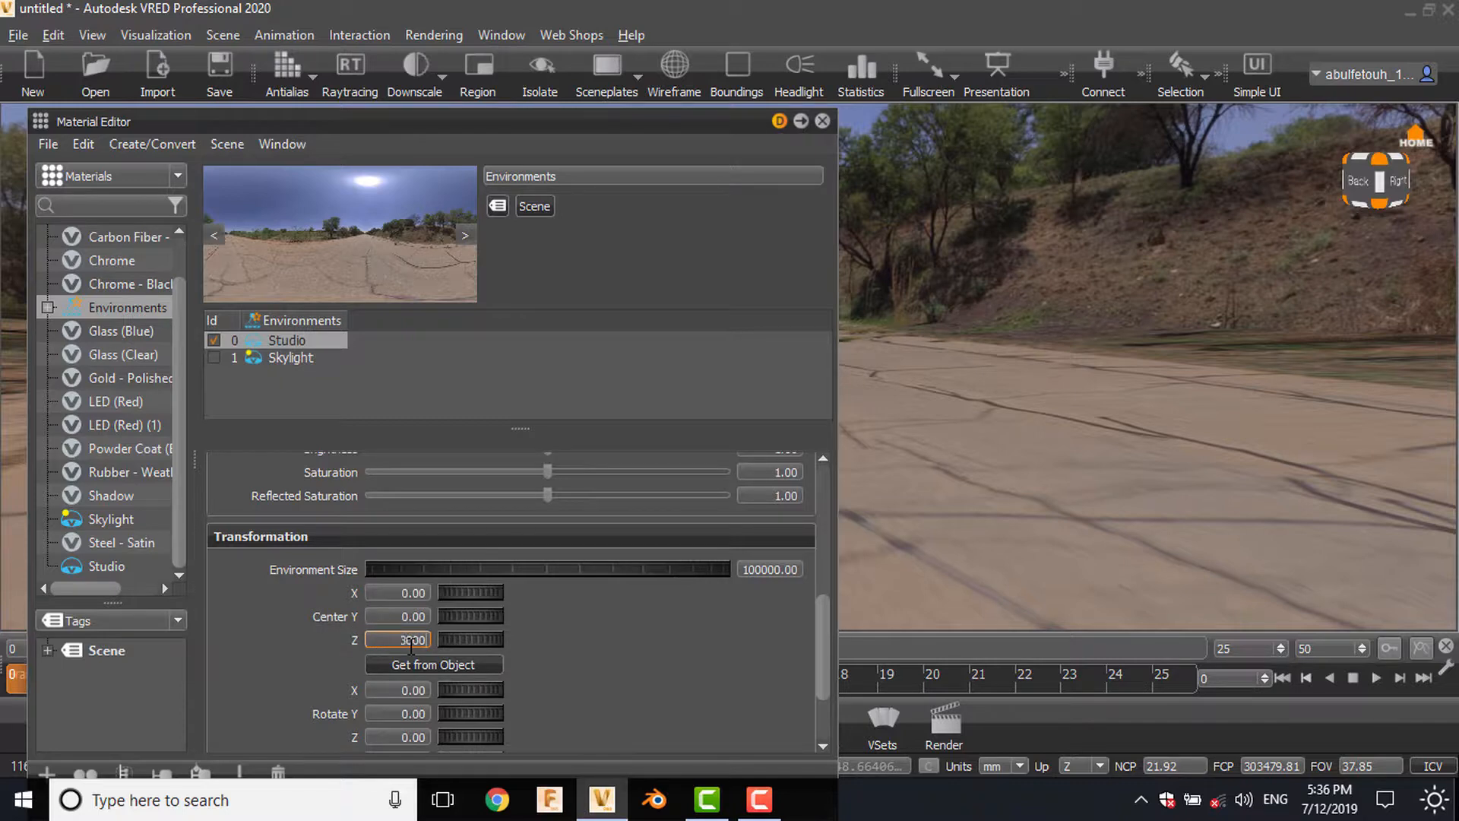
{"action": "left_click", "coordinate": [822, 120]}
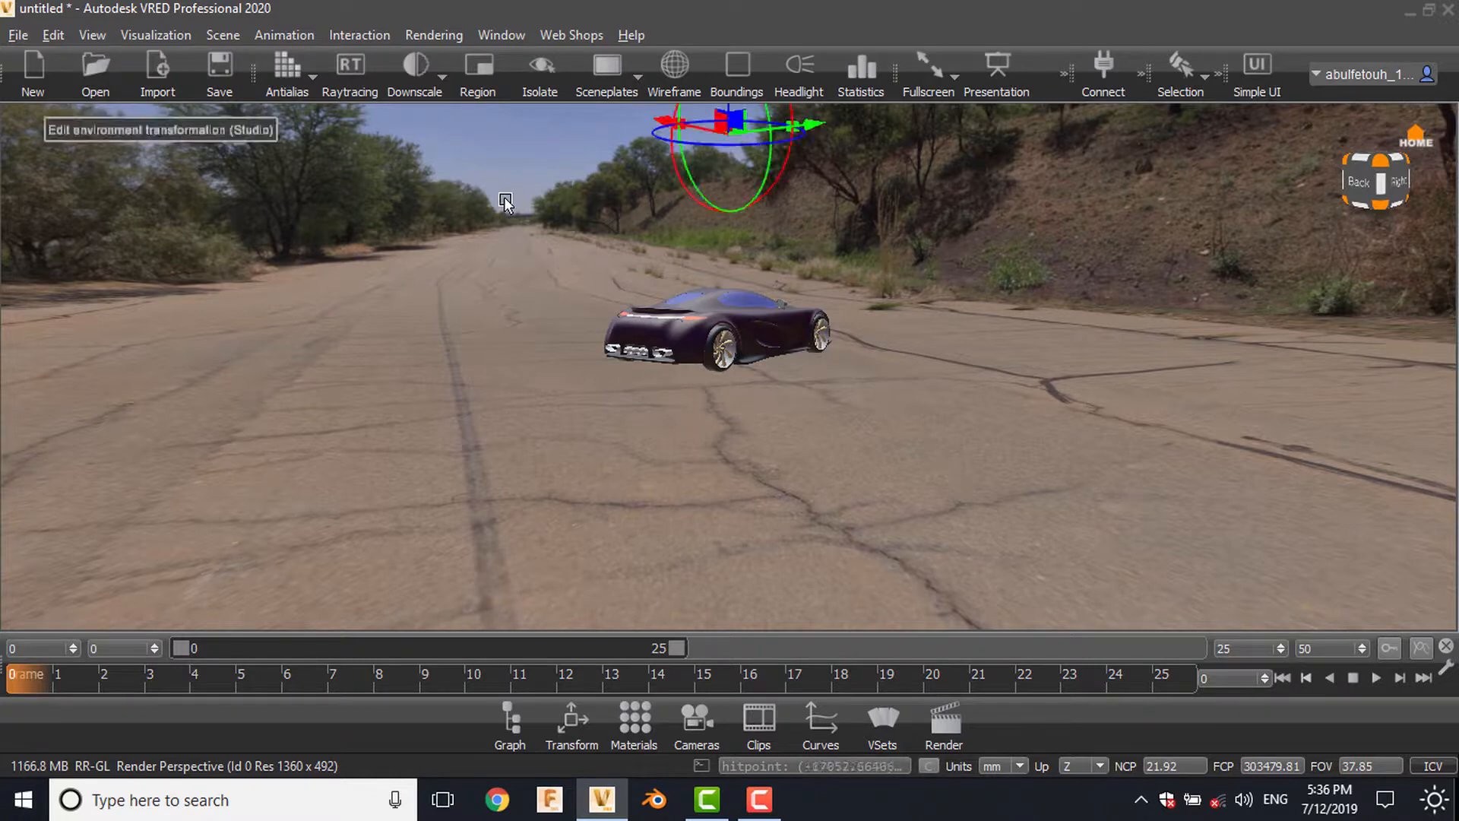
Rescale the dome along its Y, X and vertical axes
{"action": "left_click_drag", "start_coordinate": [506, 202], "coordinate": [782, 372]}
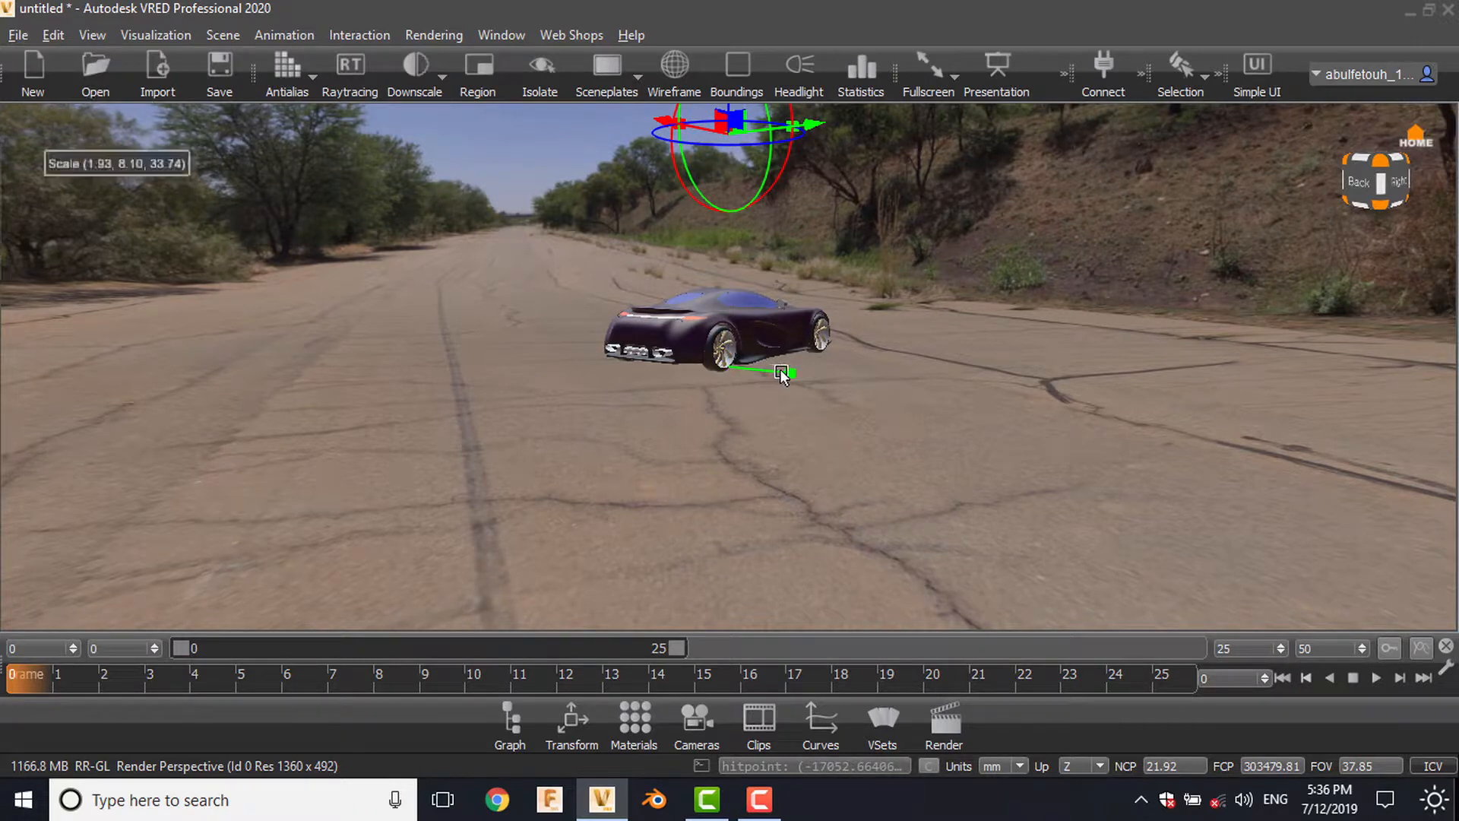
{"action": "left_click_drag", "start_coordinate": [782, 372], "coordinate": [792, 379]}
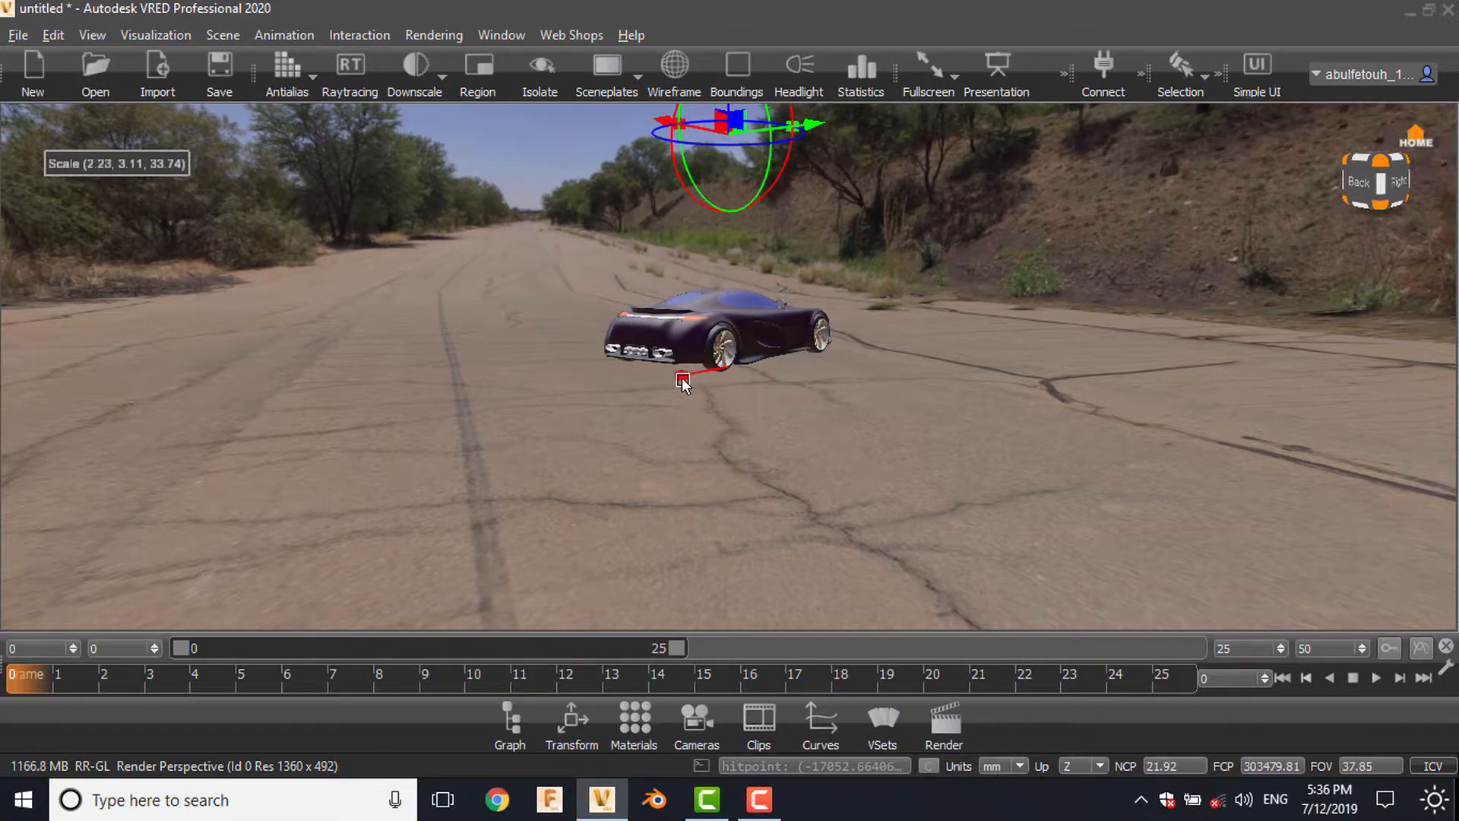
{"action": "left_click_drag", "start_coordinate": [683, 380], "coordinate": [725, 303]}
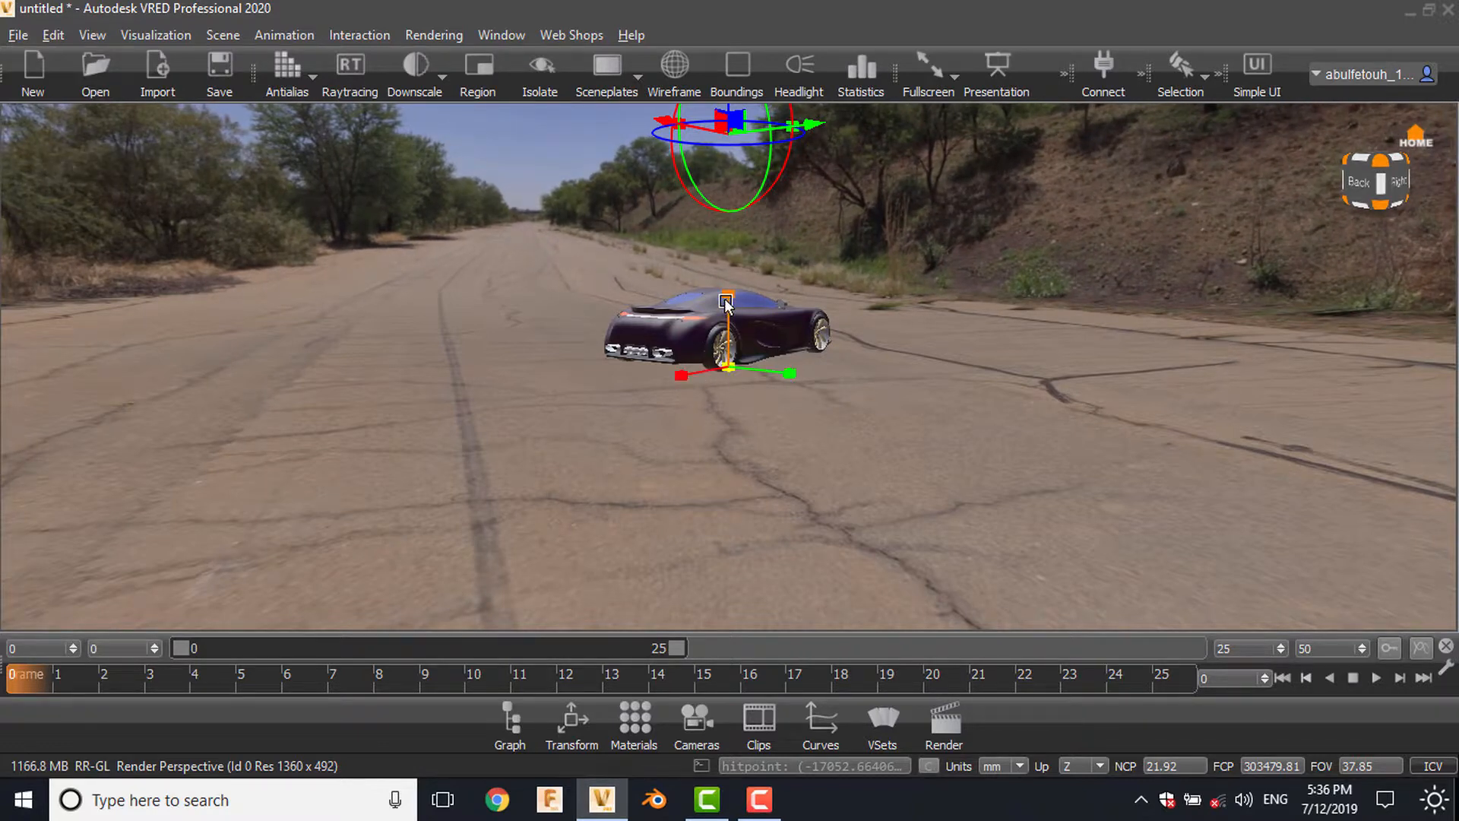
{"action": "left_click_drag", "start_coordinate": [726, 302], "coordinate": [675, 382]}
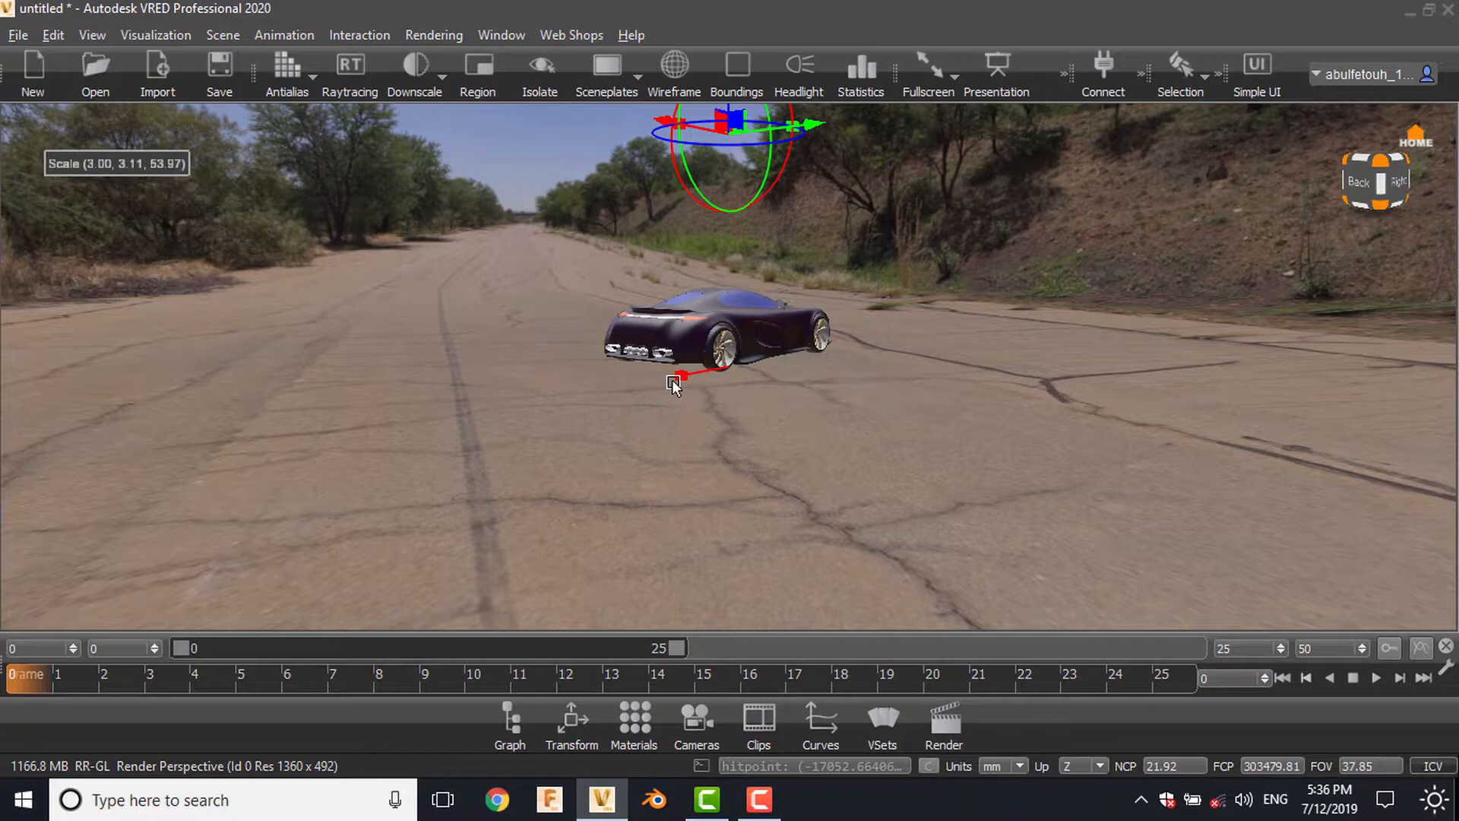
{"action": "left_click_drag", "start_coordinate": [677, 377], "coordinate": [696, 375]}
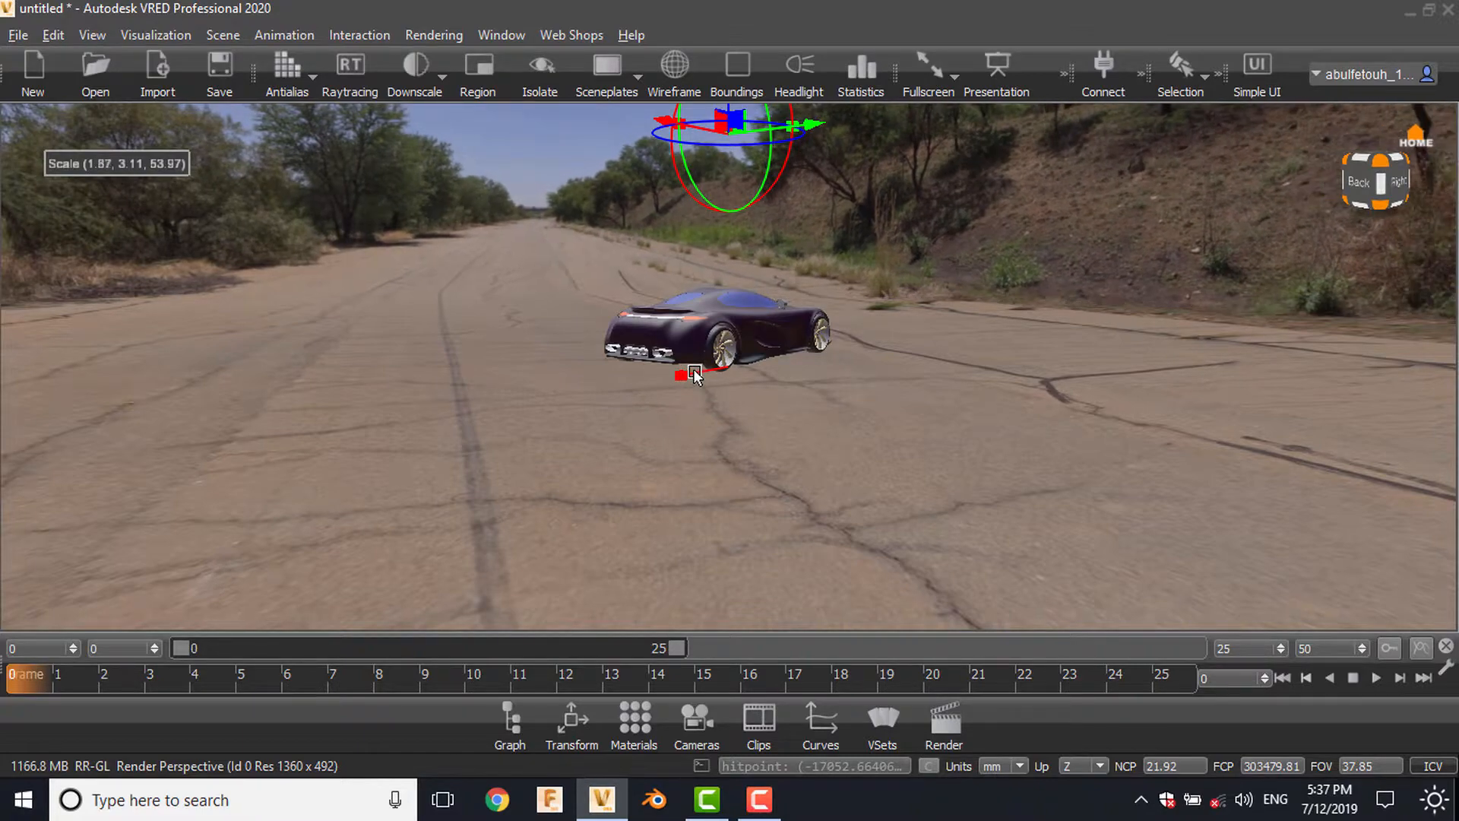
Orbit back to see more road and lower the environment's Center Z to 2000
{"action": "left_click_drag", "start_coordinate": [693, 377], "coordinate": [536, 470]}
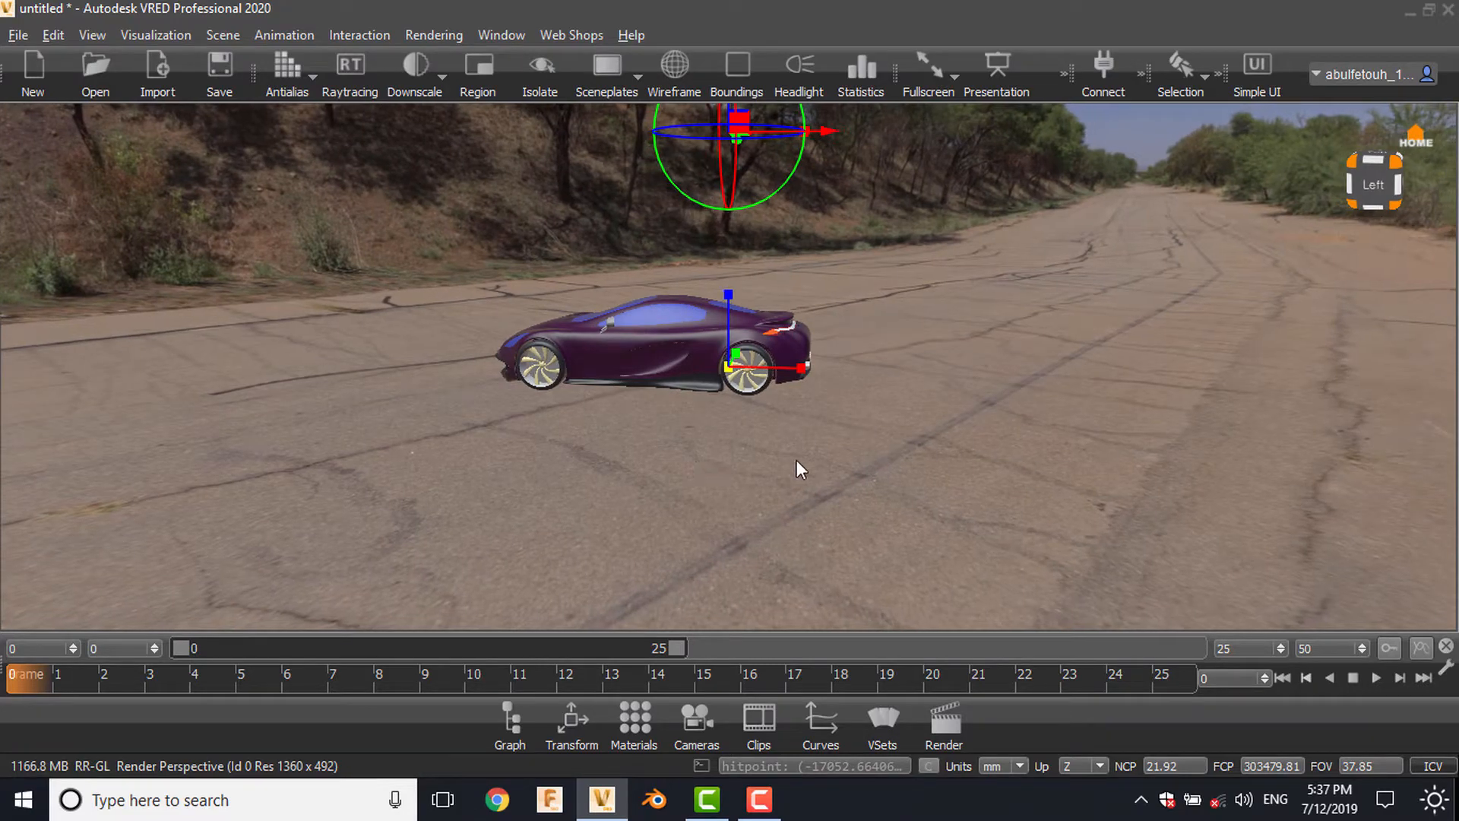
{"action": "left_click_drag", "start_coordinate": [796, 470], "coordinate": [820, 506]}
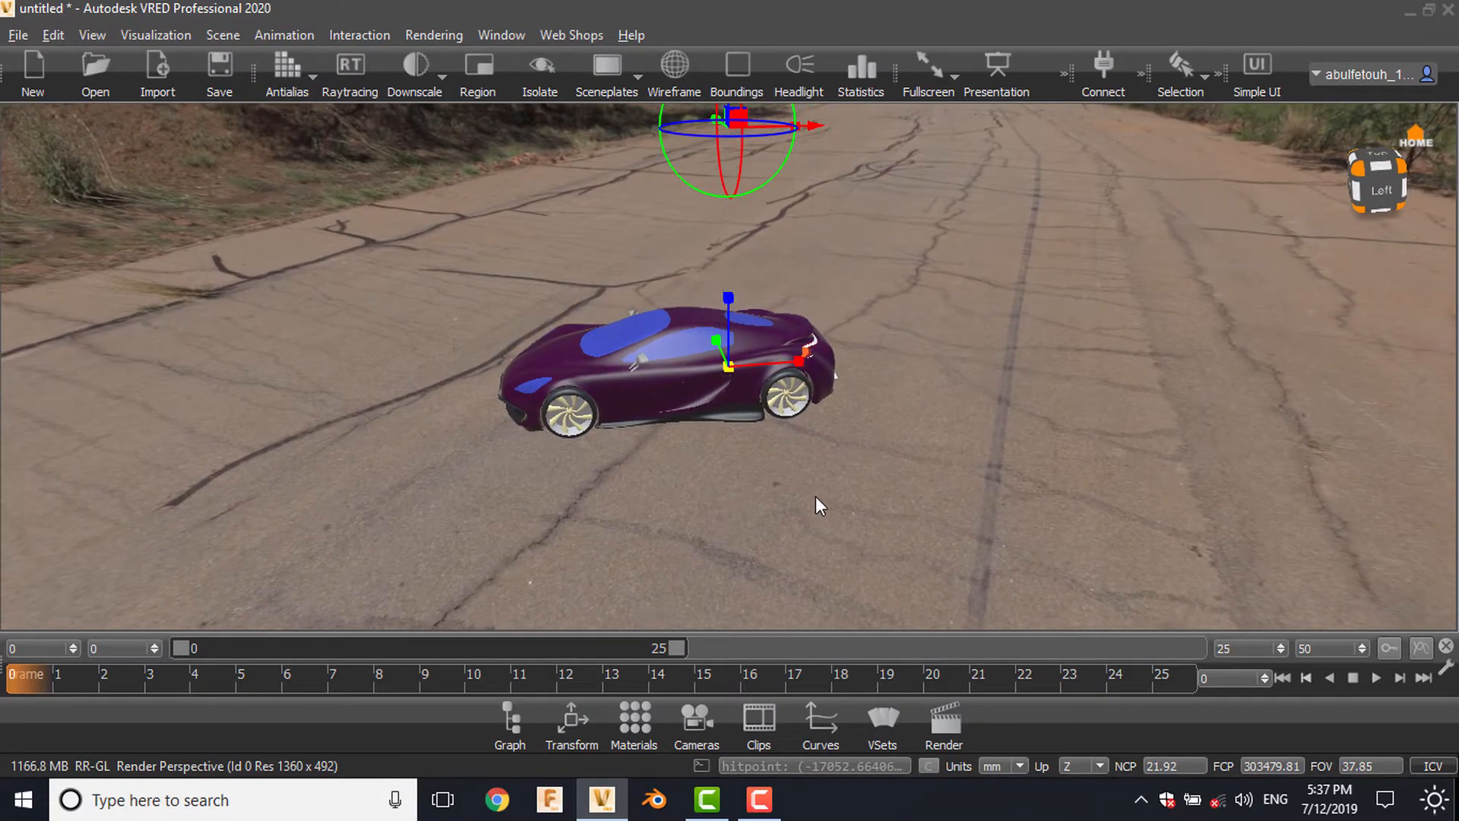
{"action": "left_click_drag", "start_coordinate": [819, 506], "coordinate": [1082, 468]}
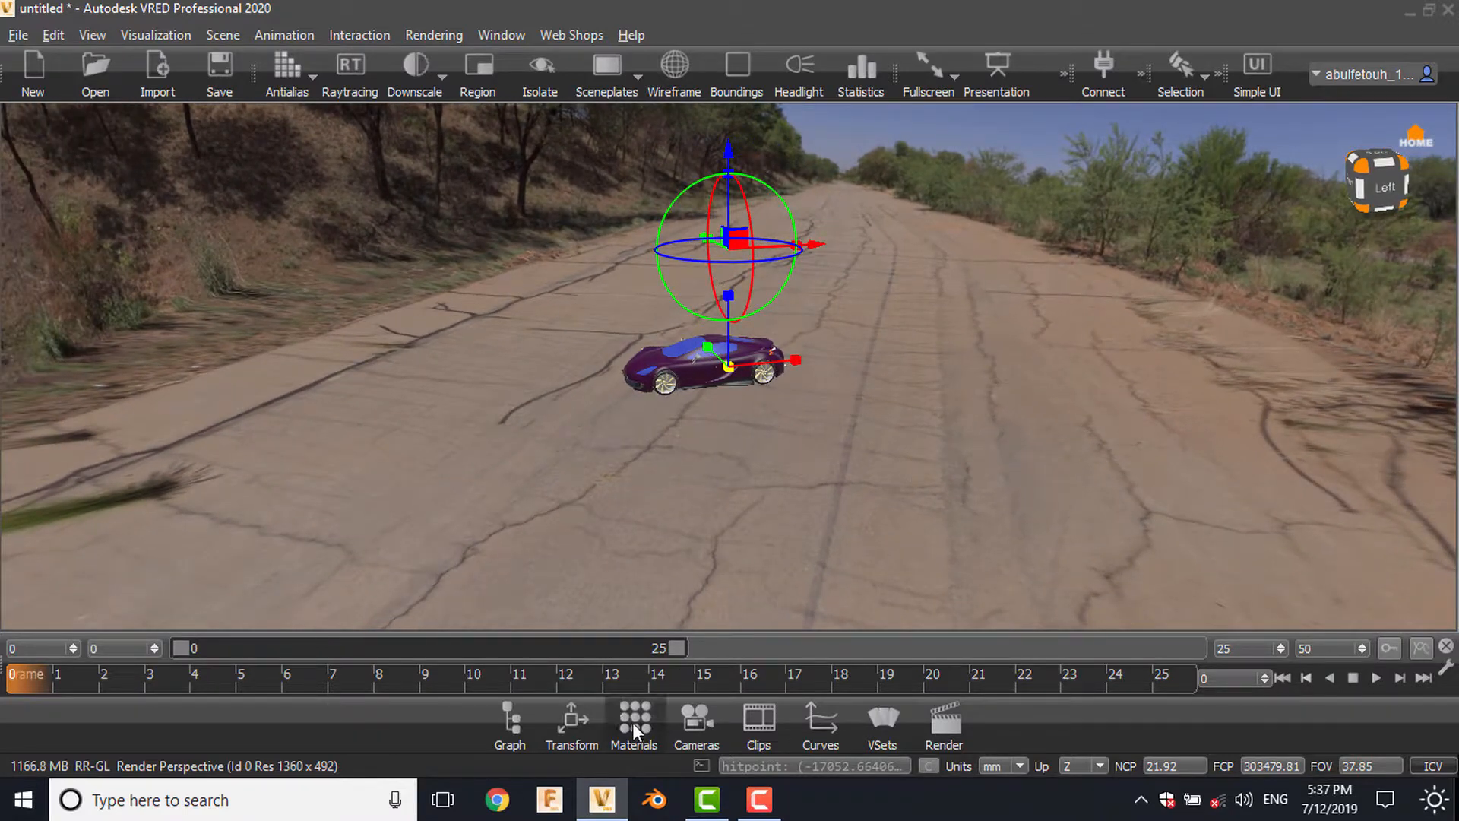
{"action": "left_click", "coordinate": [634, 726]}
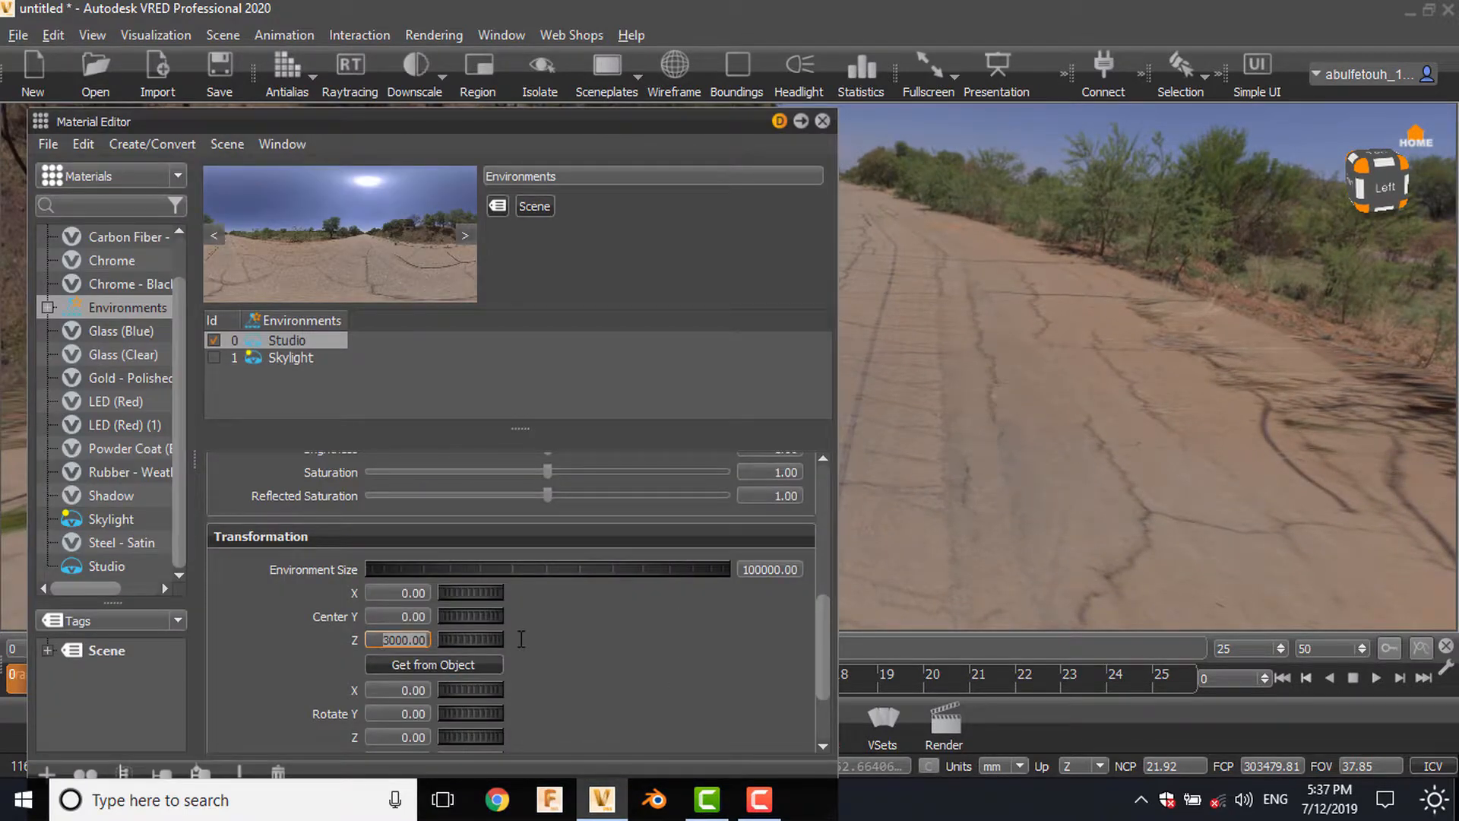
{"action": "type", "text": "2000.00"}
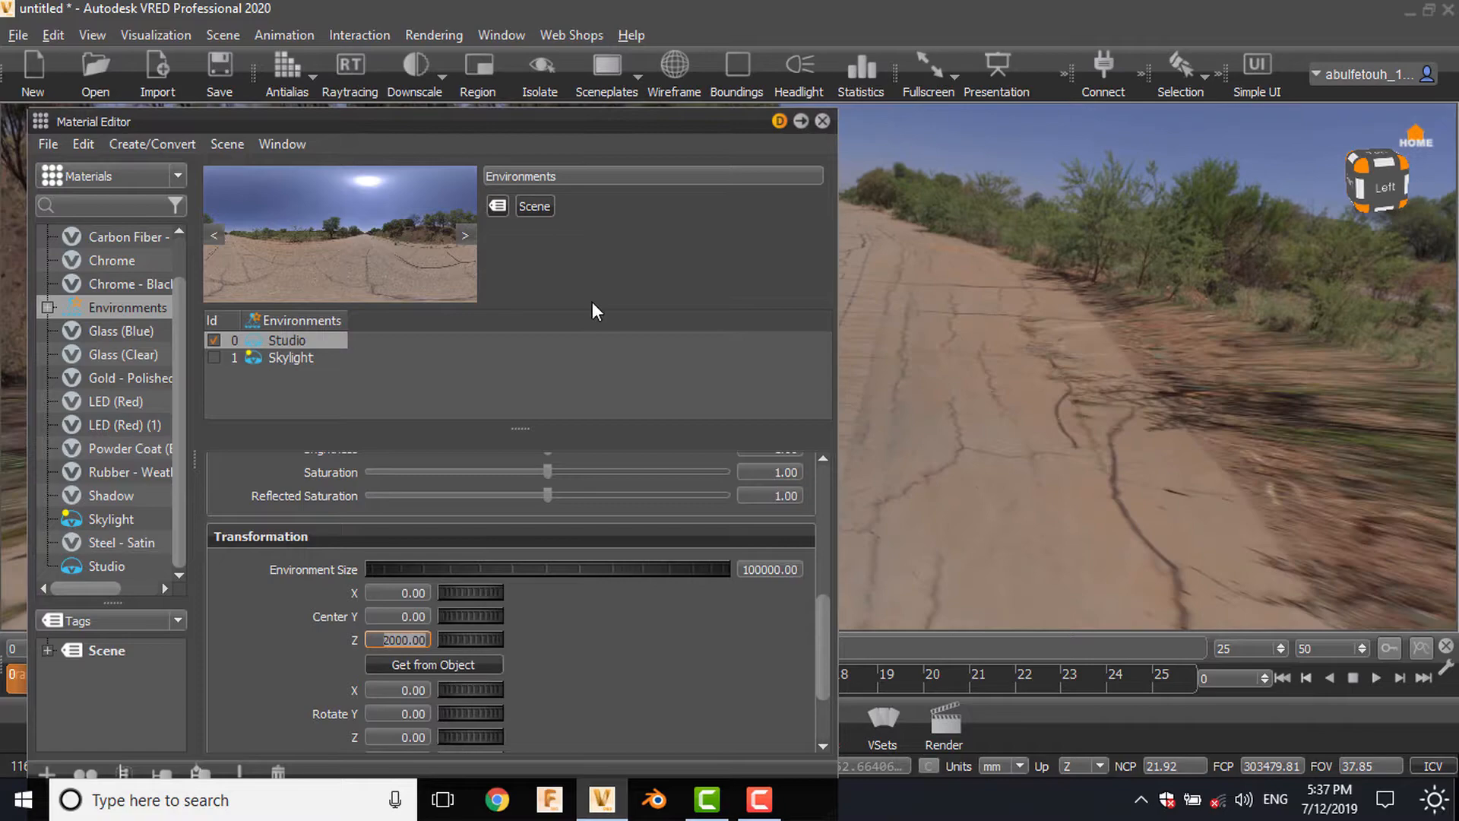
{"action": "left_click", "coordinate": [821, 120]}
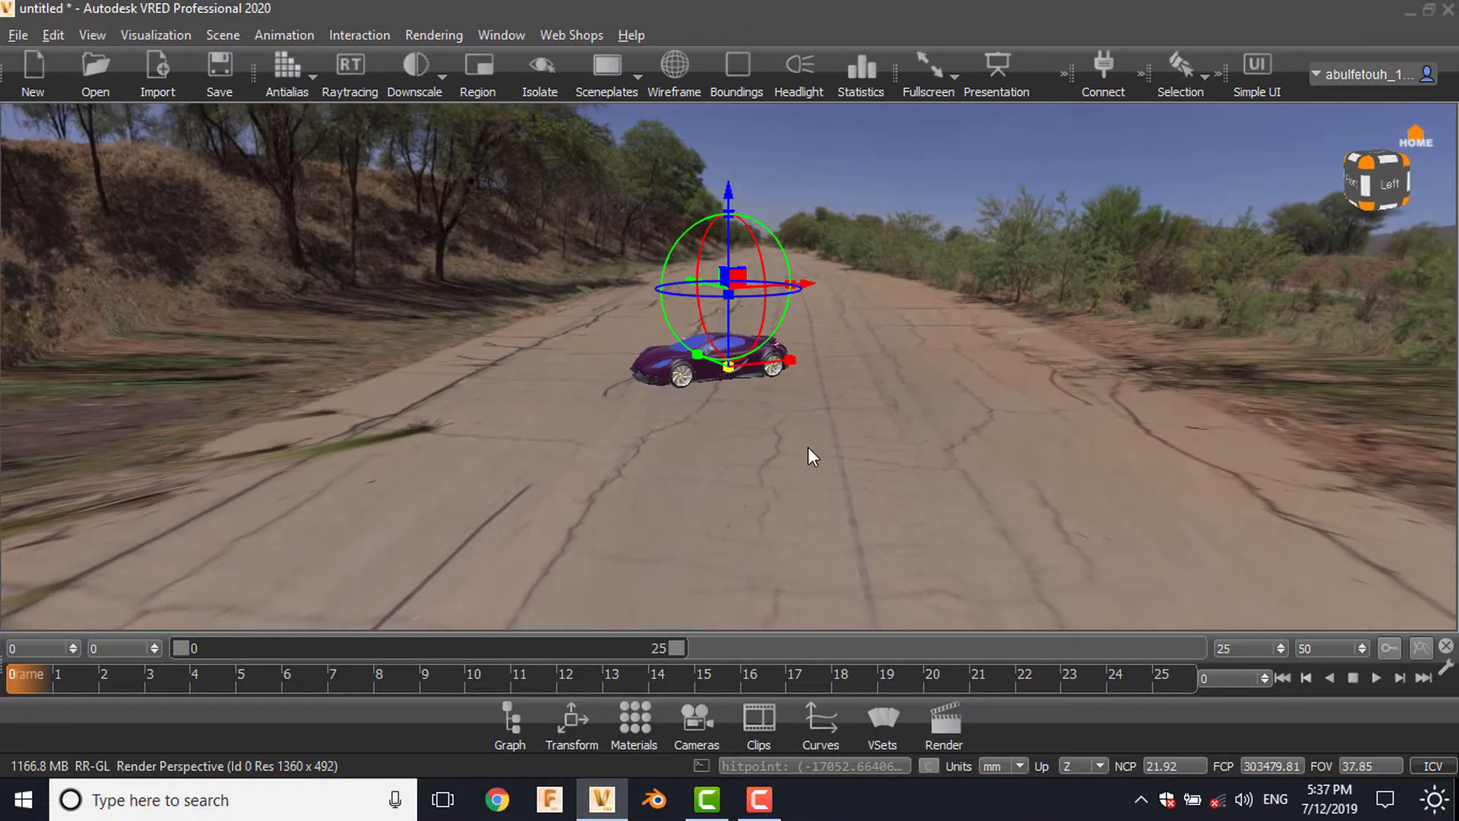
Rotate the dome so the road runs ahead of the car, then switch to Simple UI
{"action": "left_click_drag", "start_coordinate": [810, 456], "coordinate": [1011, 456]}
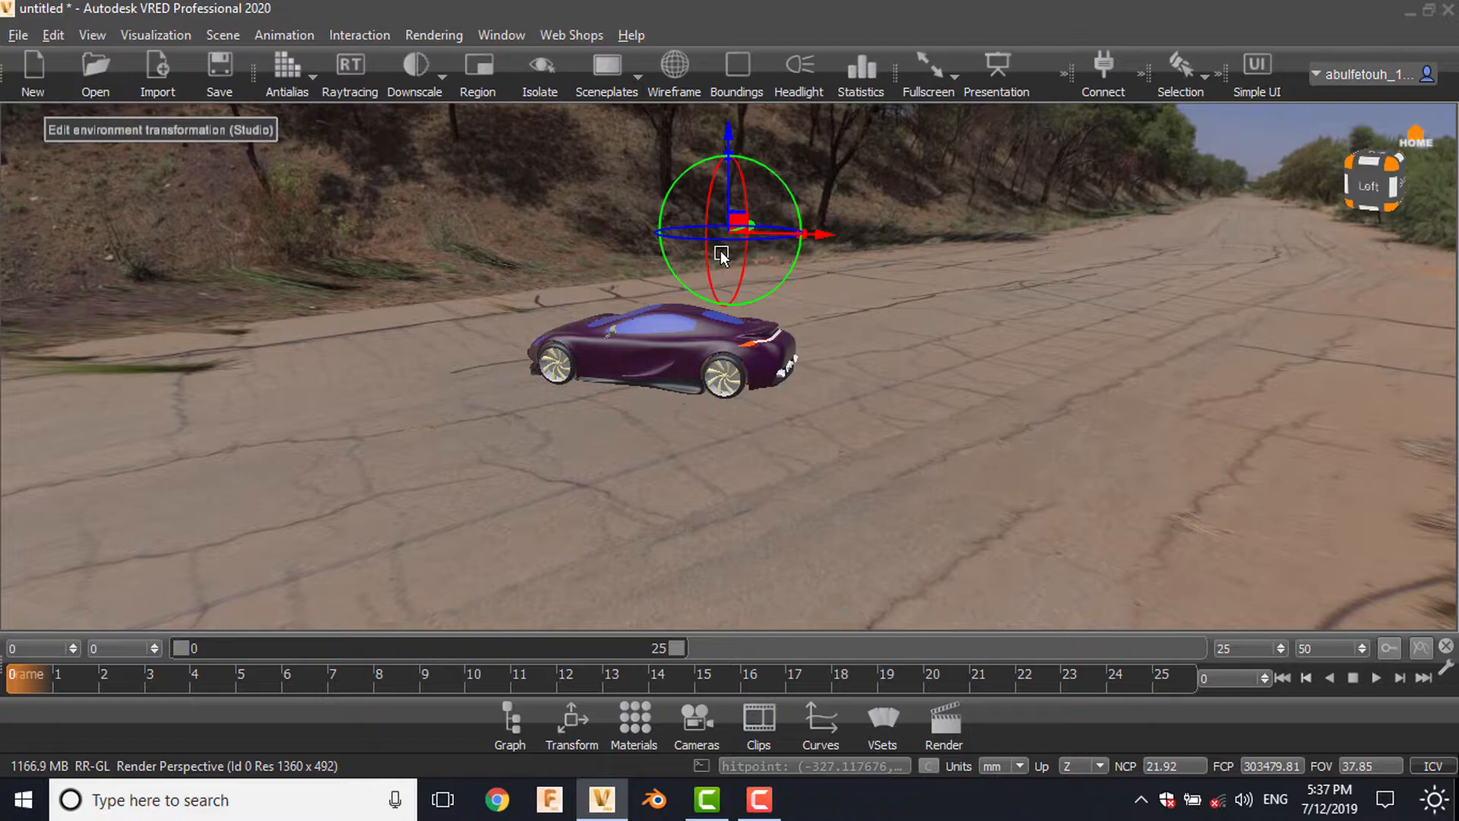
{"action": "left_click_drag", "start_coordinate": [728, 233], "coordinate": [728, 252]}
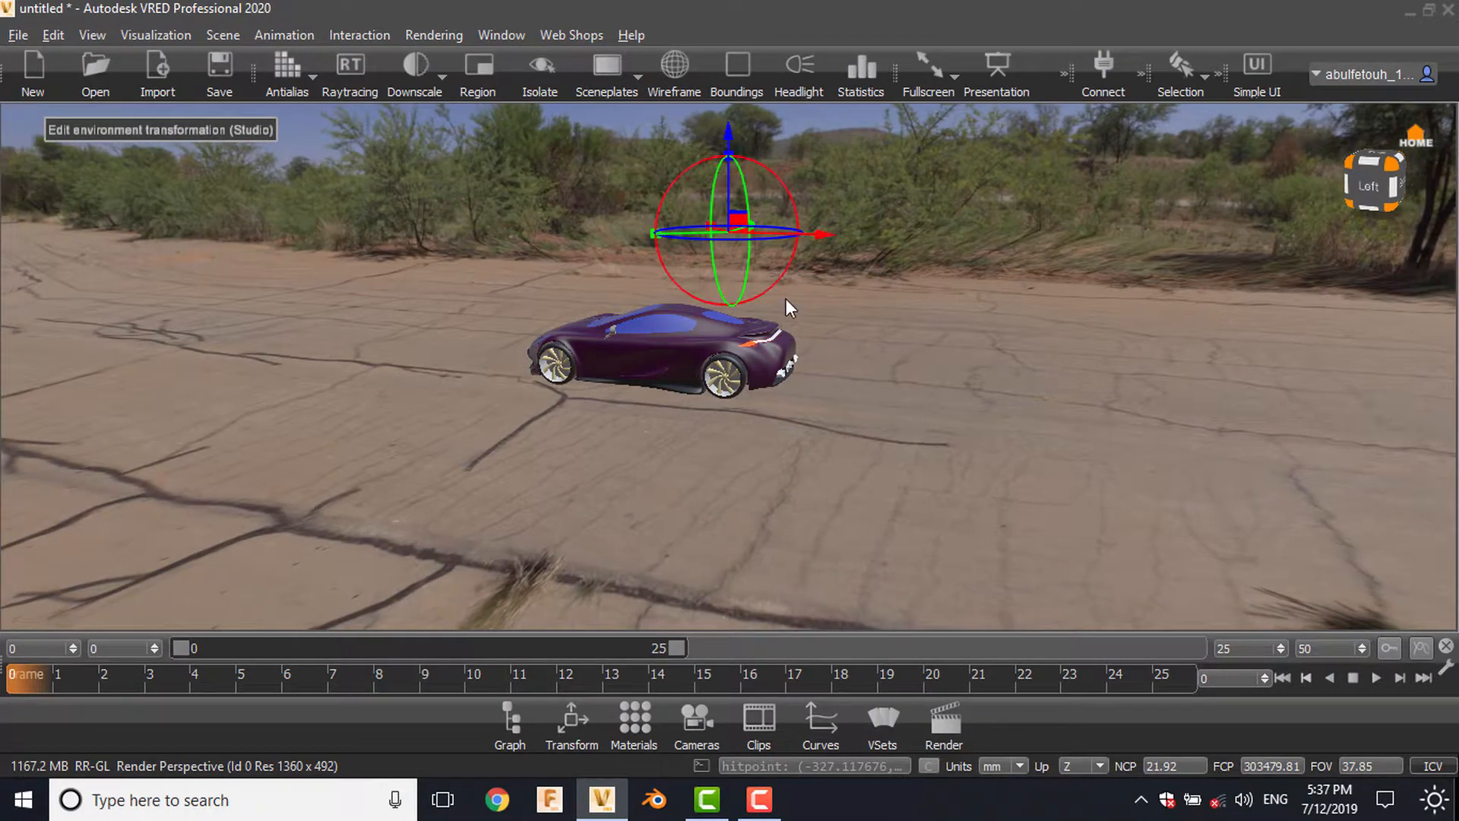
{"action": "left_click_drag", "start_coordinate": [786, 308], "coordinate": [900, 443]}
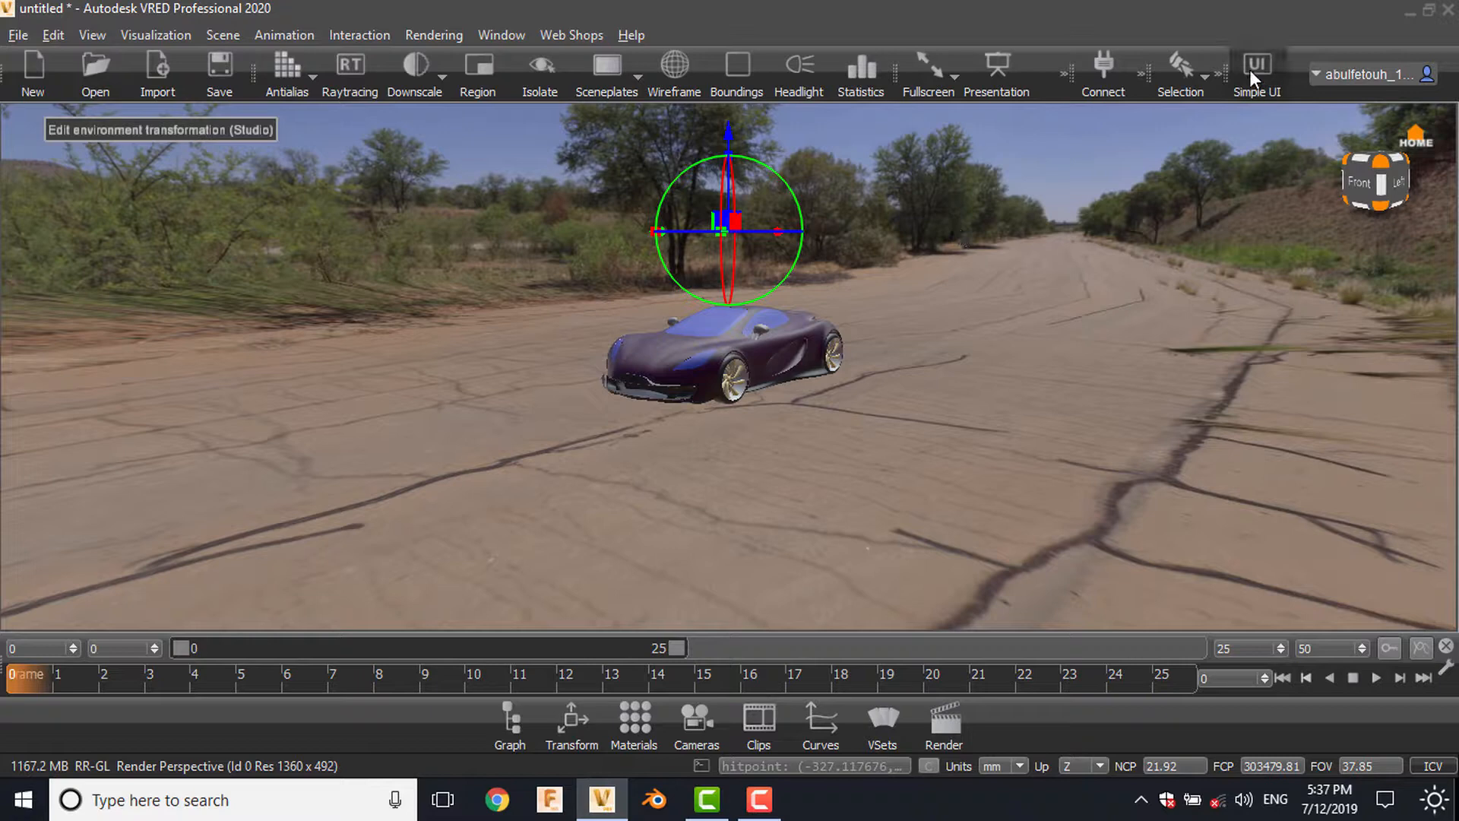
{"action": "left_click", "coordinate": [1257, 65]}
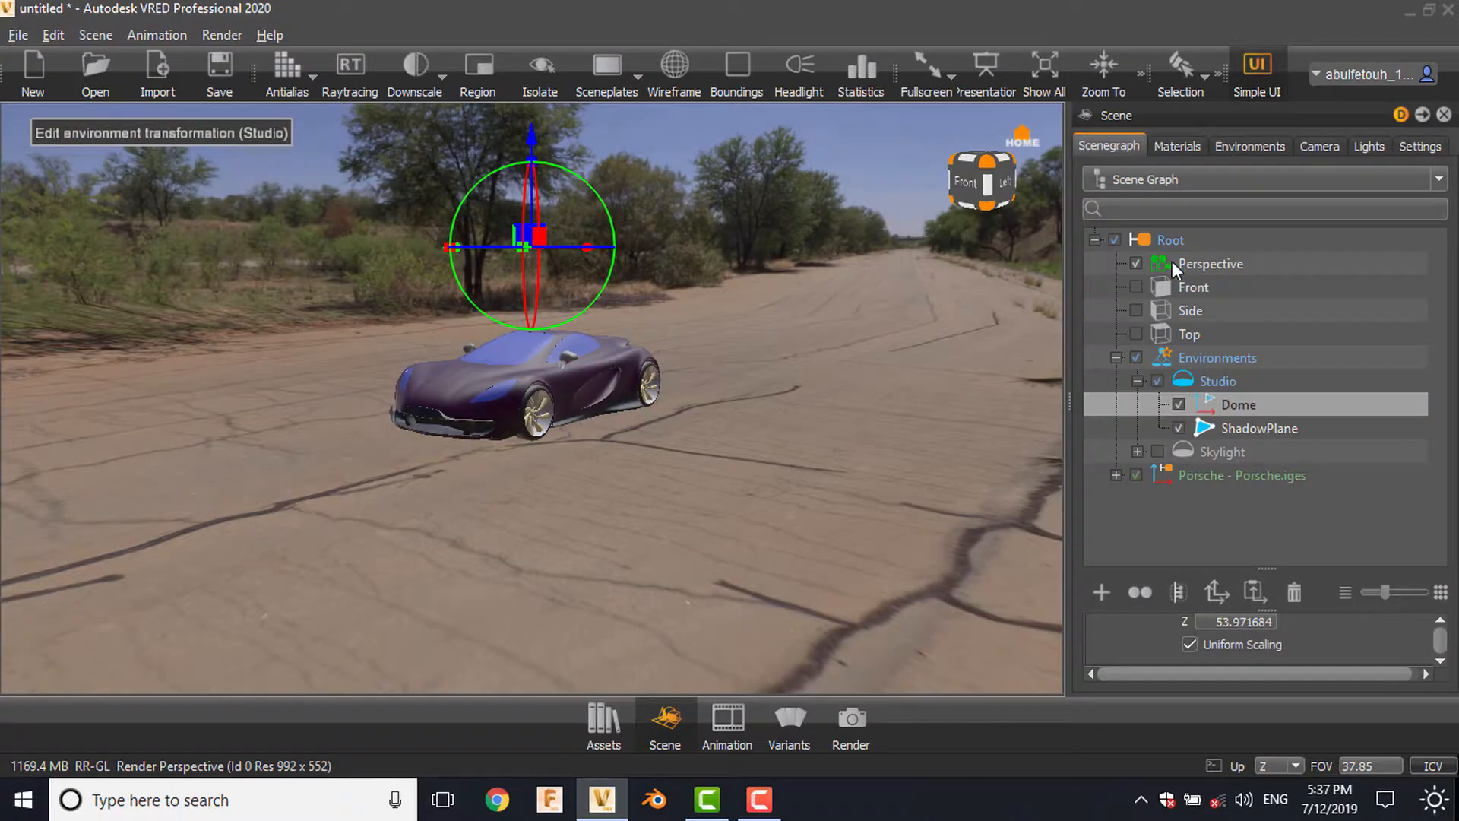
Select the Porsche, turn on Vertex / Face Normal rendering, and restore the full interface
{"action": "left_click", "coordinate": [1240, 474]}
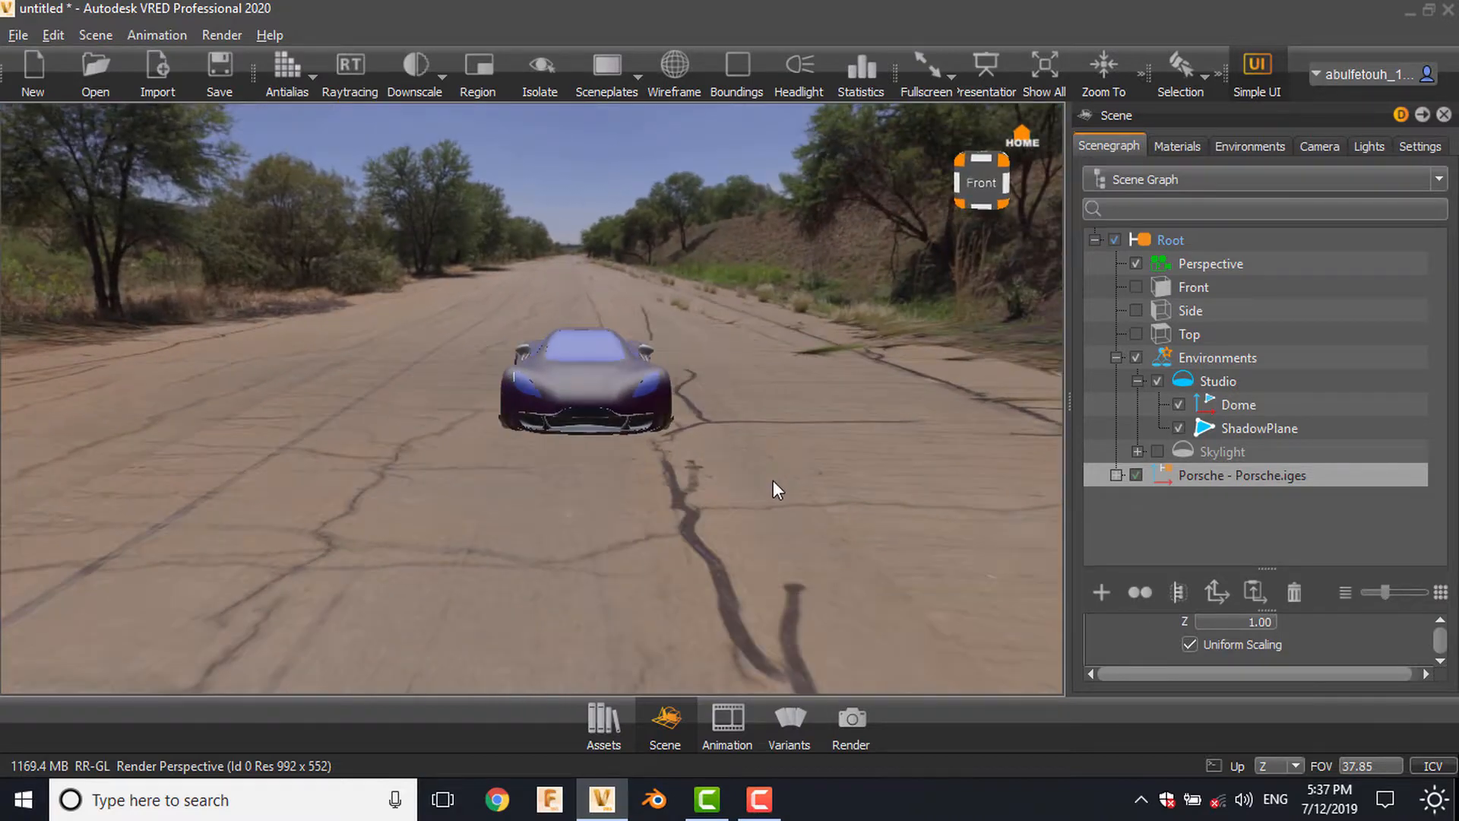
{"action": "left_click_drag", "start_coordinate": [777, 491], "coordinate": [630, 534]}
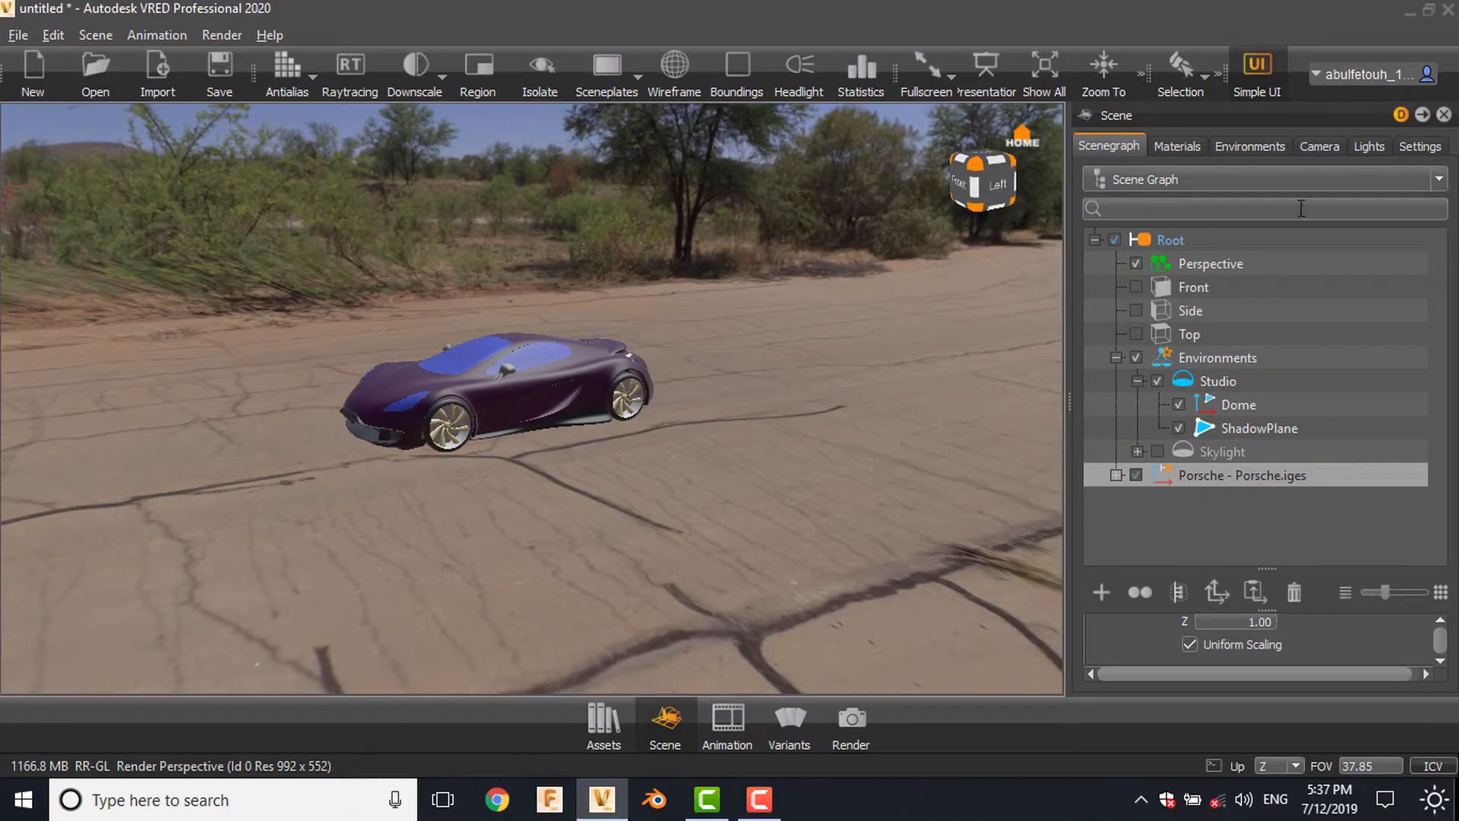
{"action": "left_click", "coordinate": [1418, 146]}
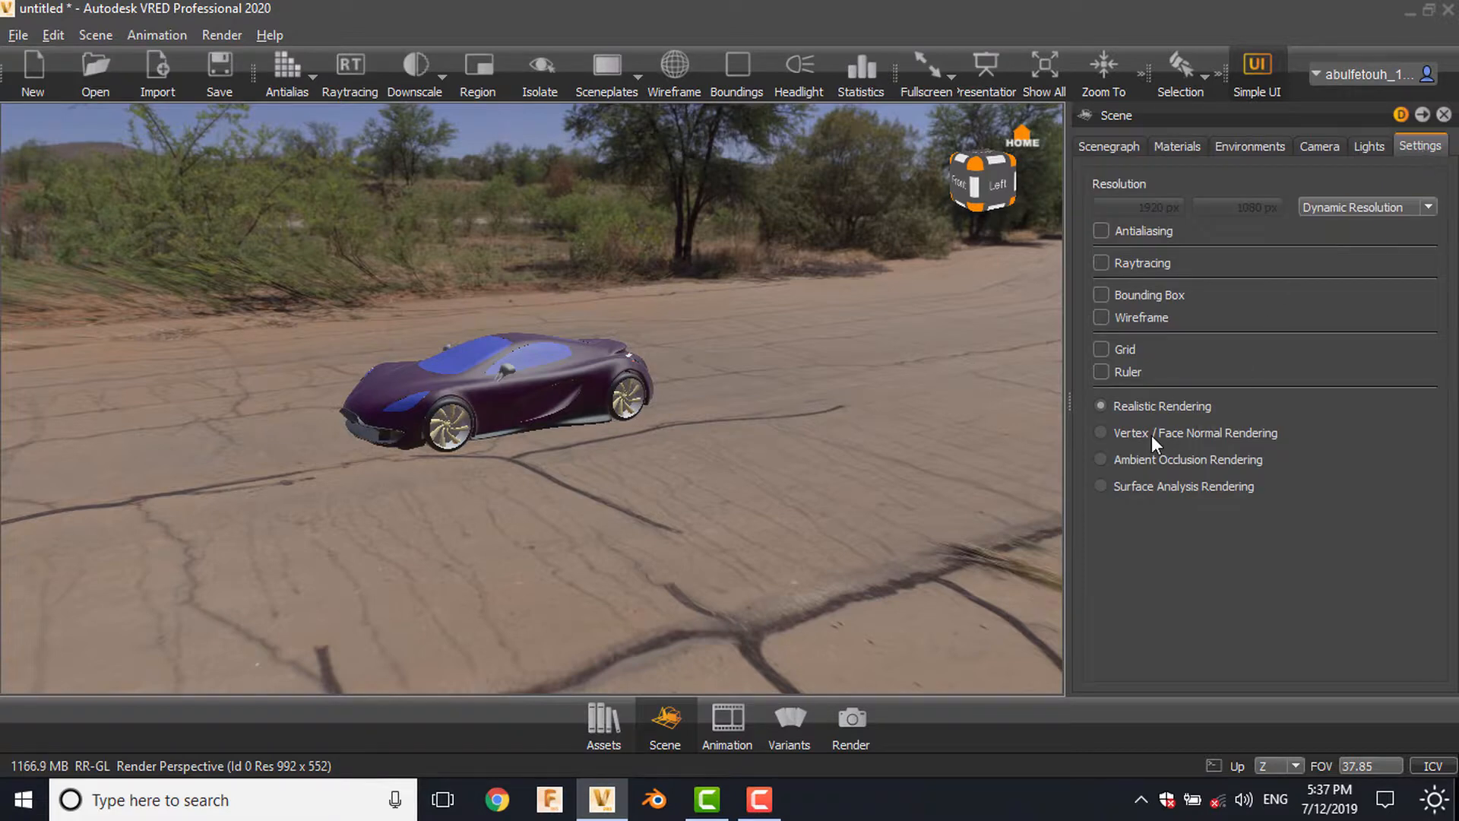
{"action": "mouse_move", "coordinate": [1152, 449]}
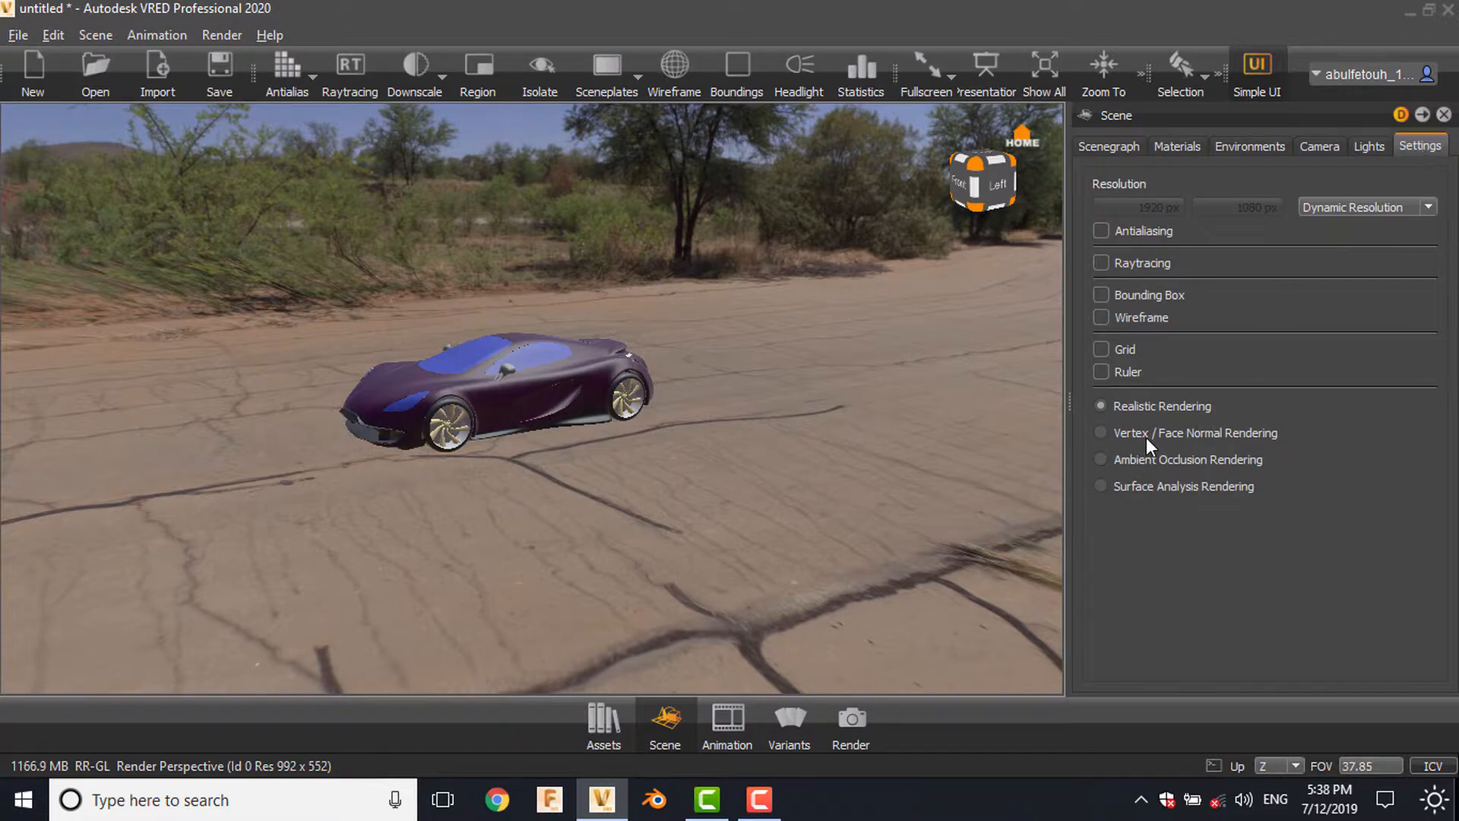
{"action": "left_click", "coordinate": [1101, 432]}
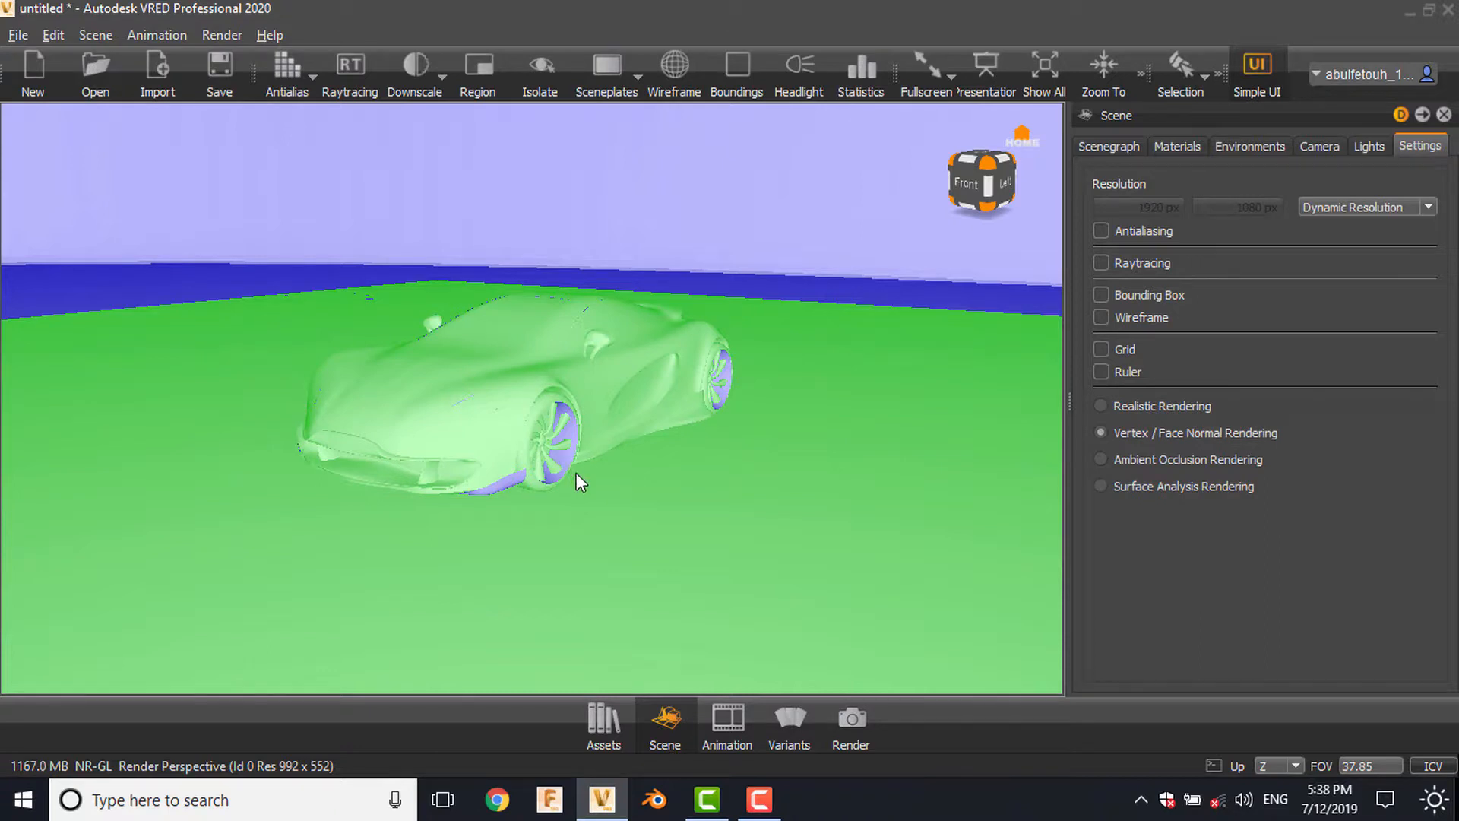
{"action": "mouse_move", "coordinate": [712, 393]}
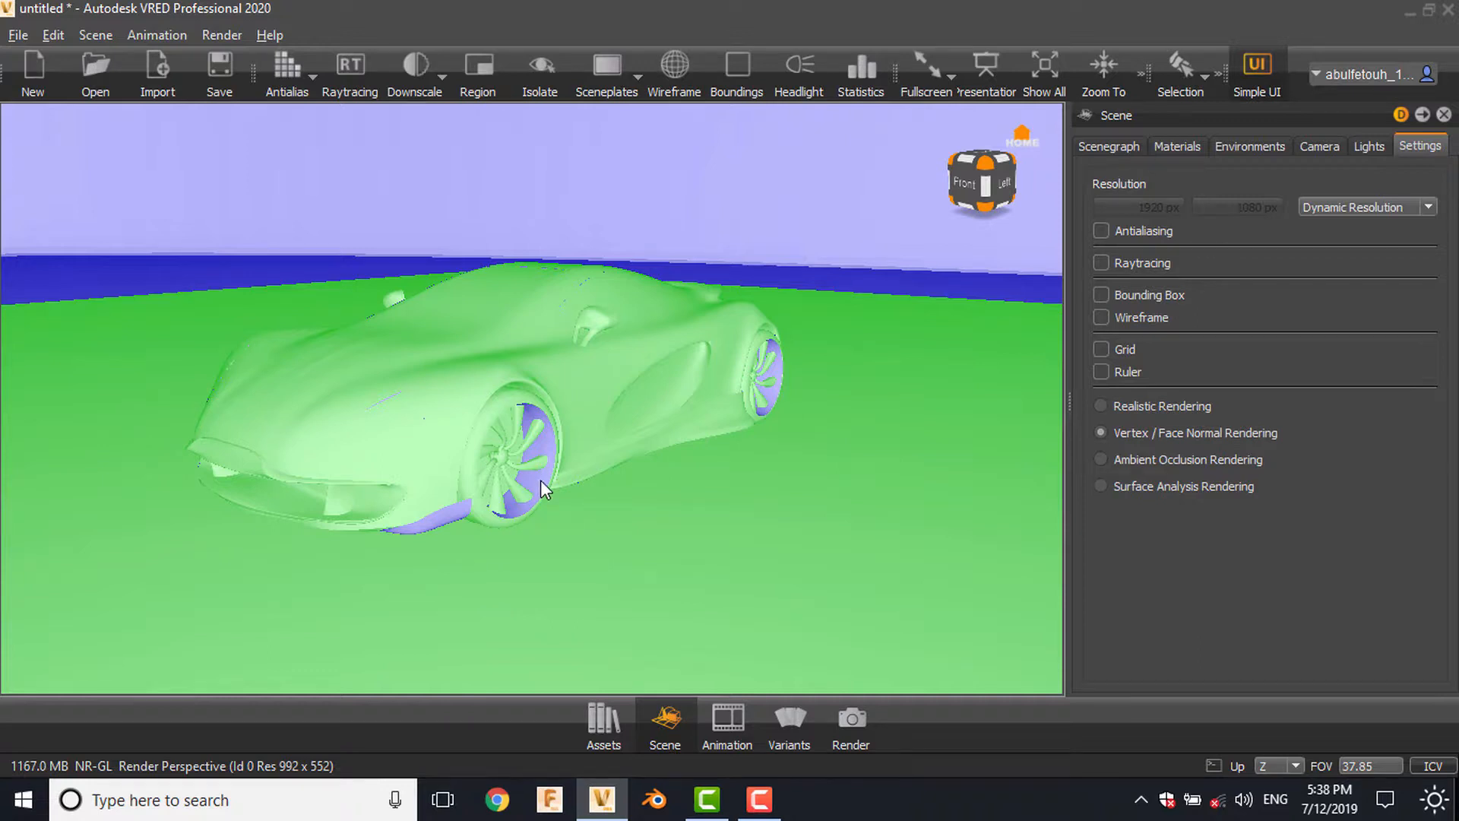
{"action": "mouse_move", "coordinate": [612, 513]}
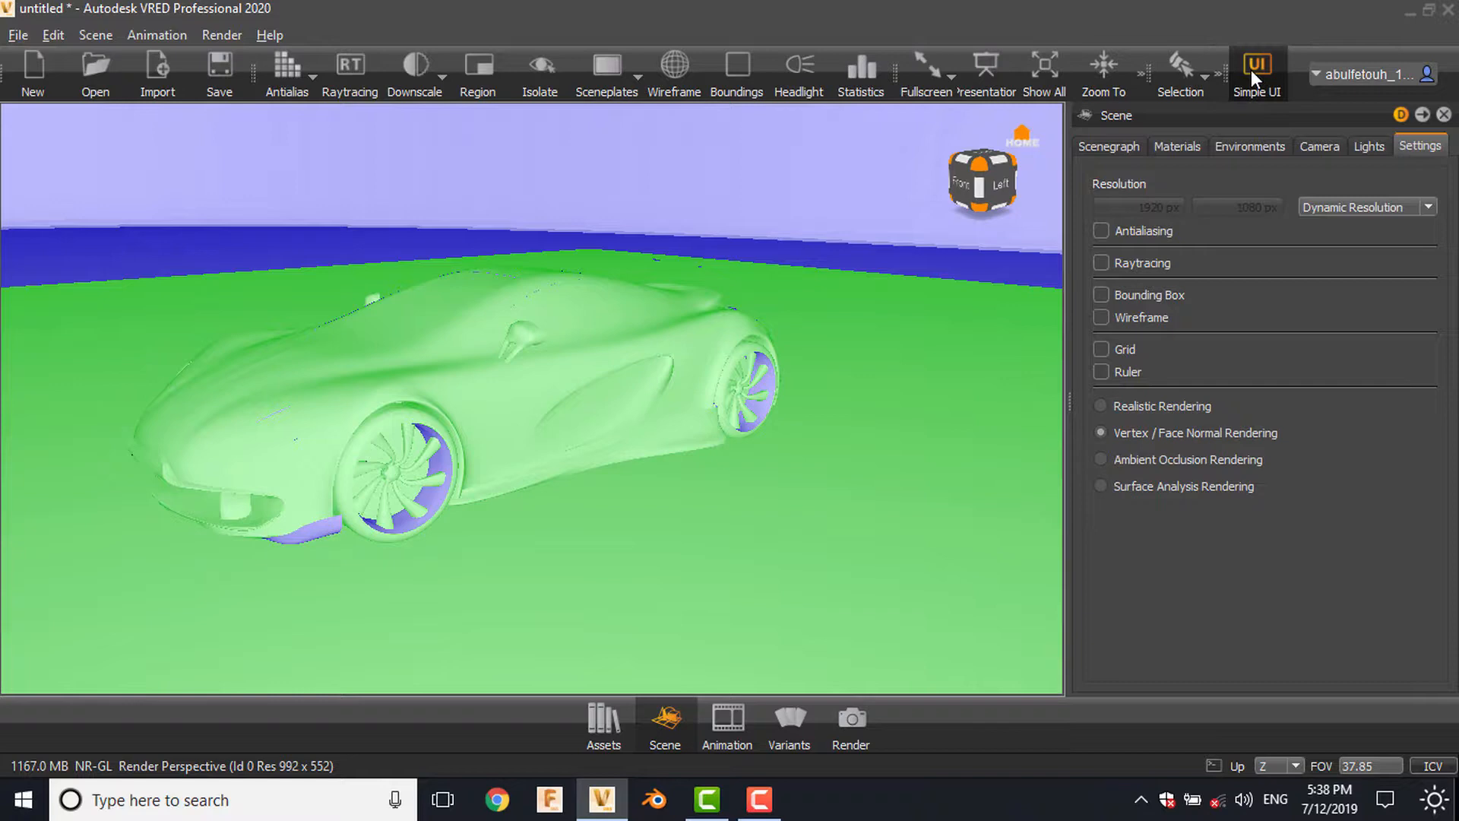
{"action": "left_click", "coordinate": [1256, 67]}
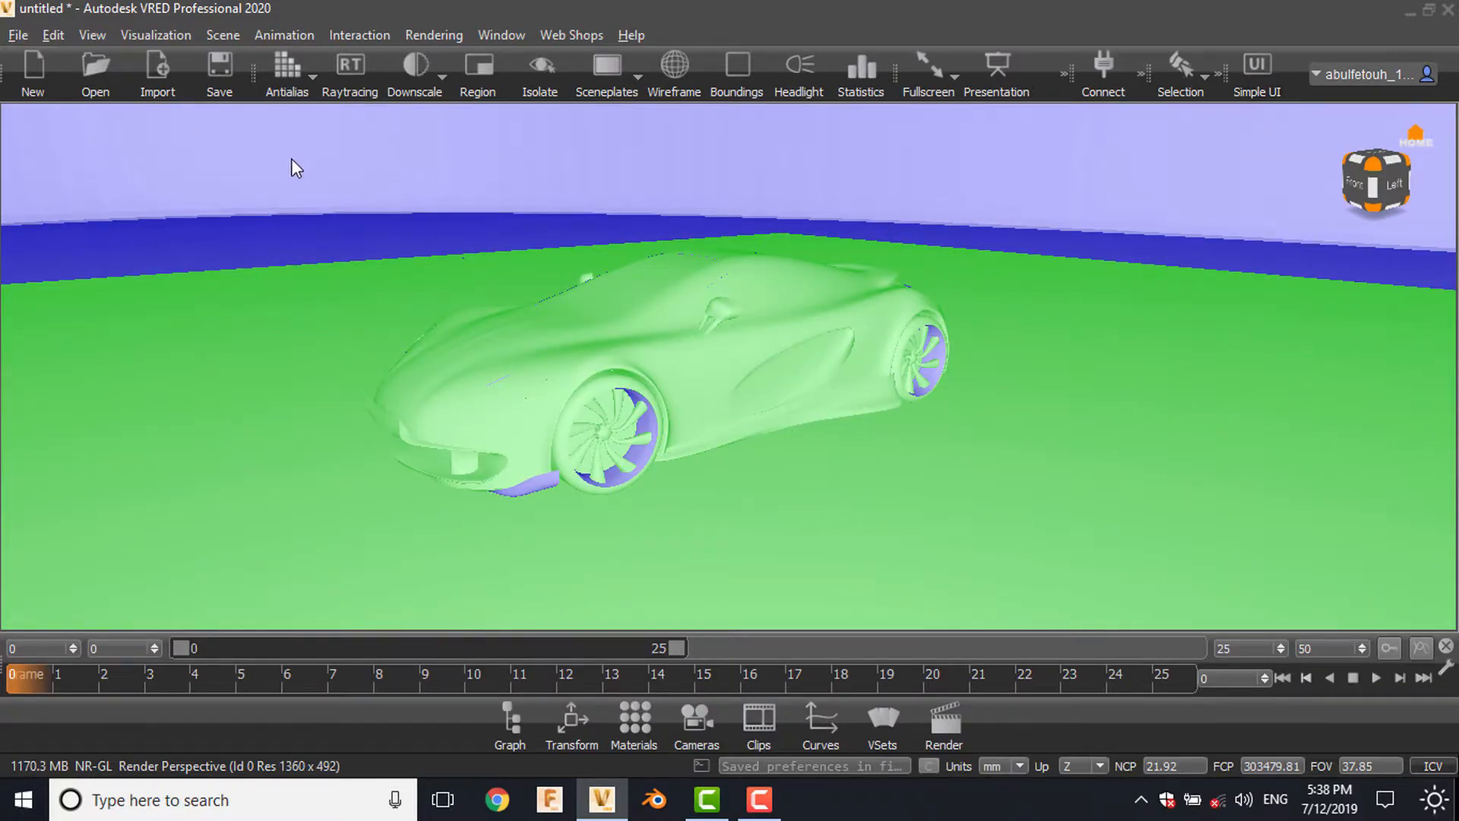
Flip the Porsche's face and vertex normals in the Geometry Editor, checking the rear view
{"action": "left_click", "coordinate": [222, 35]}
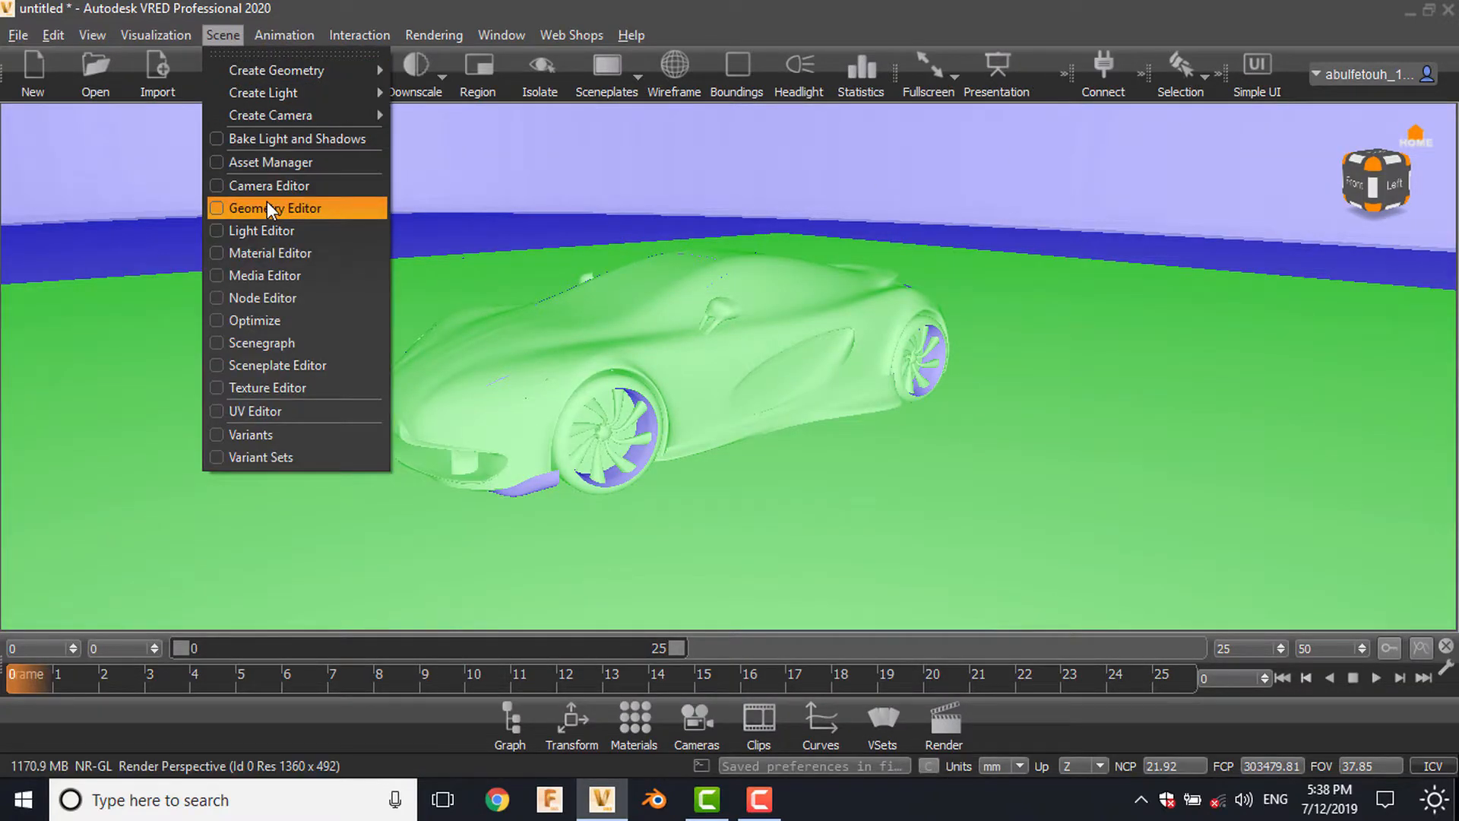
{"action": "left_click", "coordinate": [273, 208]}
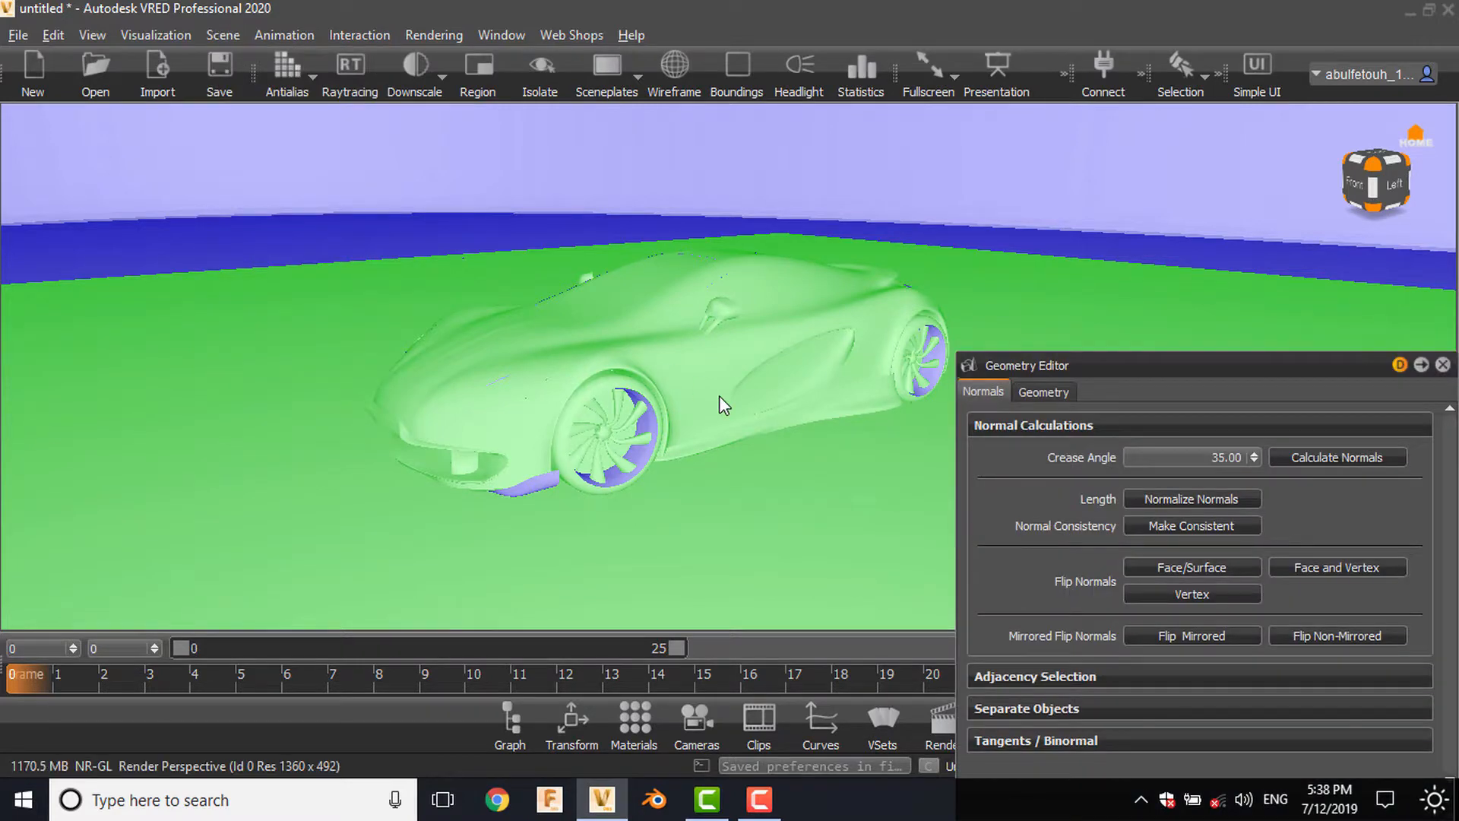
{"action": "mouse_move", "coordinate": [640, 461]}
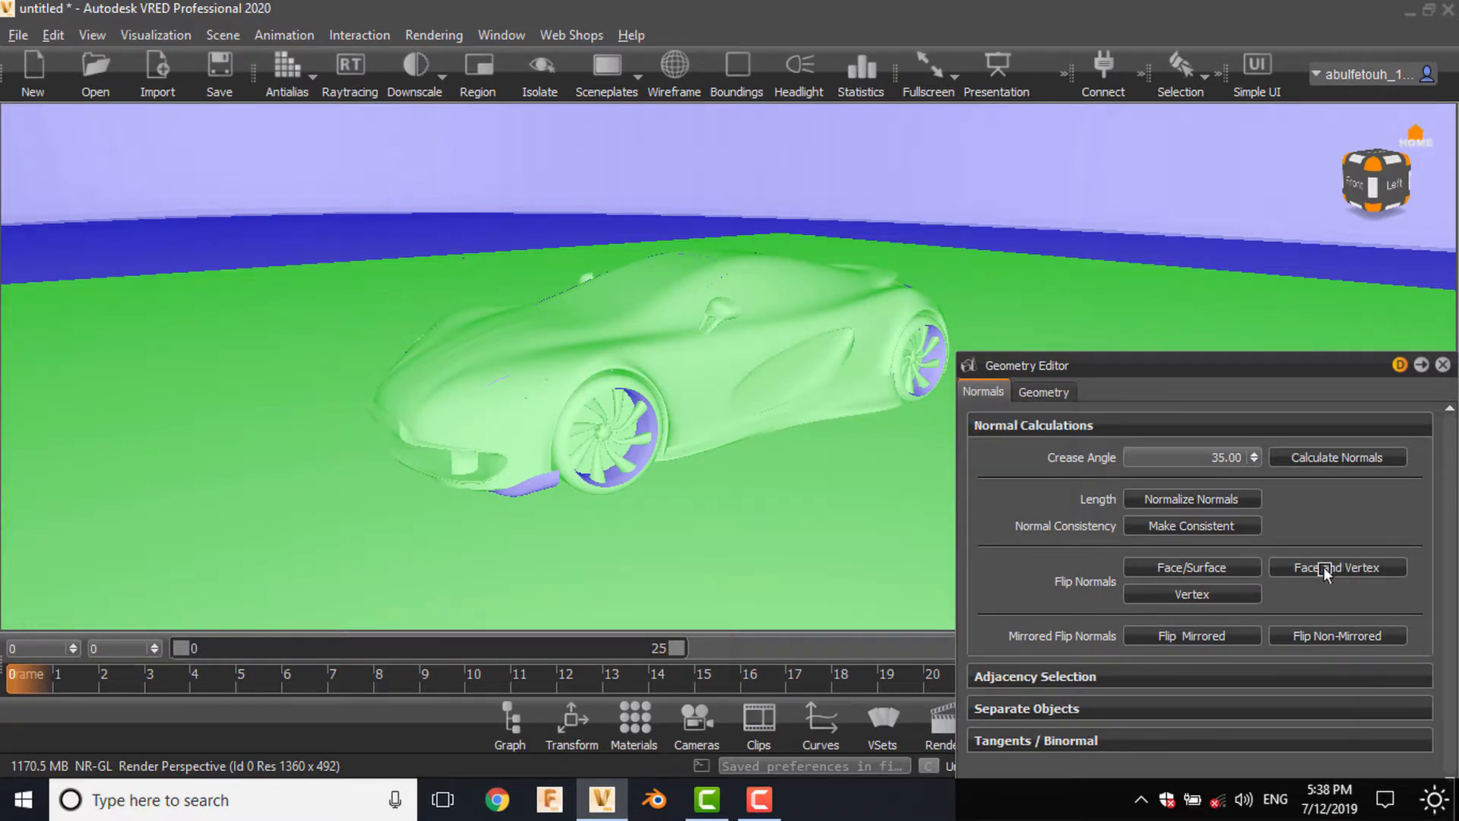
{"action": "left_click", "coordinate": [1337, 567]}
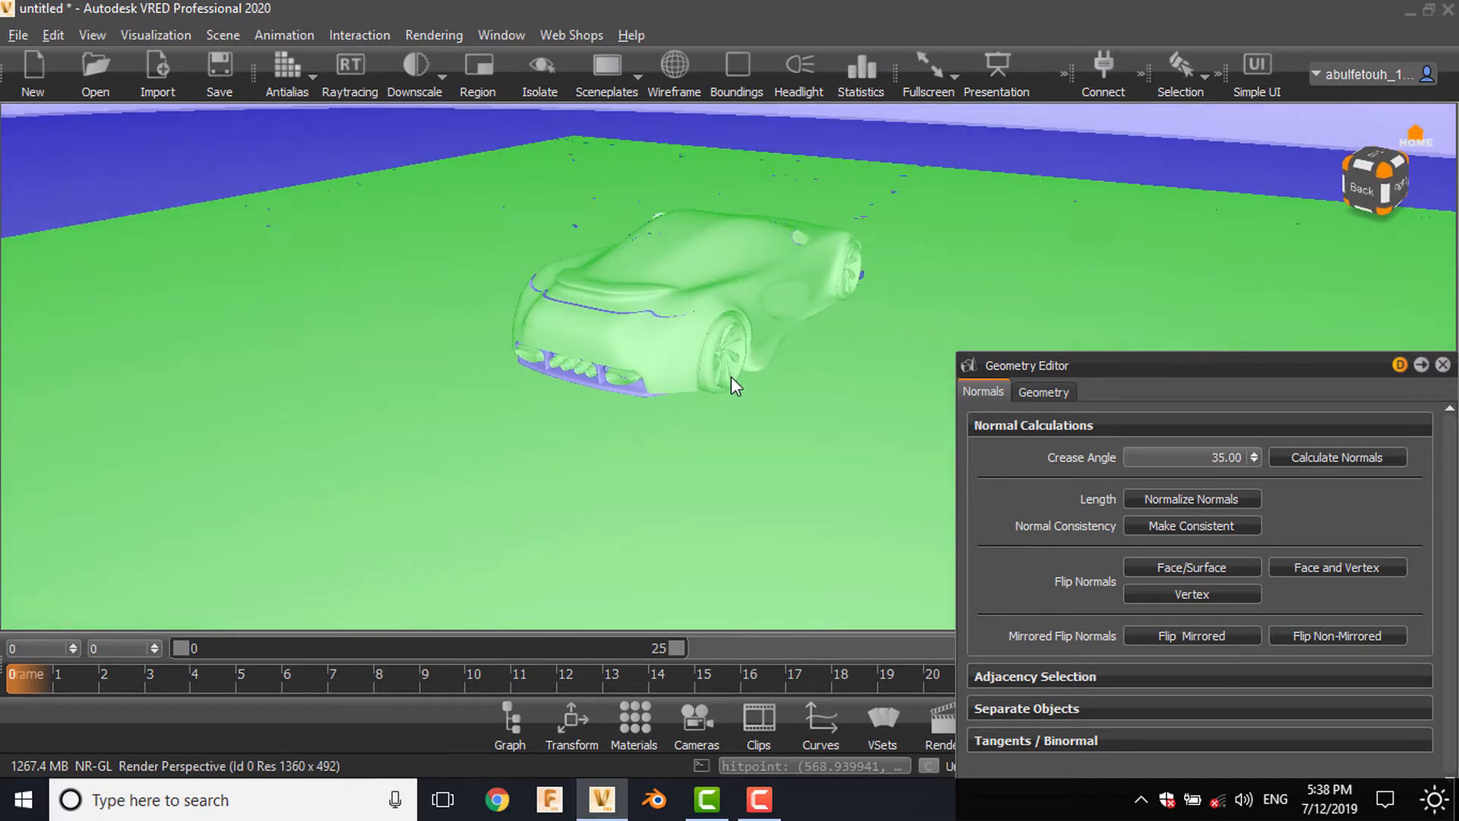
{"action": "left_click_drag", "start_coordinate": [735, 386], "coordinate": [521, 424]}
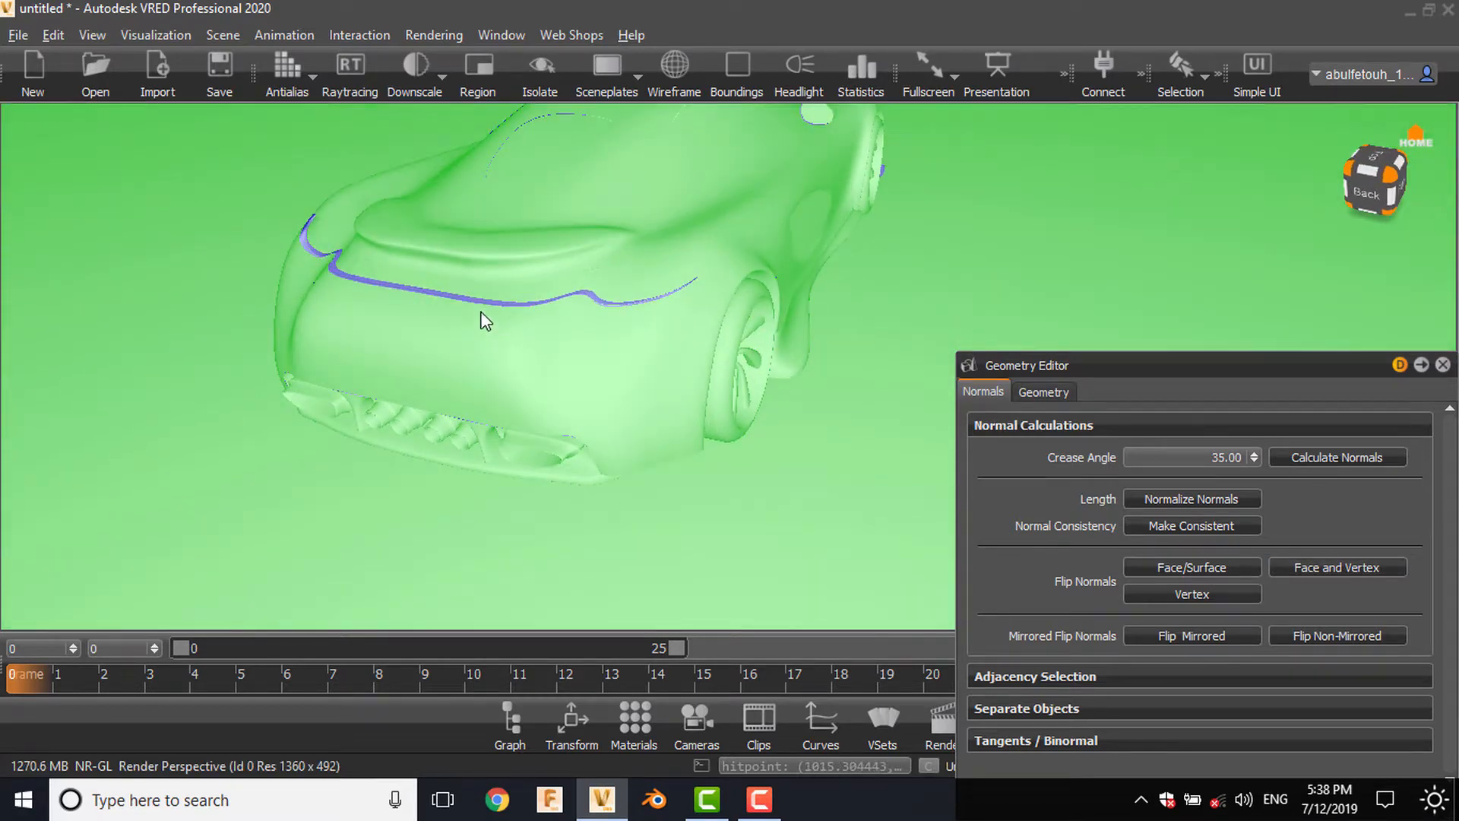
{"action": "left_click", "coordinate": [1338, 567]}
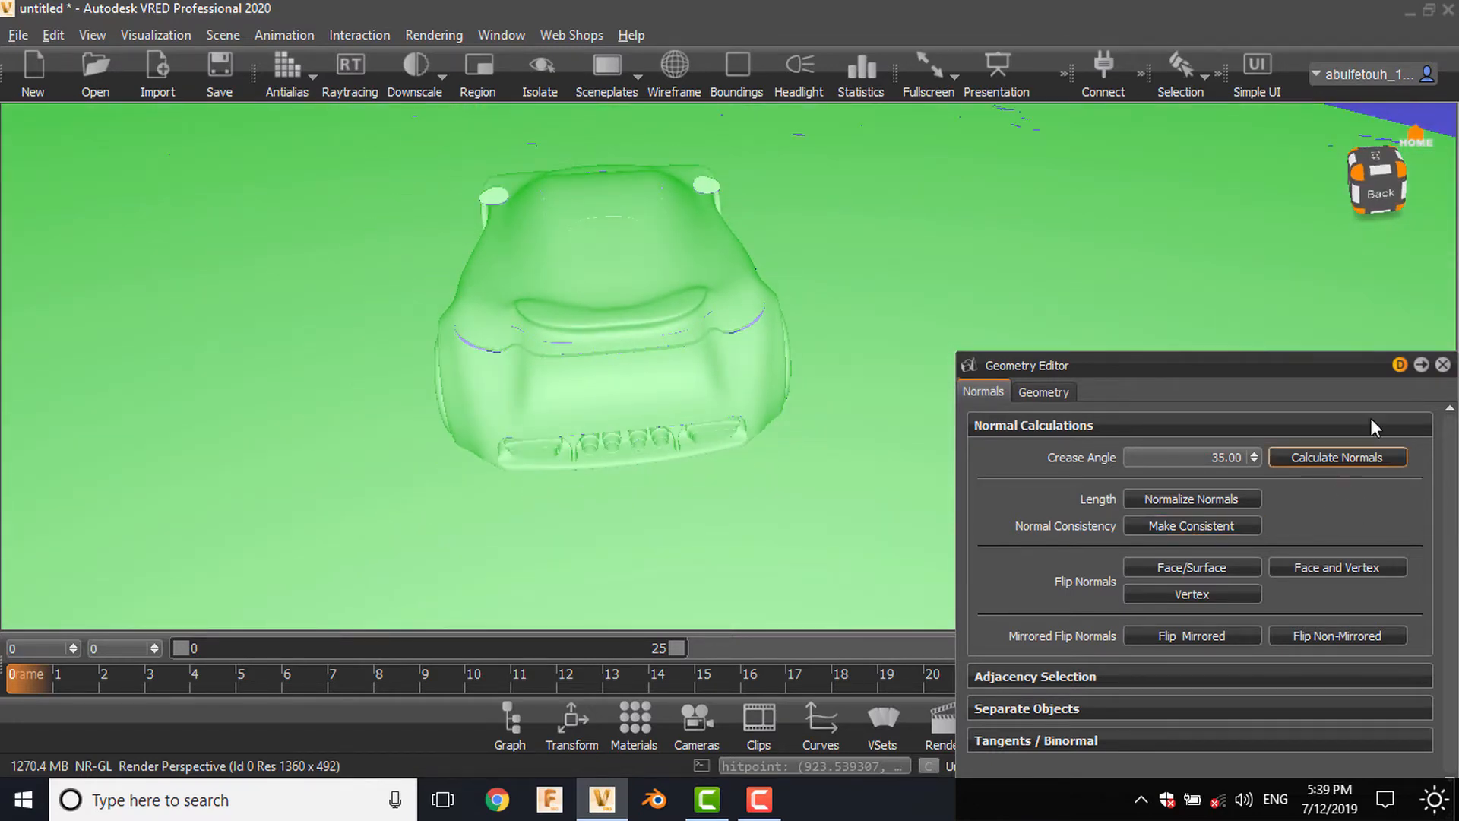
{"action": "left_click", "coordinate": [1443, 364]}
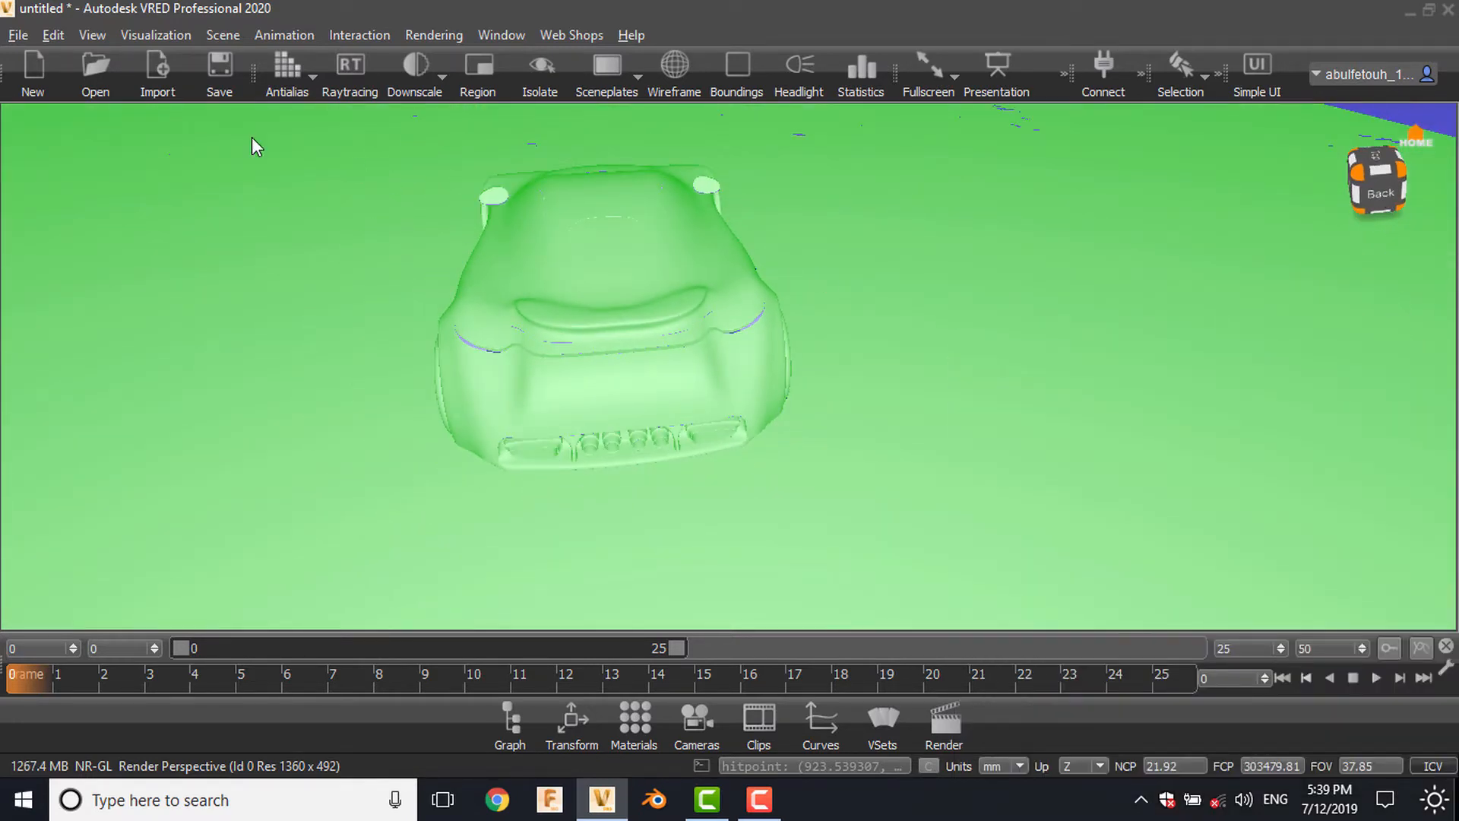
Restore realistic rendering and view the car from the front, head-on and three-quarter angles
{"action": "left_click", "coordinate": [91, 34]}
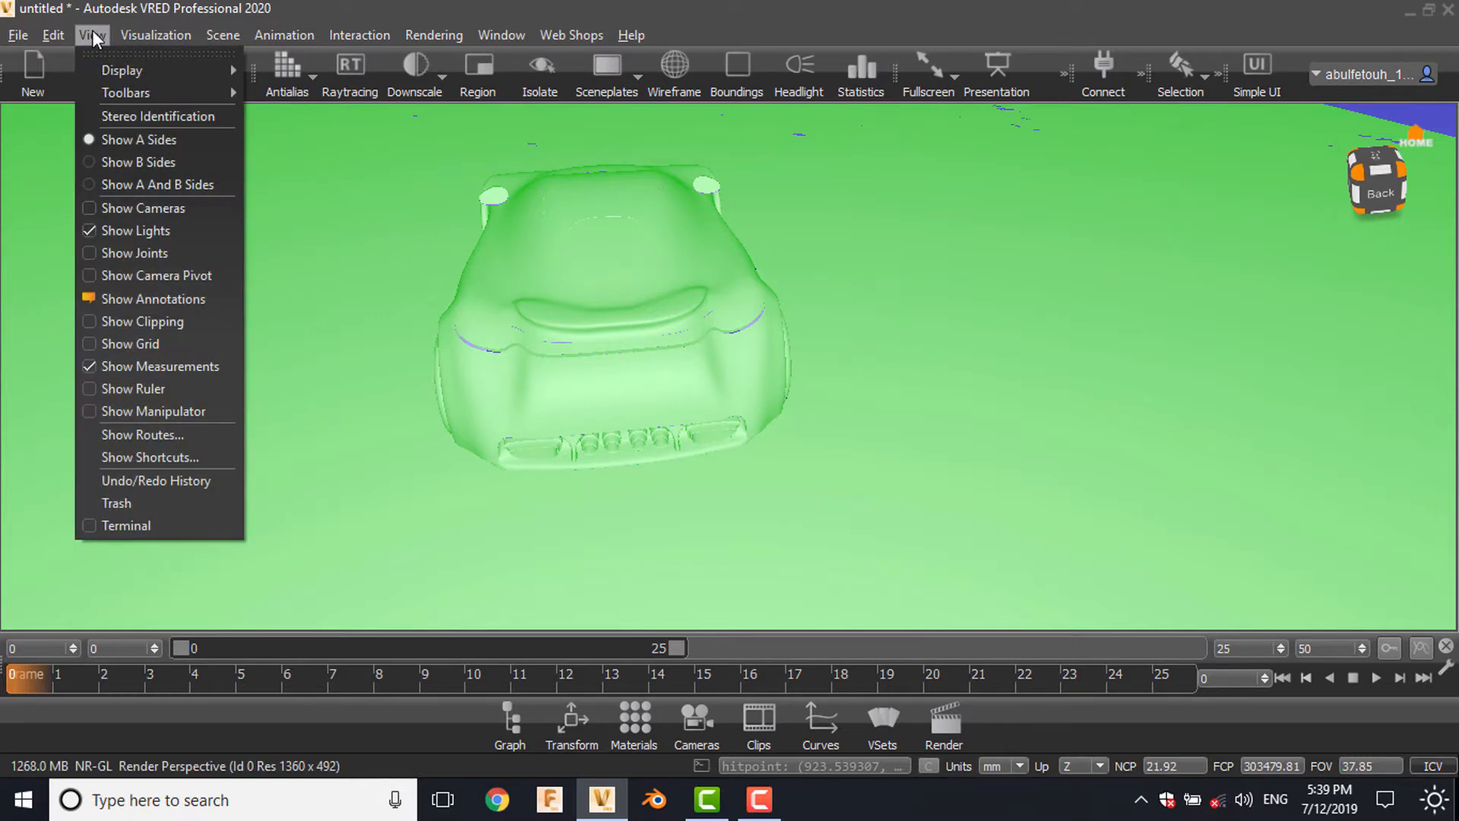
{"action": "left_click", "coordinate": [155, 35]}
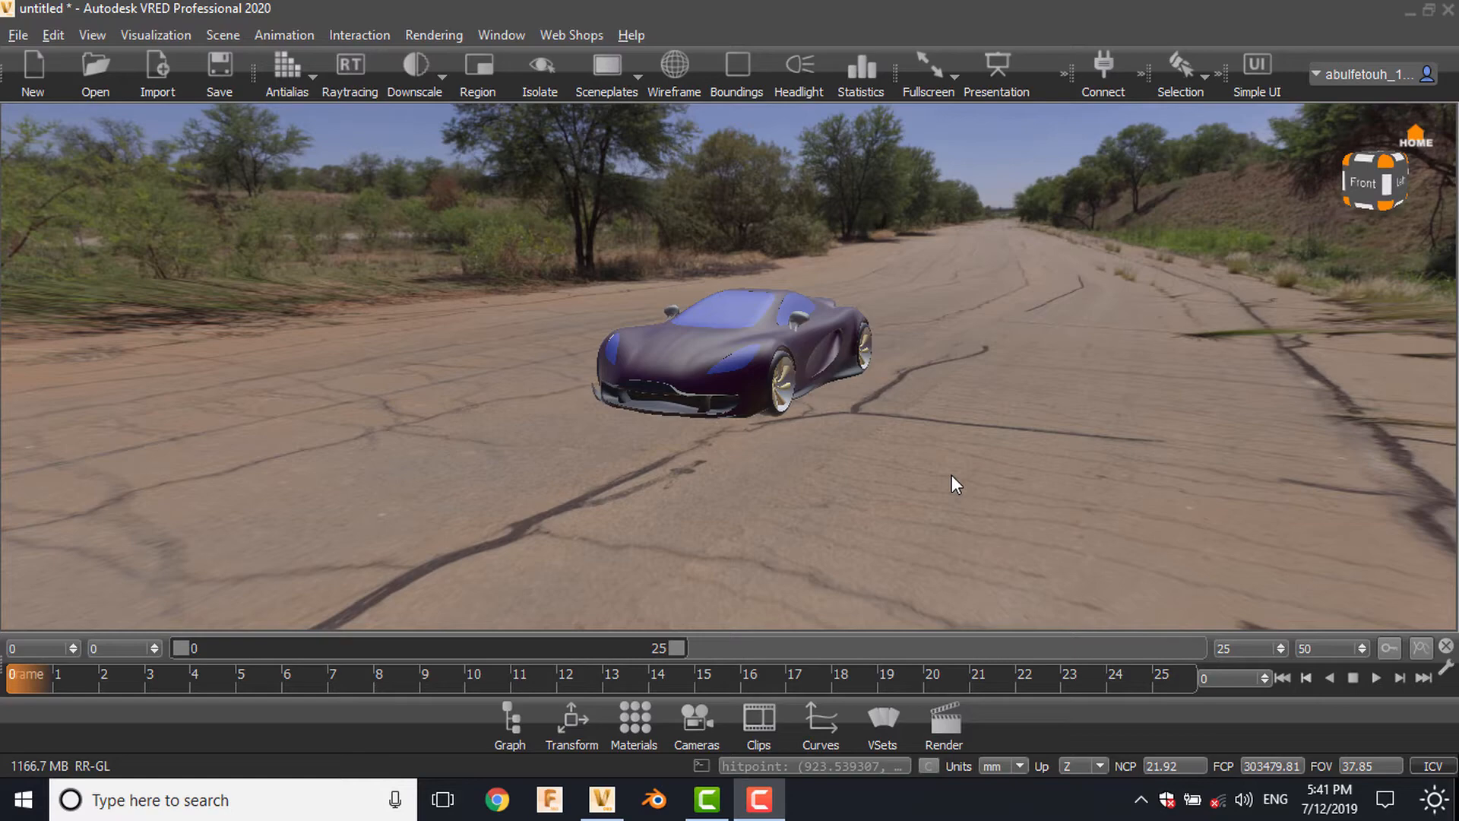
{"action": "mouse_move", "coordinate": [951, 463]}
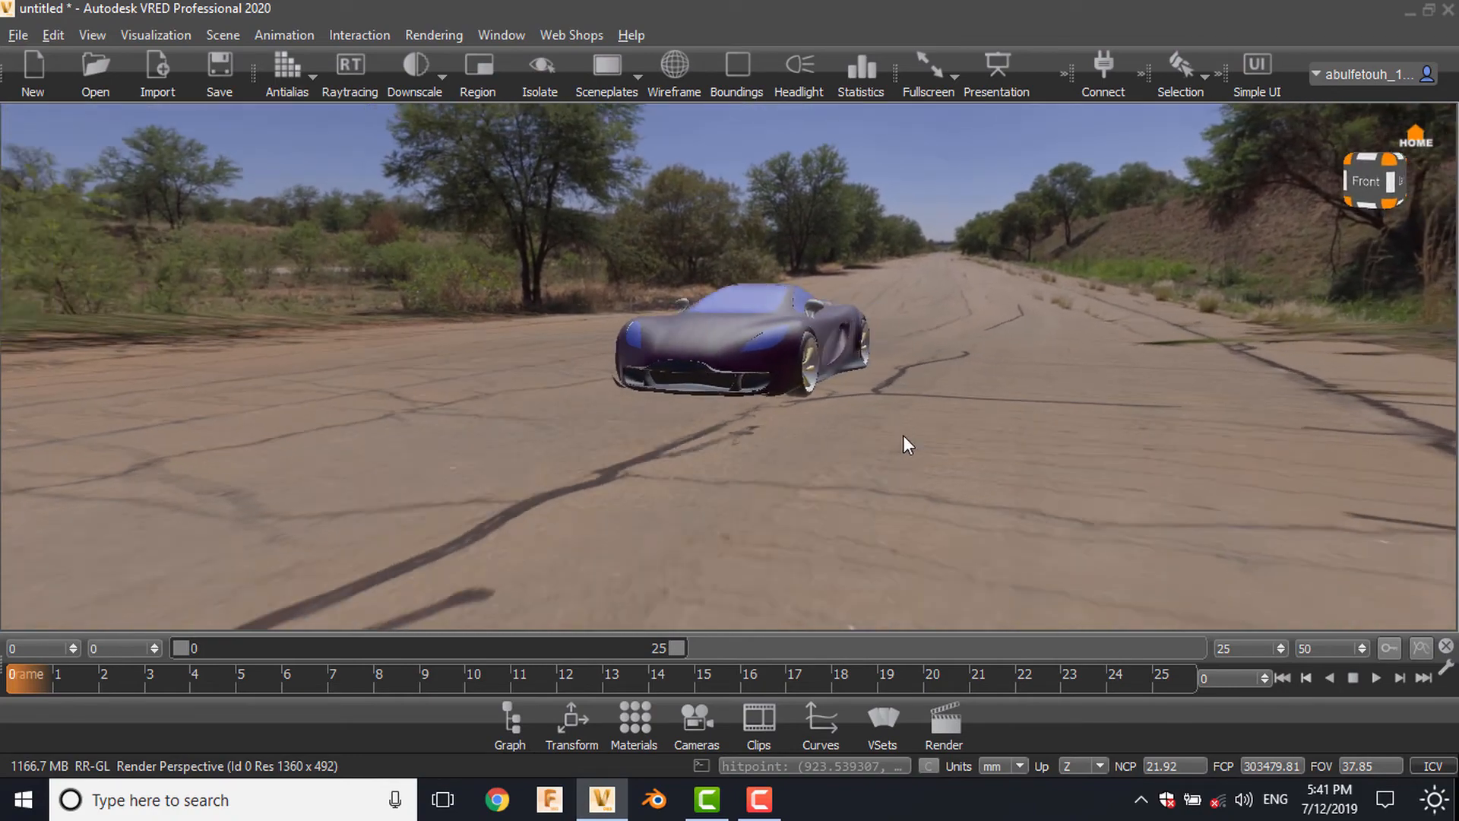
{"action": "left_click_drag", "start_coordinate": [908, 444], "coordinate": [571, 478]}
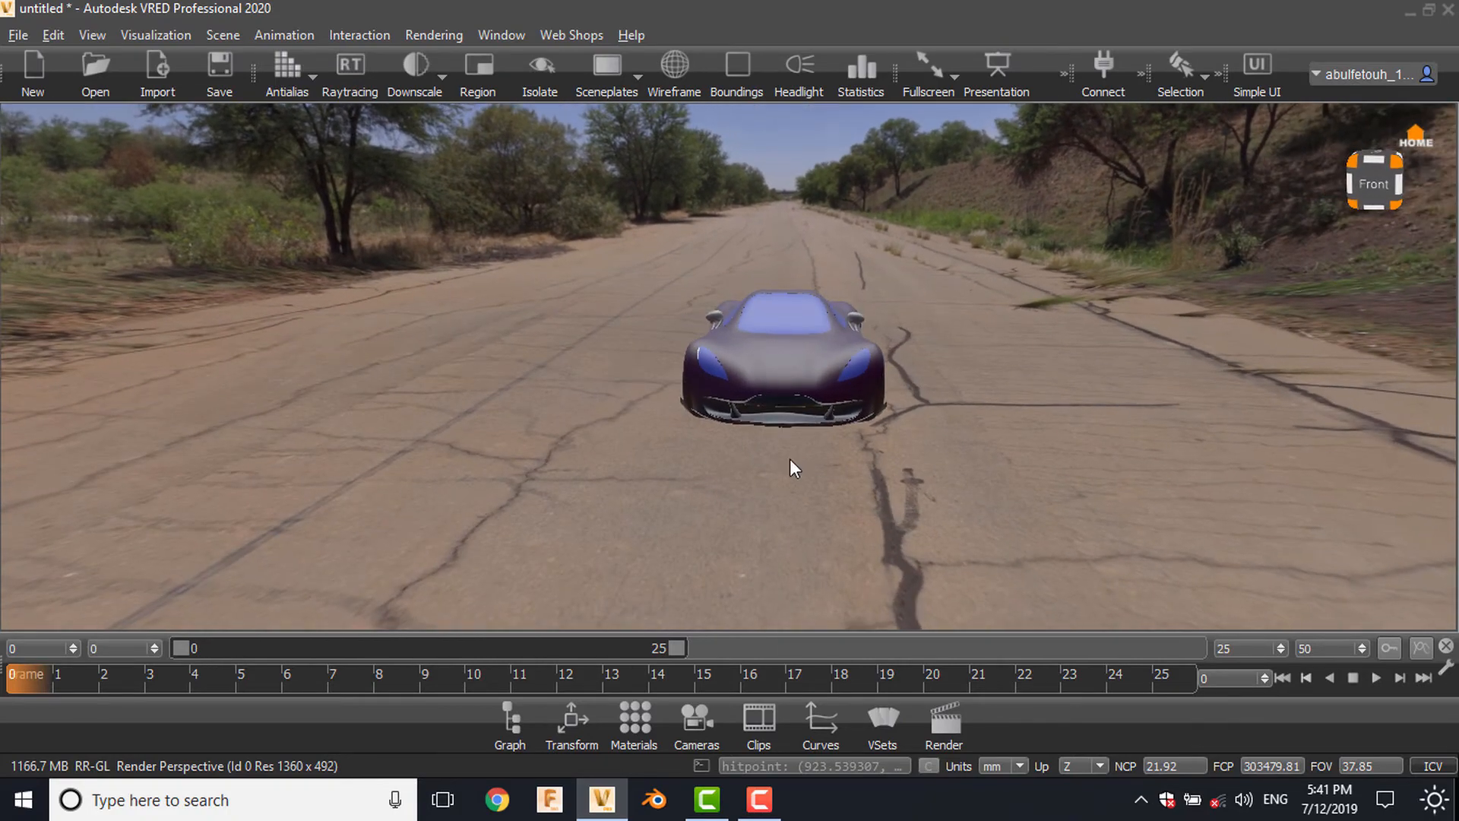
{"action": "left_click_drag", "start_coordinate": [794, 468], "coordinate": [673, 457]}
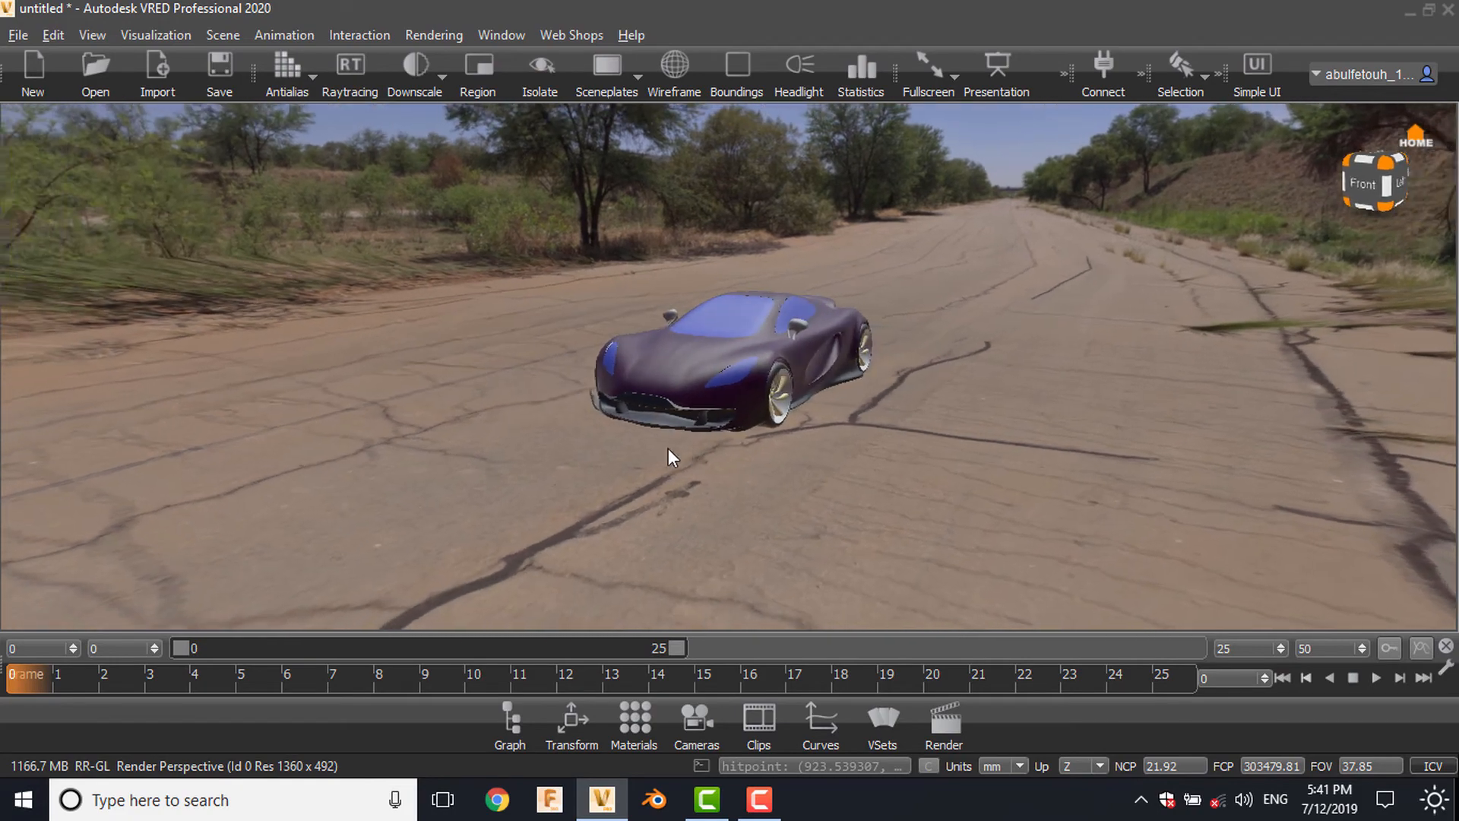
{"action": "left_click_drag", "start_coordinate": [673, 457], "coordinate": [780, 489]}
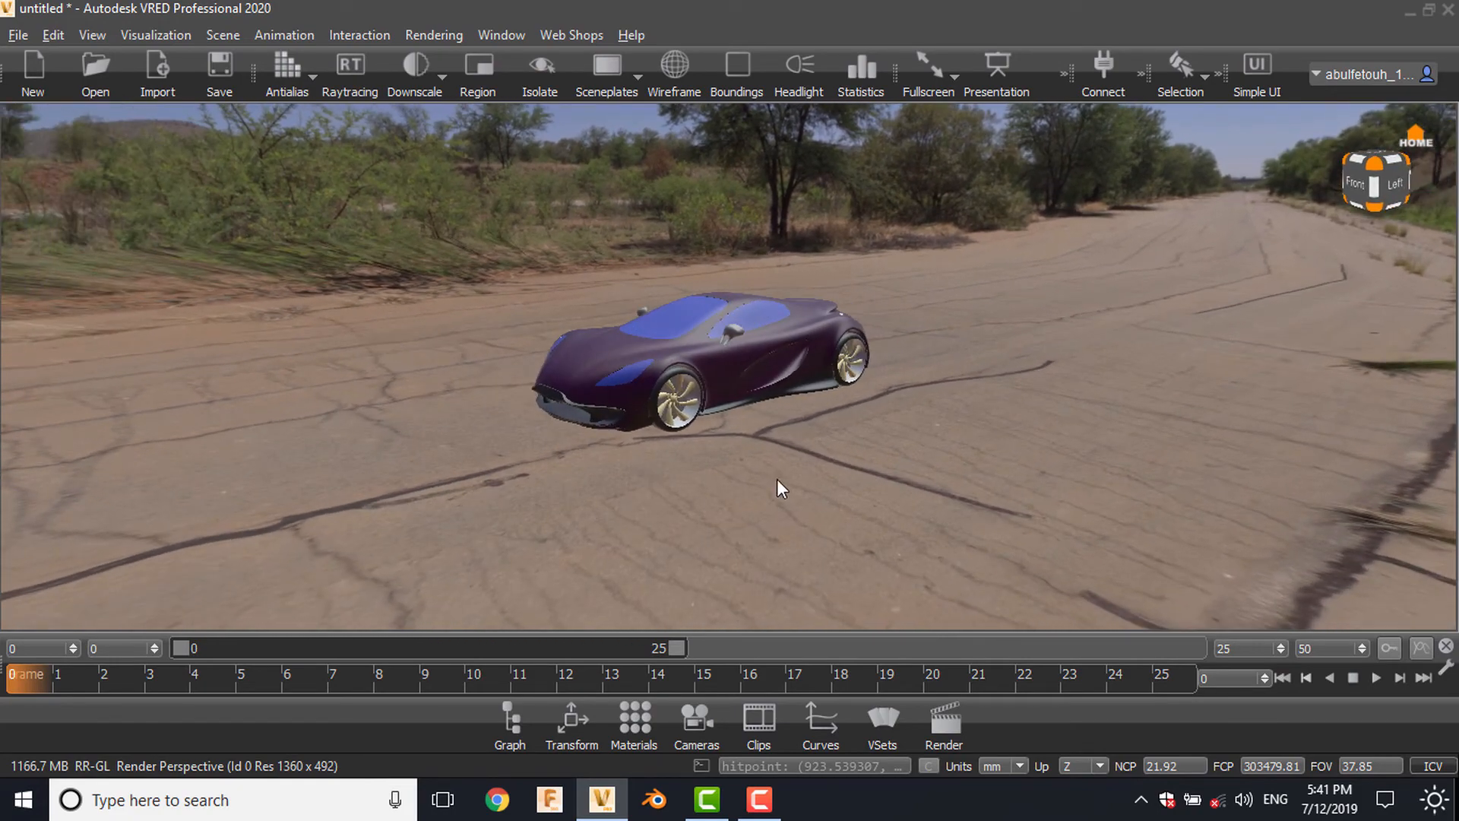